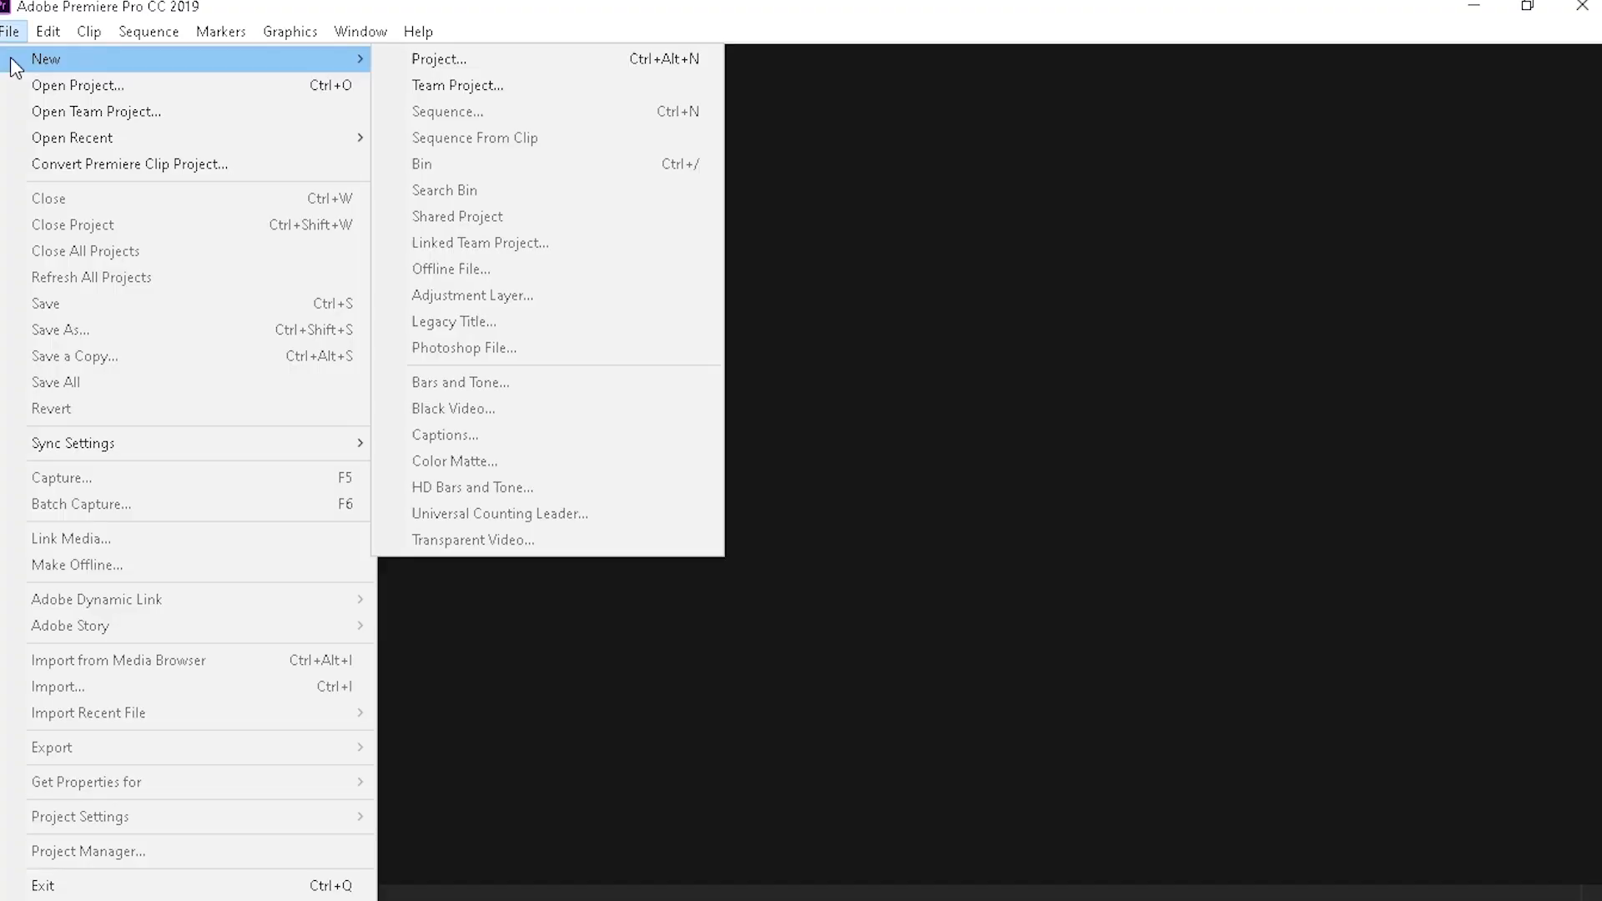
Step: Create a new project named 'Futuristic Video' and confirm it
left_click(417, 30)
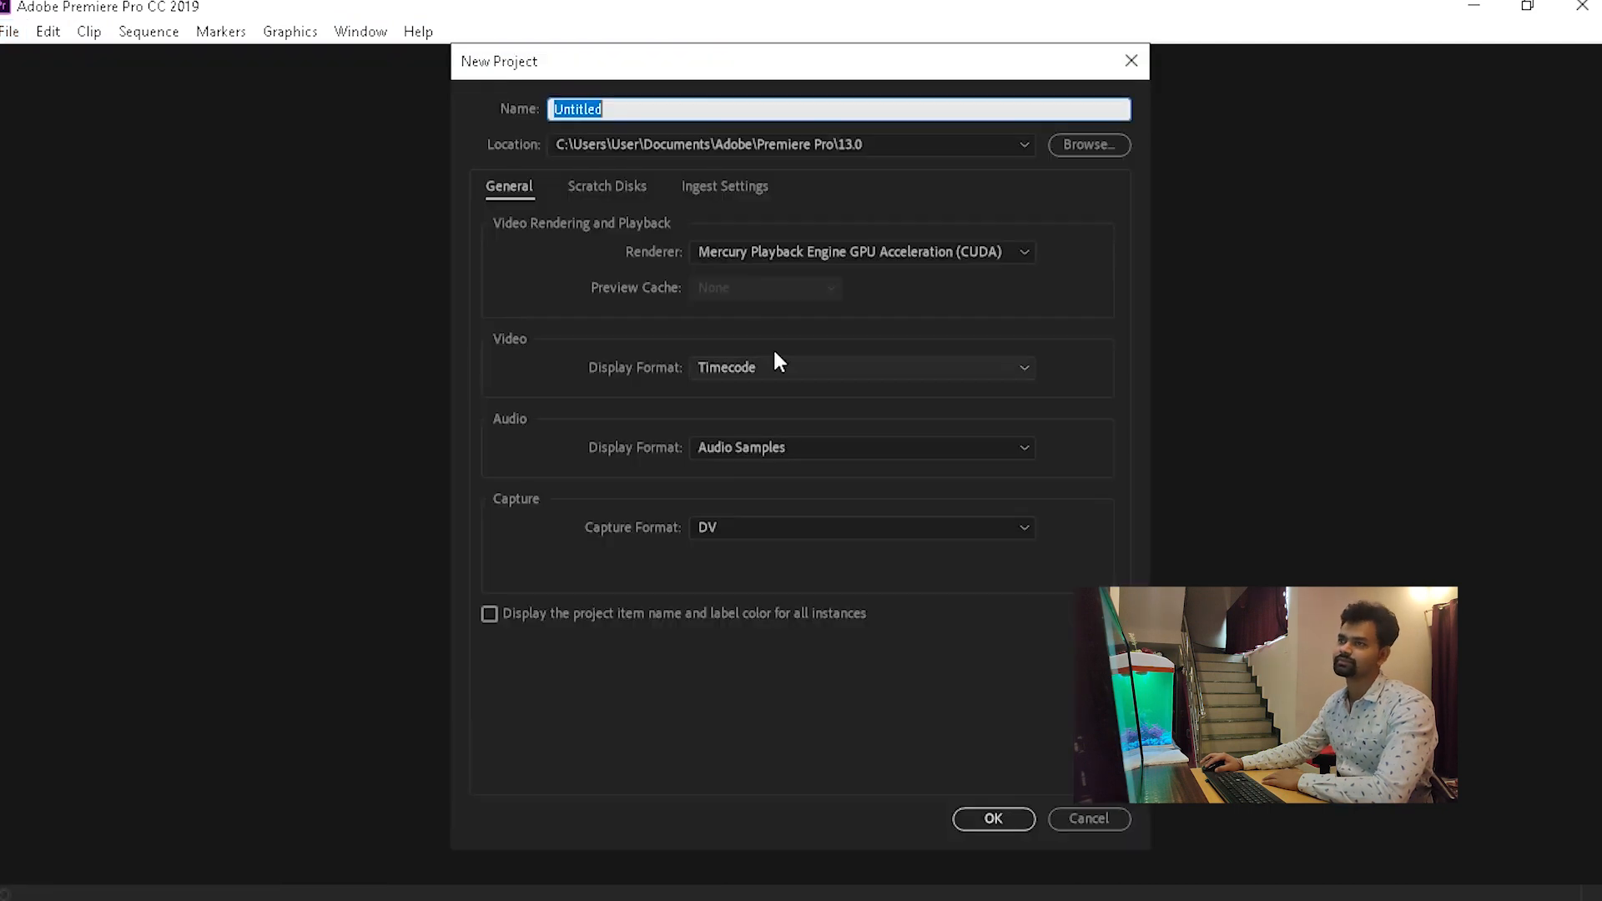
mouse_move(640, 37)
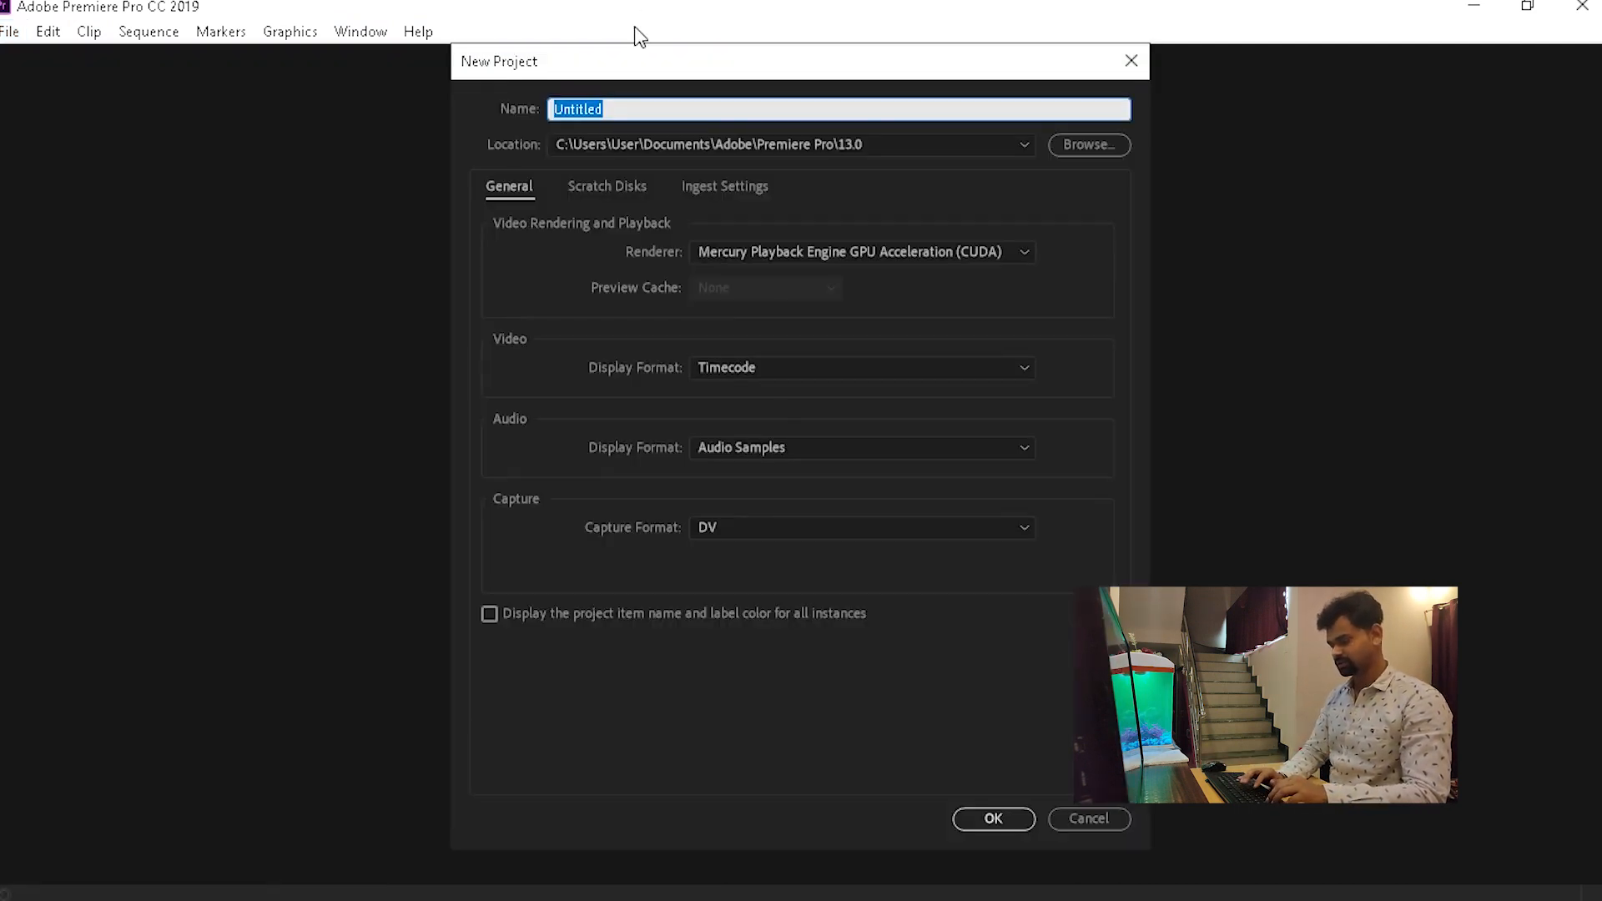
type("Futur")
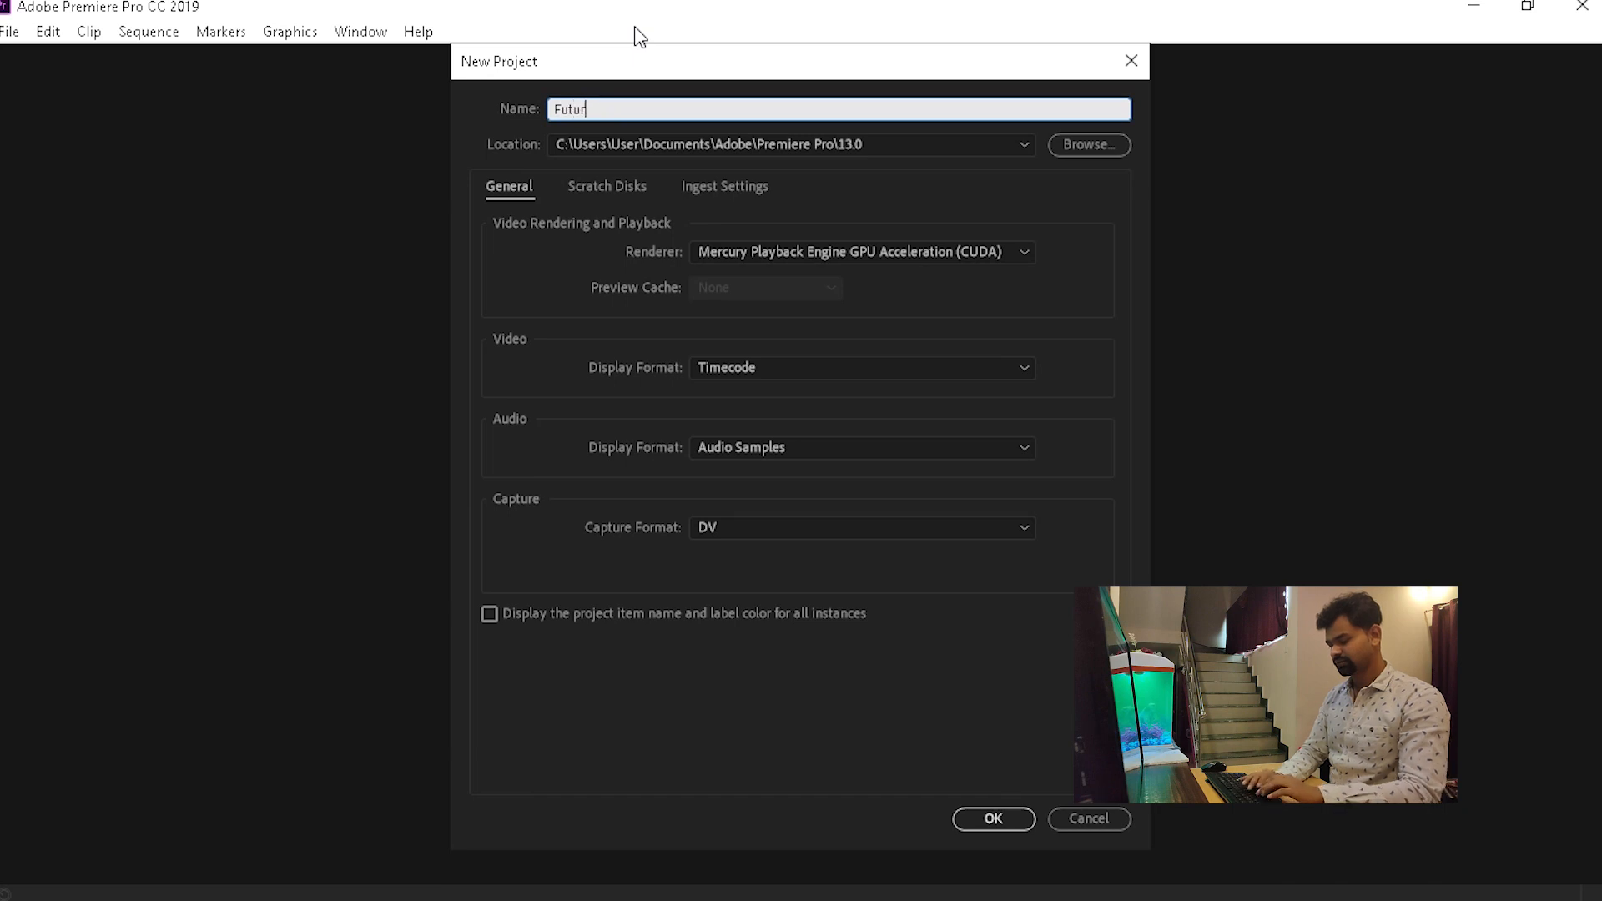
type("istic")
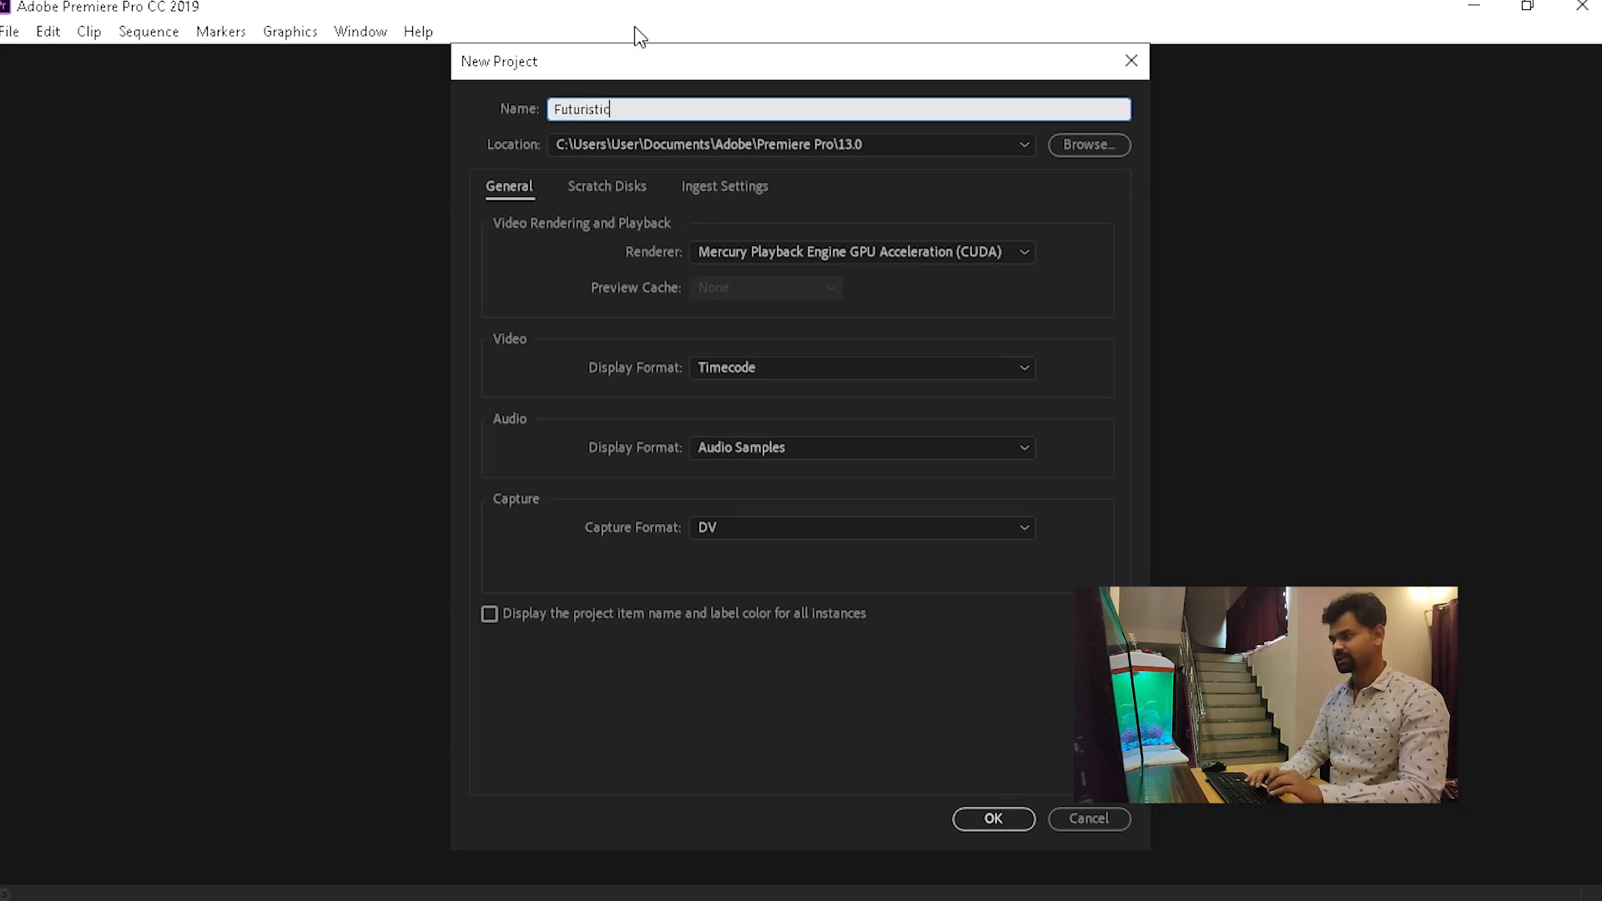
type("Video")
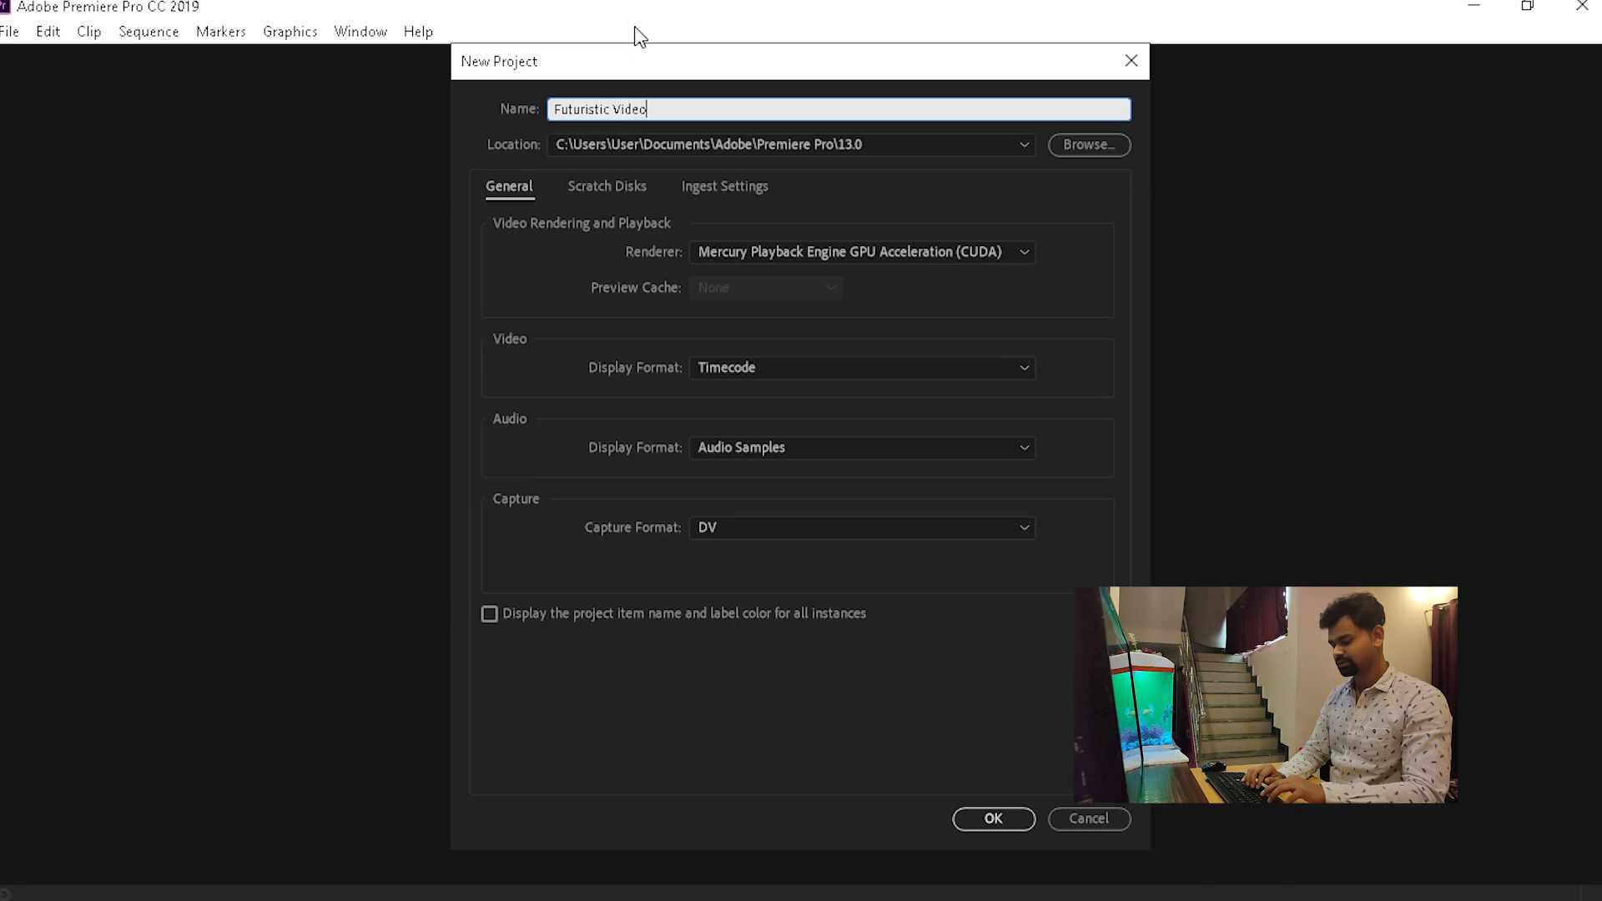
mouse_move(951, 798)
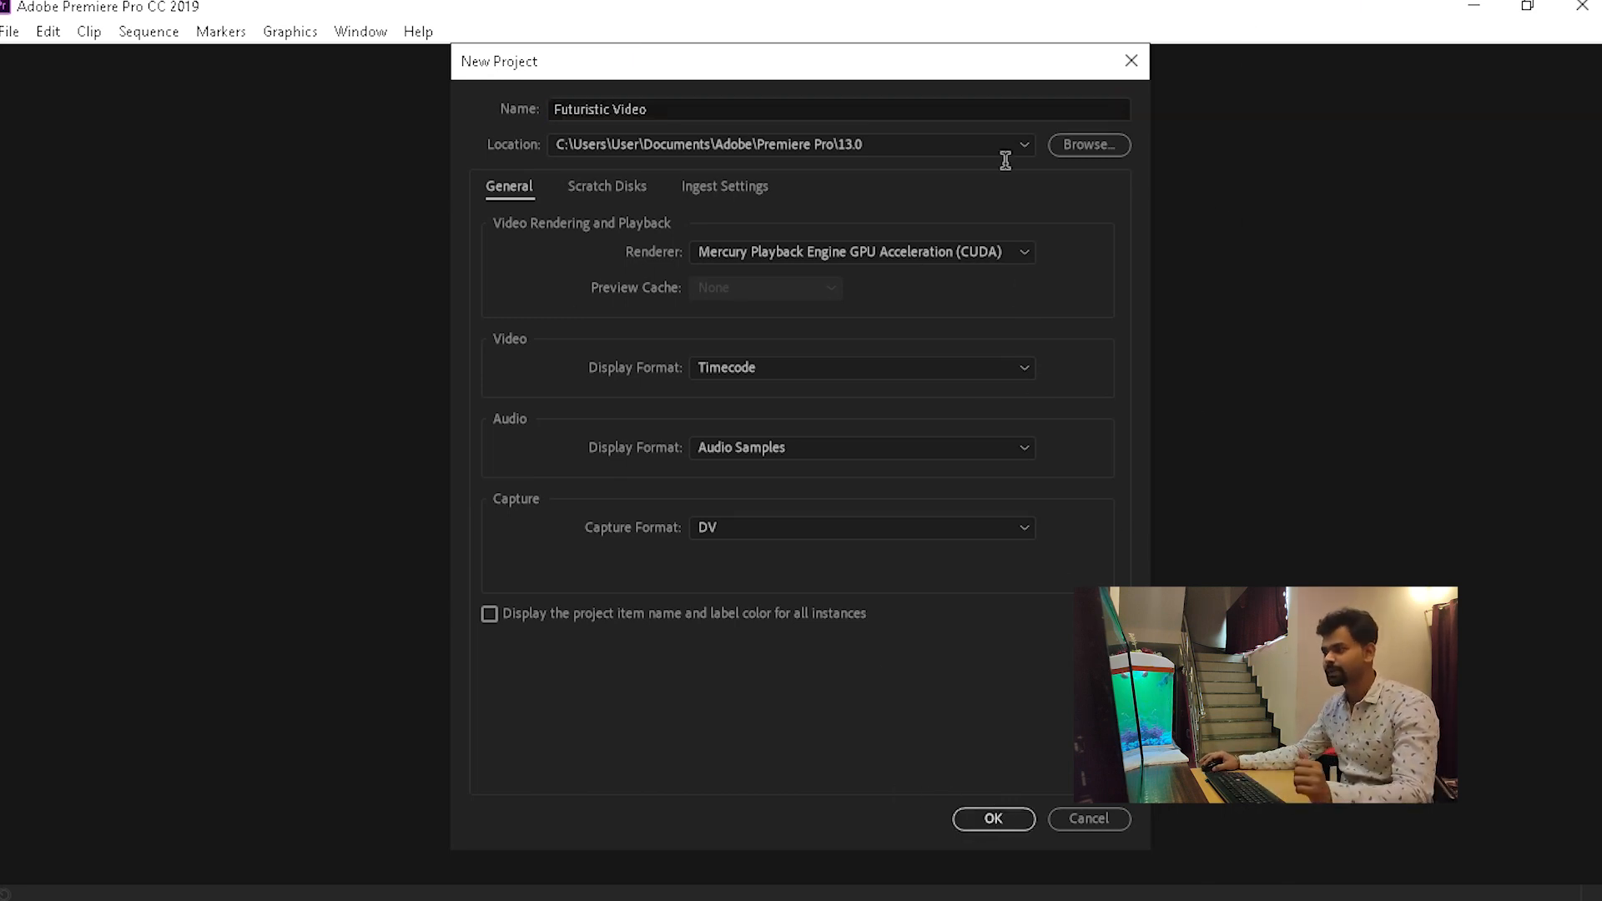
left_click(992, 818)
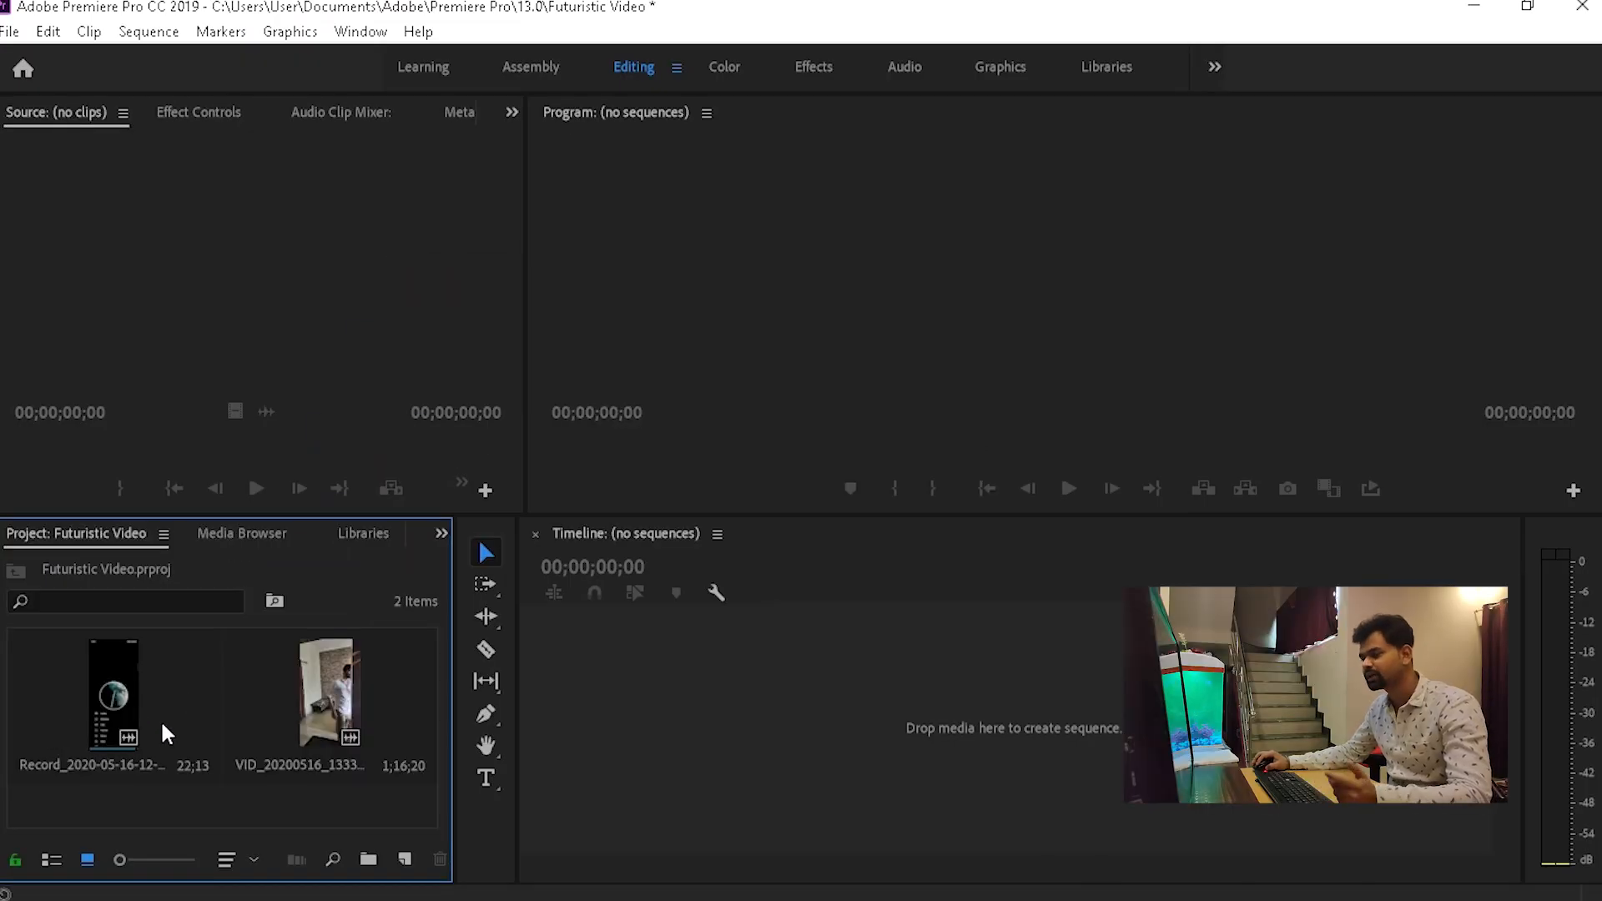
Step: Open the VID_20200516_133308 gesture clip in the Source Monitor to mark a 16-second section
left_click(330, 693)
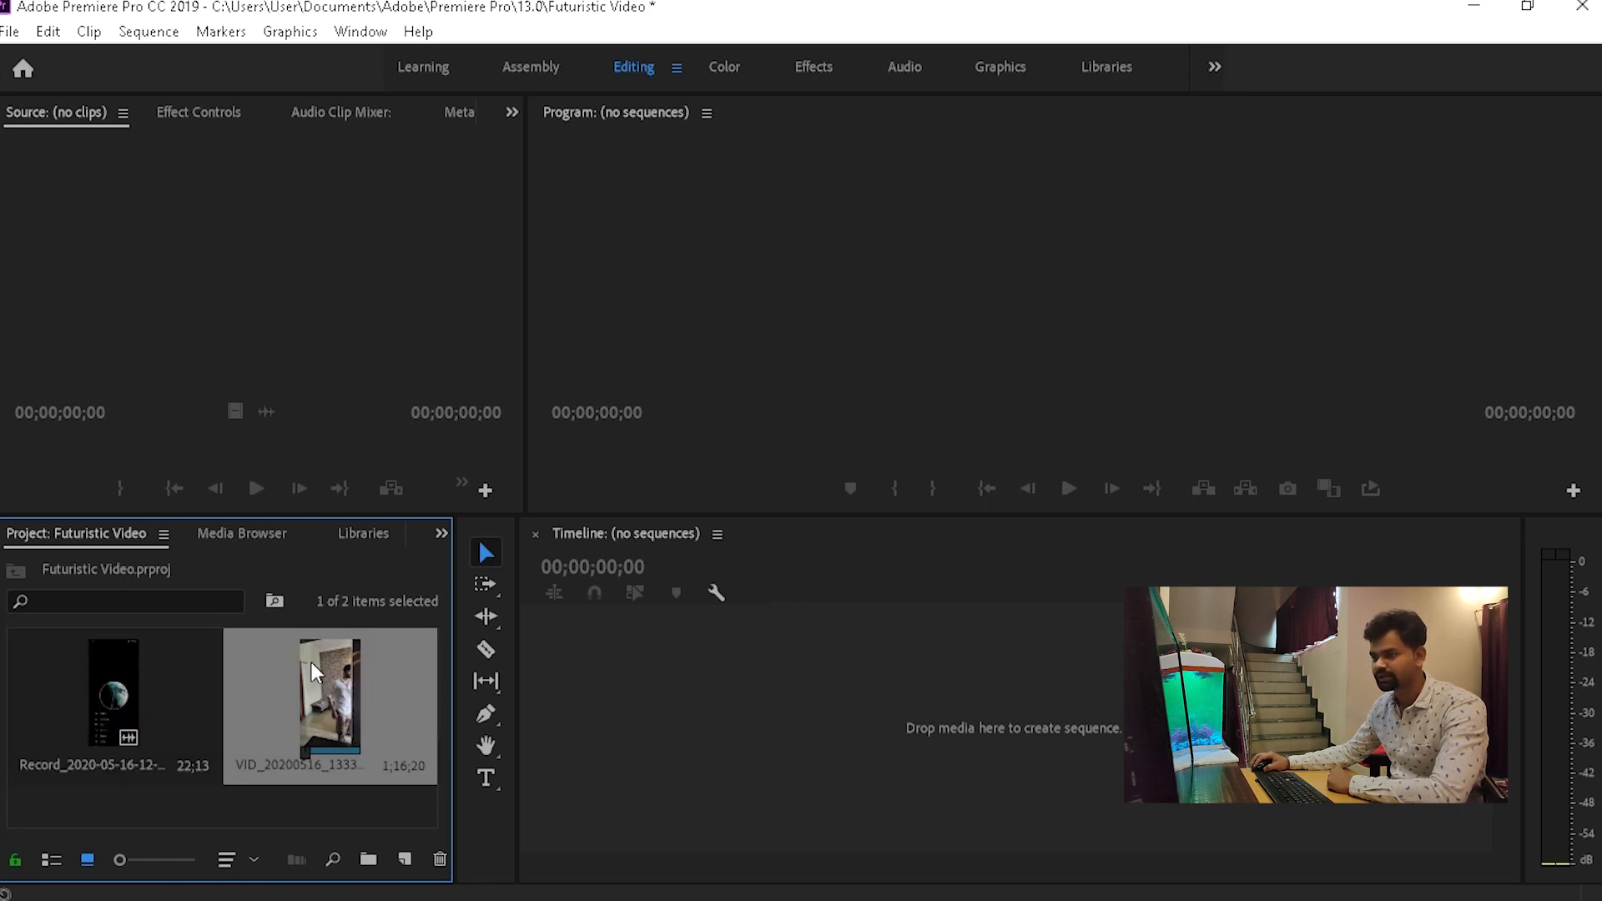
double_click(329, 694)
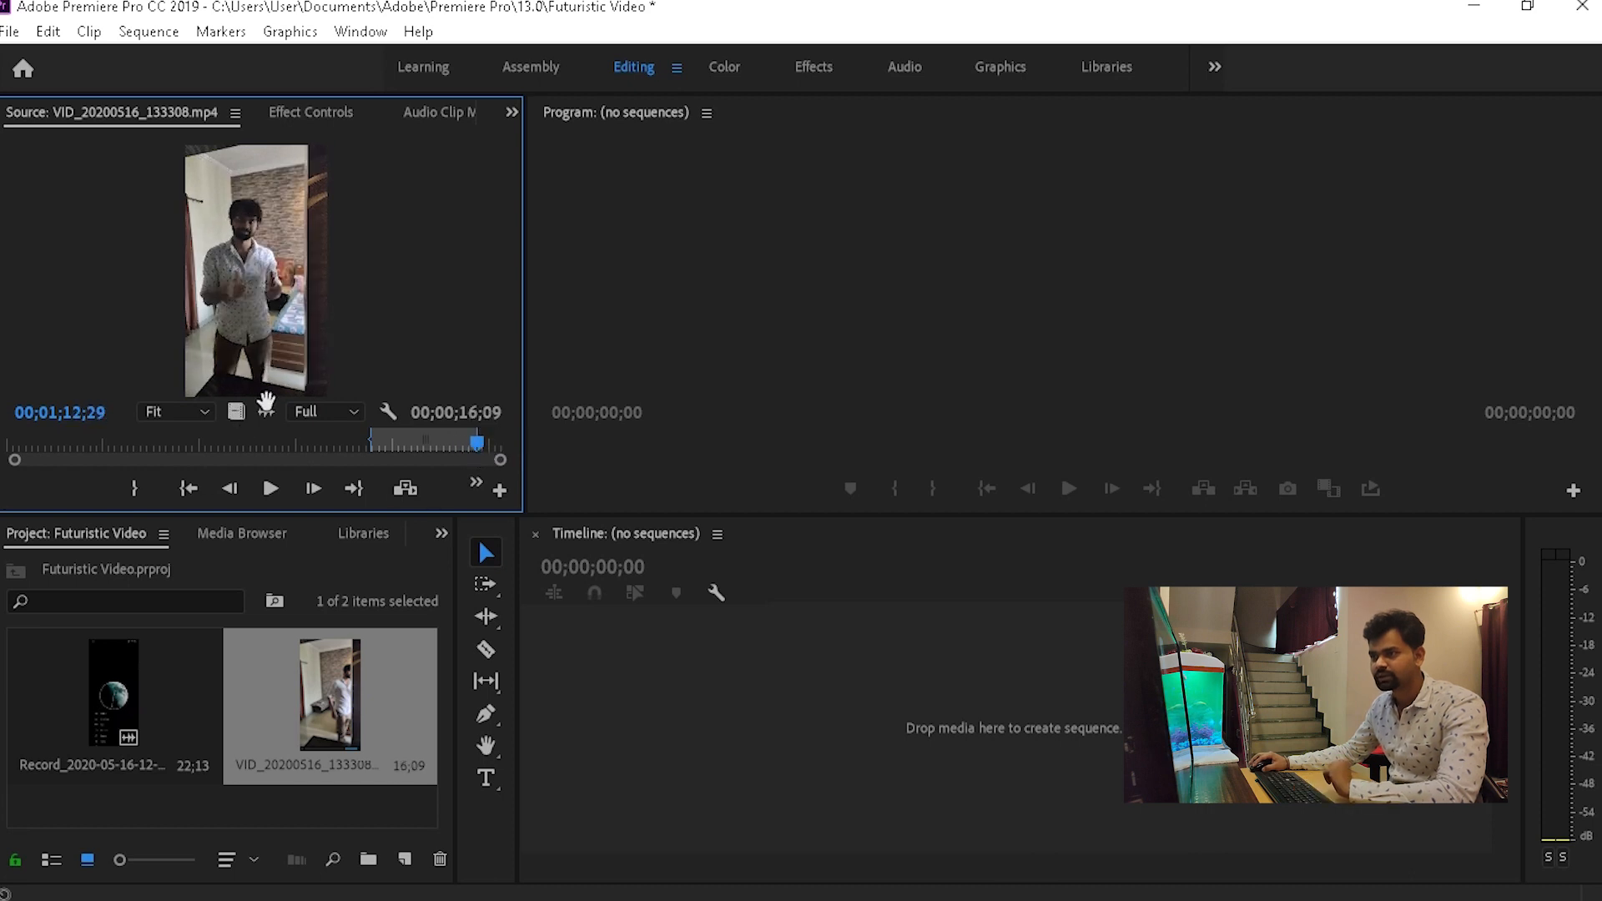
mouse_move(639, 684)
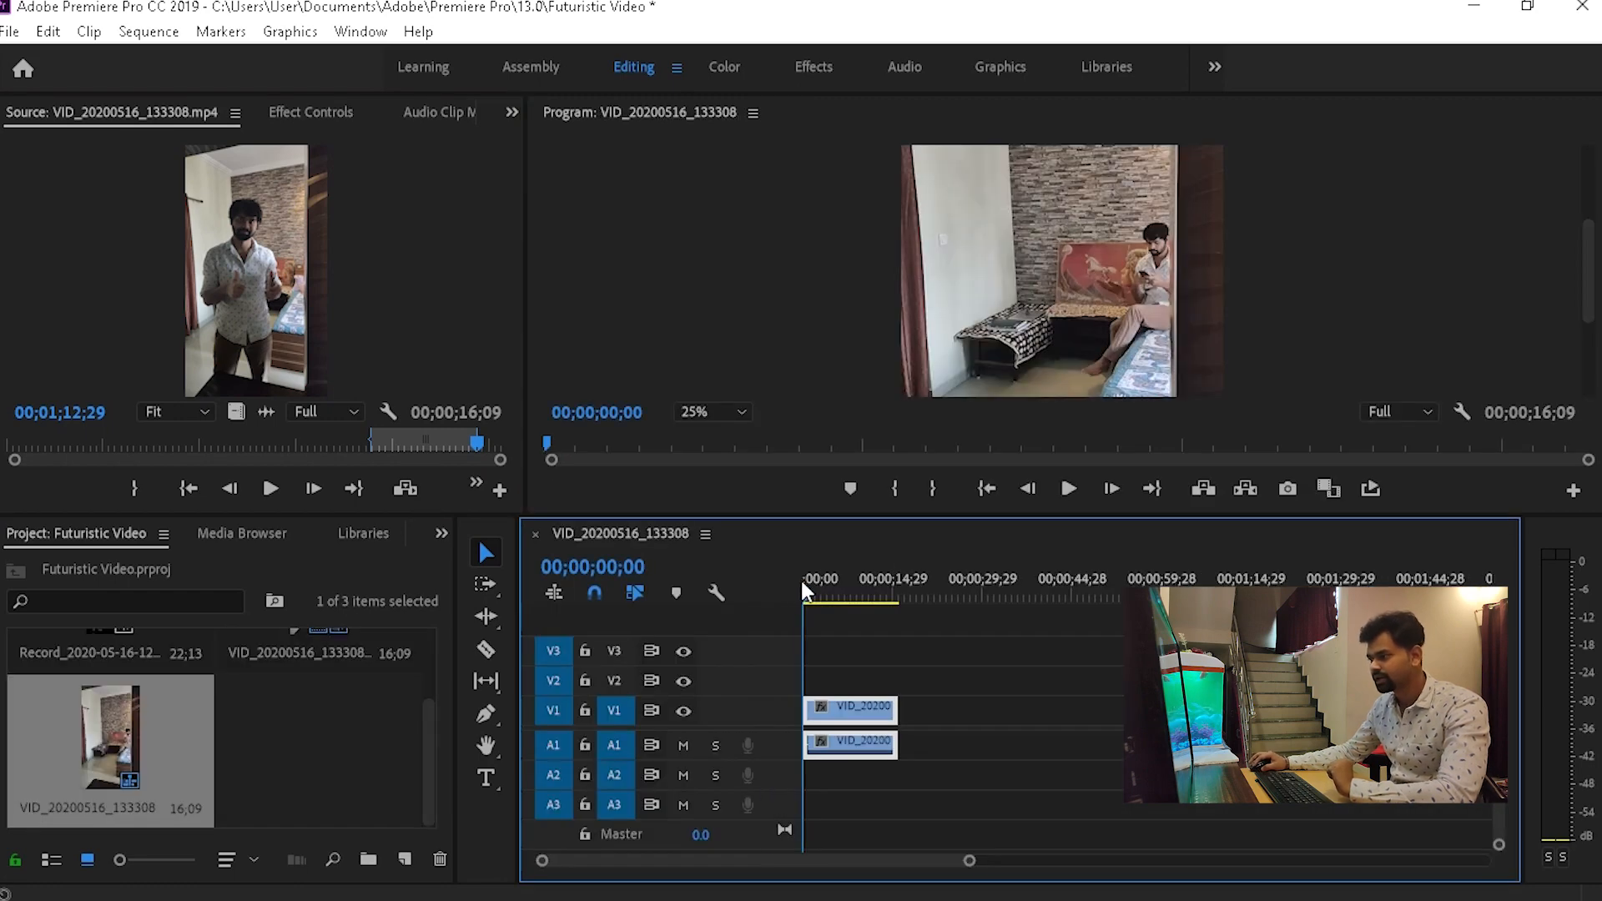
Step: Scale the gesture clip in the new sequence down to exactly 50% via Motion in Effect Controls
left_click(826, 597)
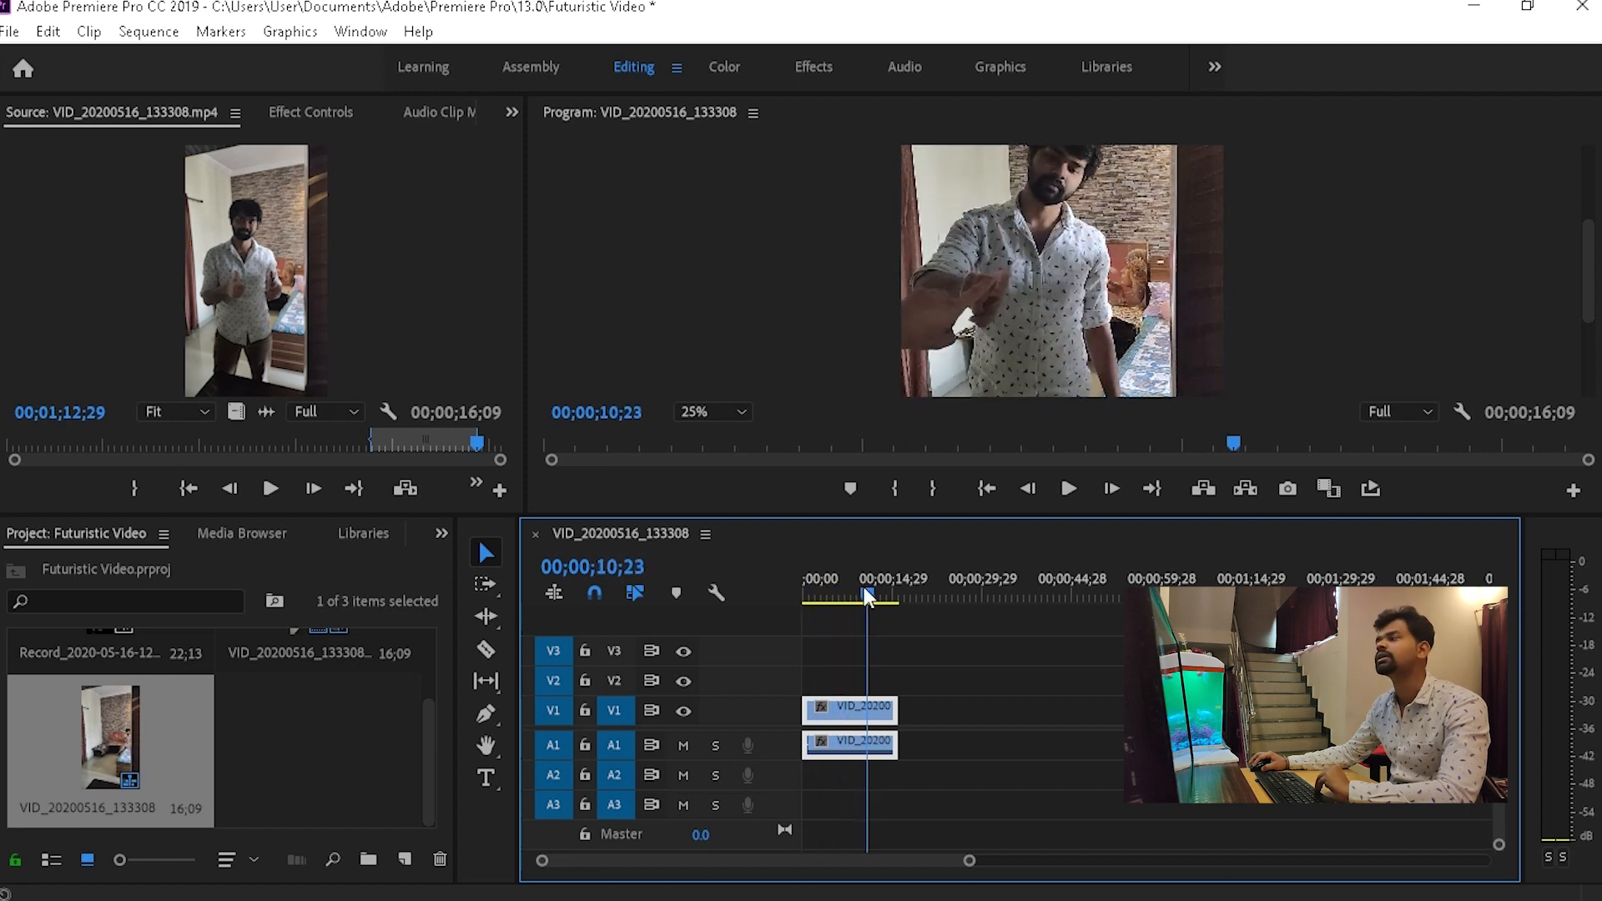
left_click(814, 579)
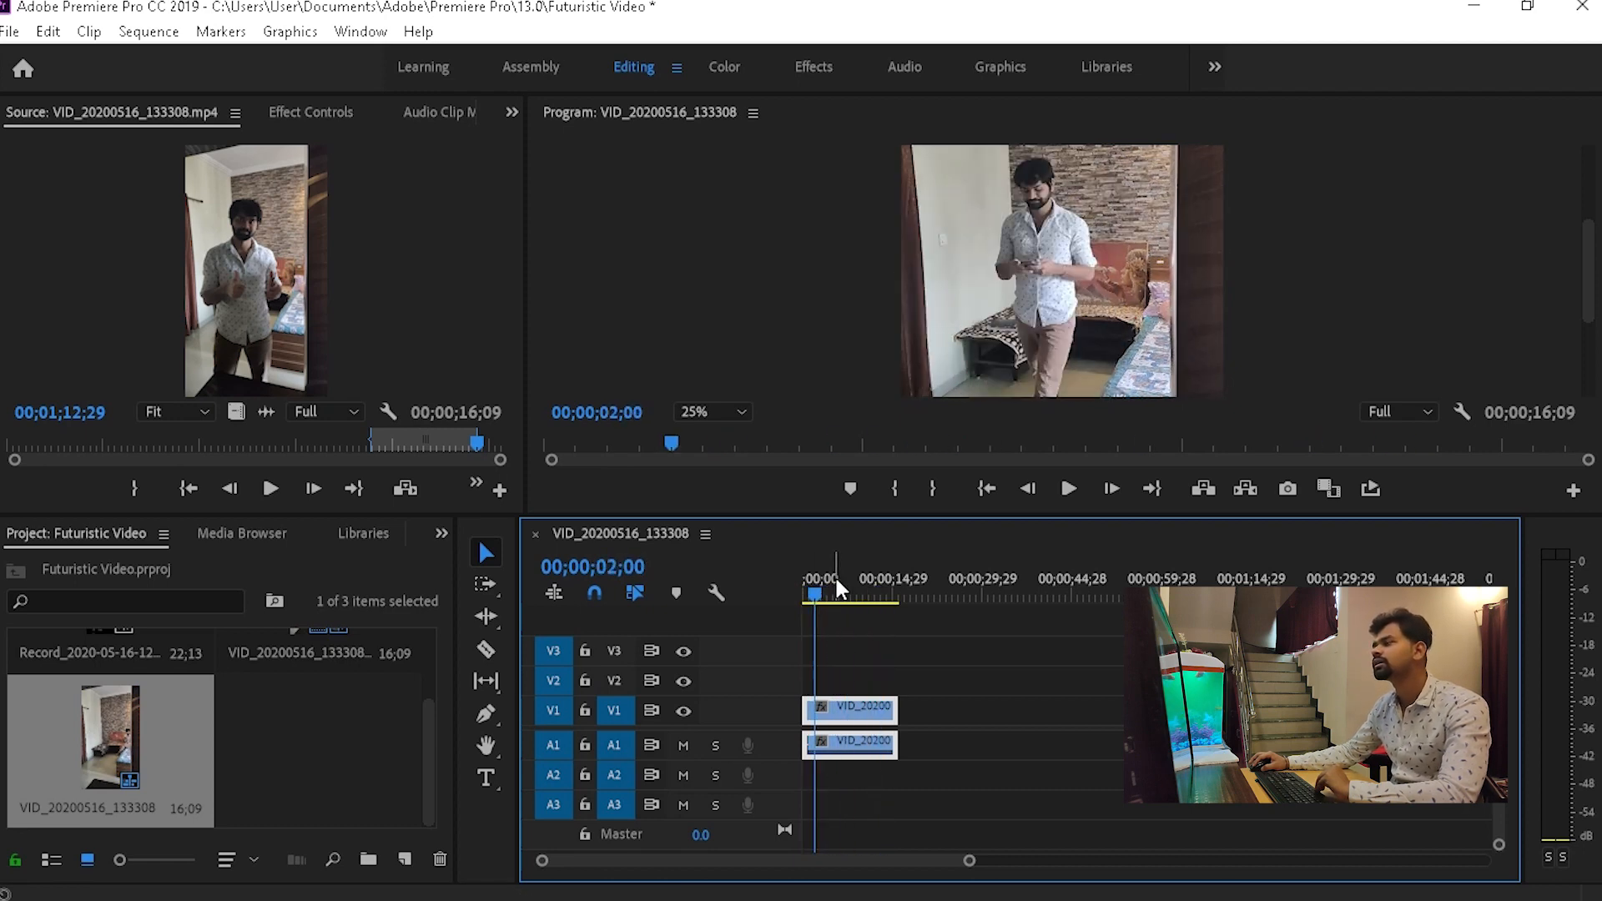
mouse_move(291, 87)
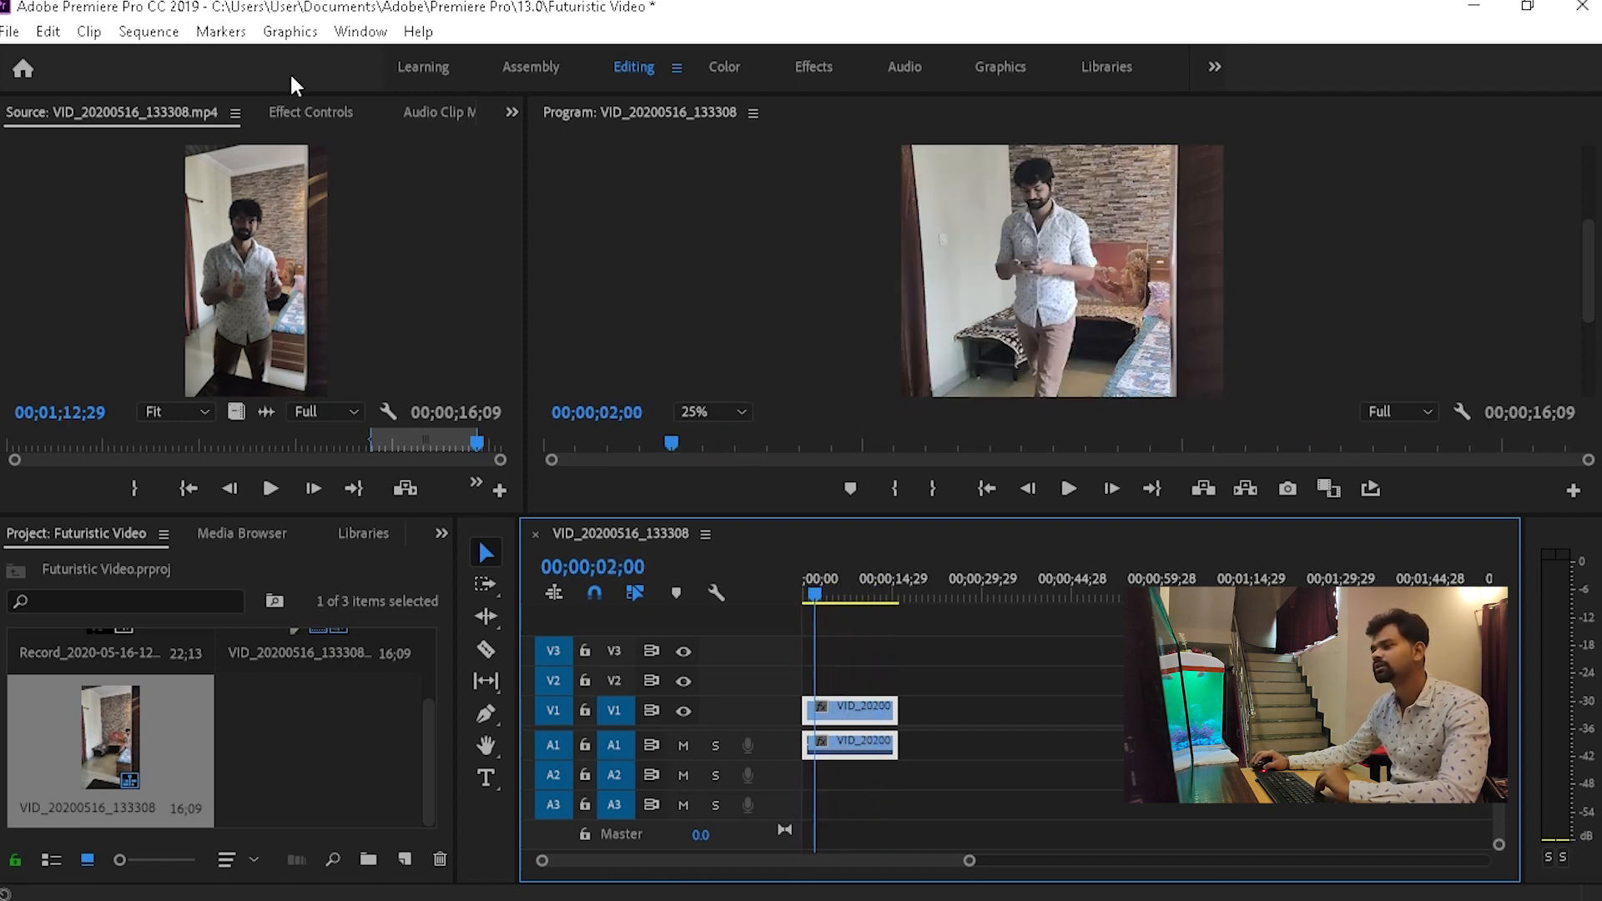
left_click(310, 112)
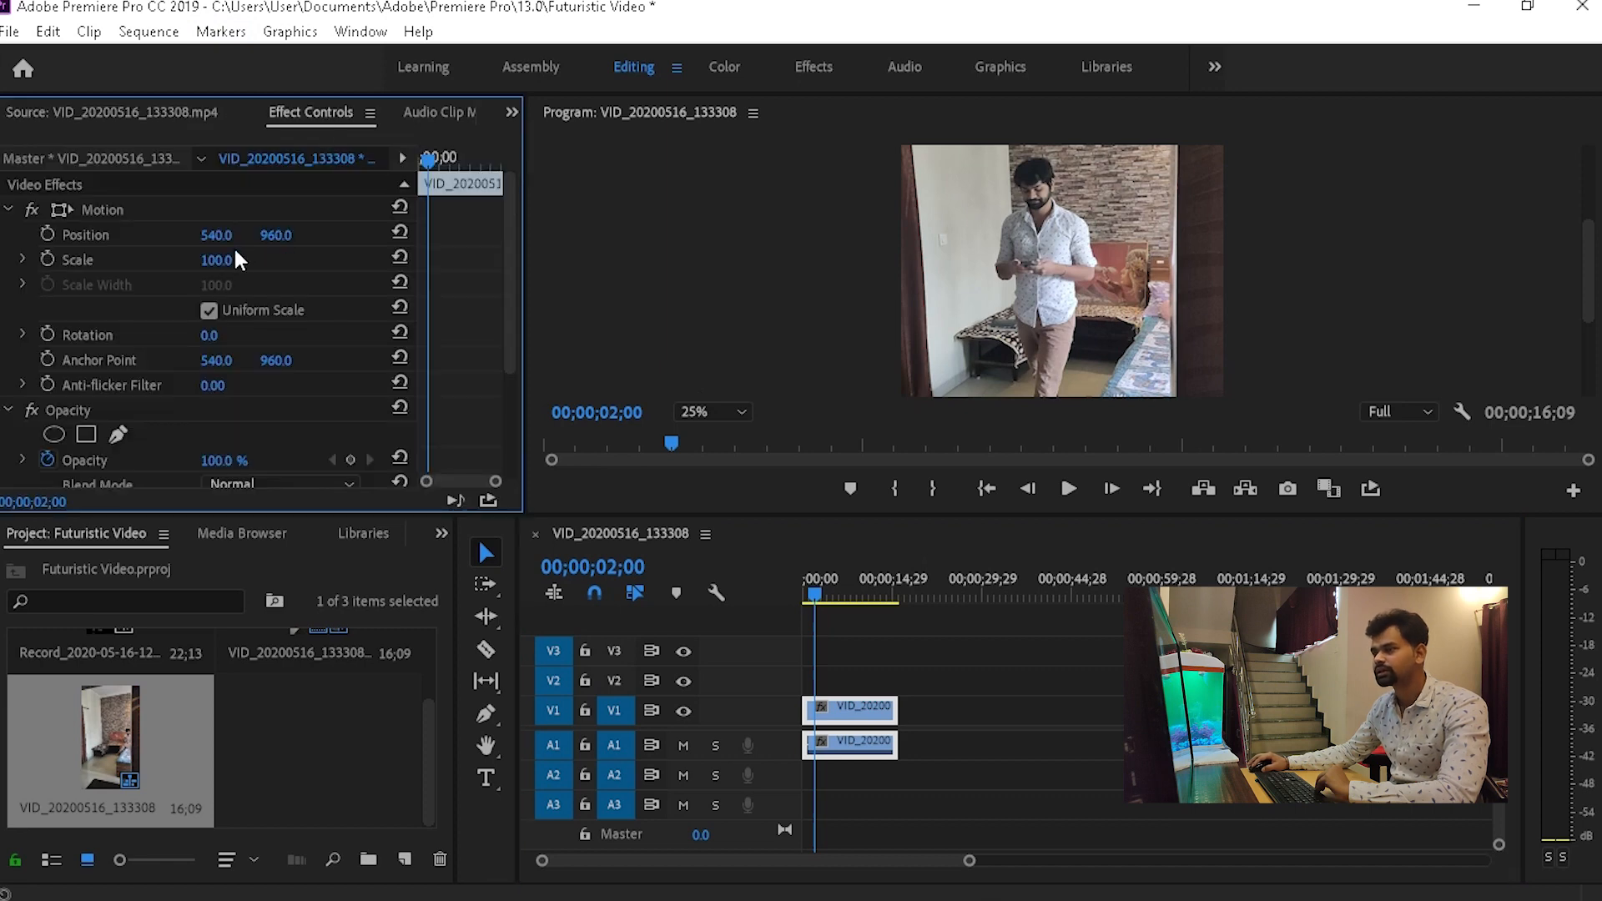
left_click_drag(235, 261, 153, 260)
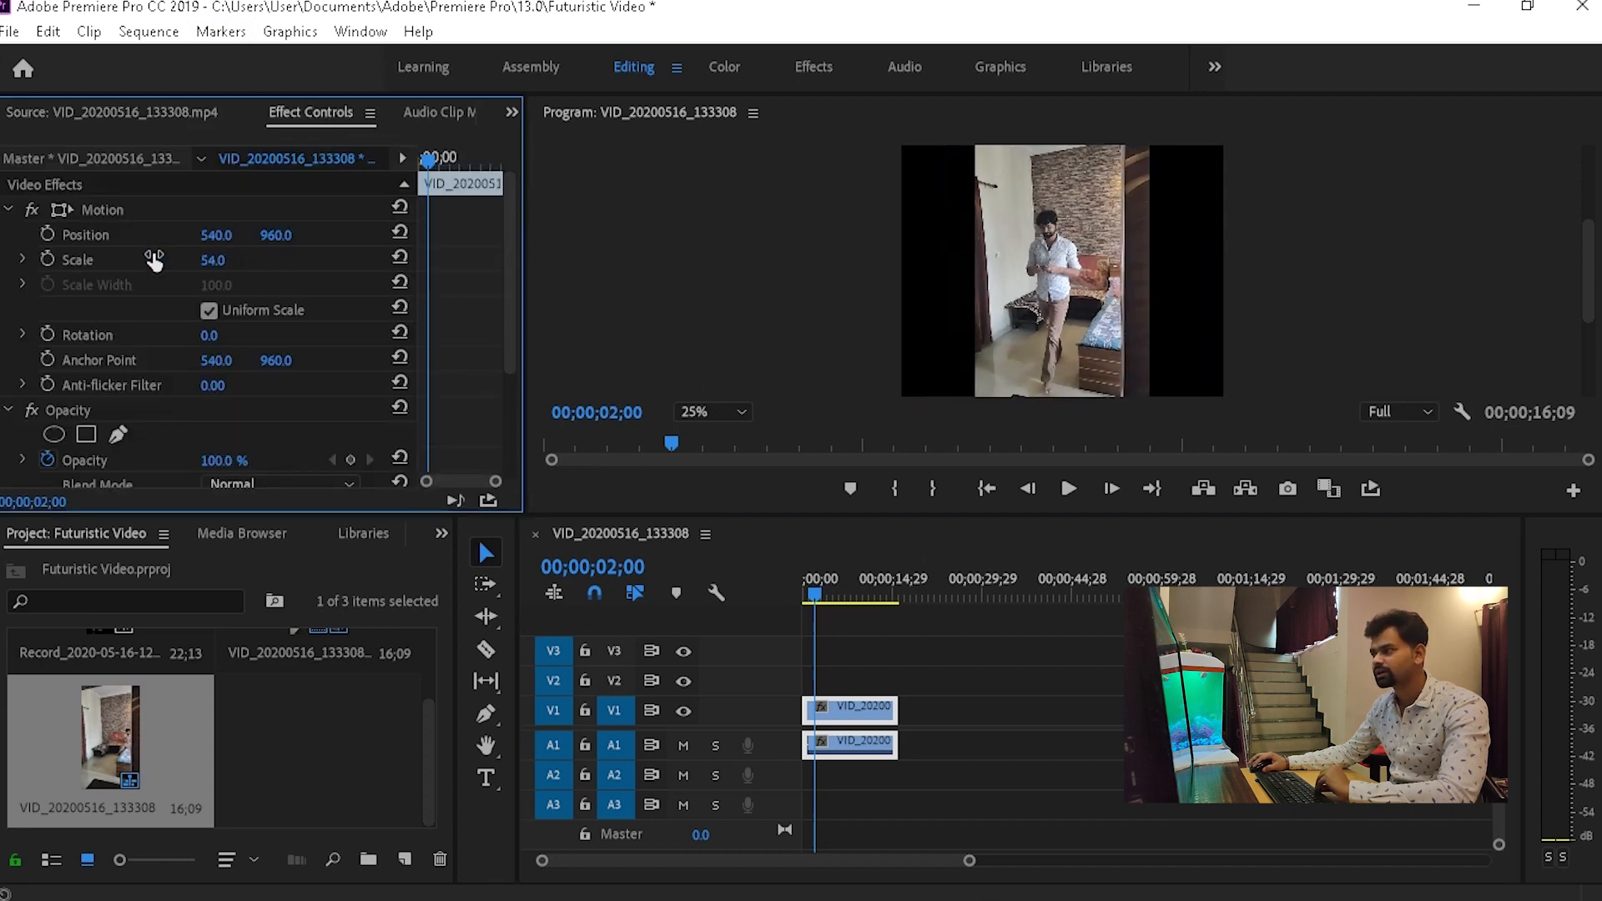
left_click_drag(212, 260, 209, 260)
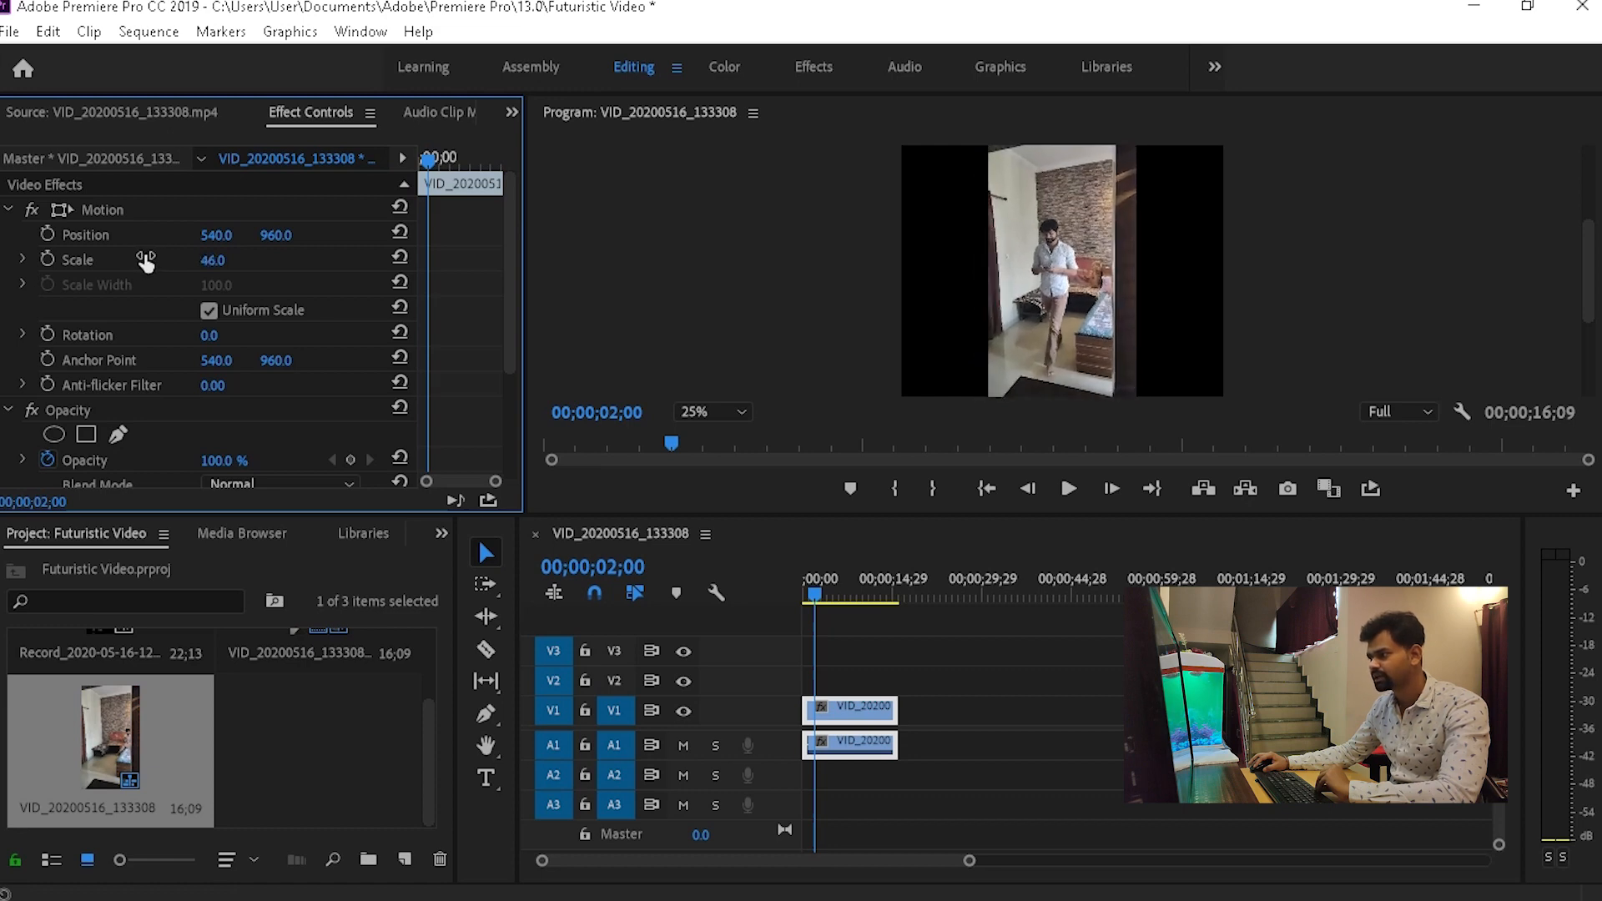
double_click(215, 260)
type("50")
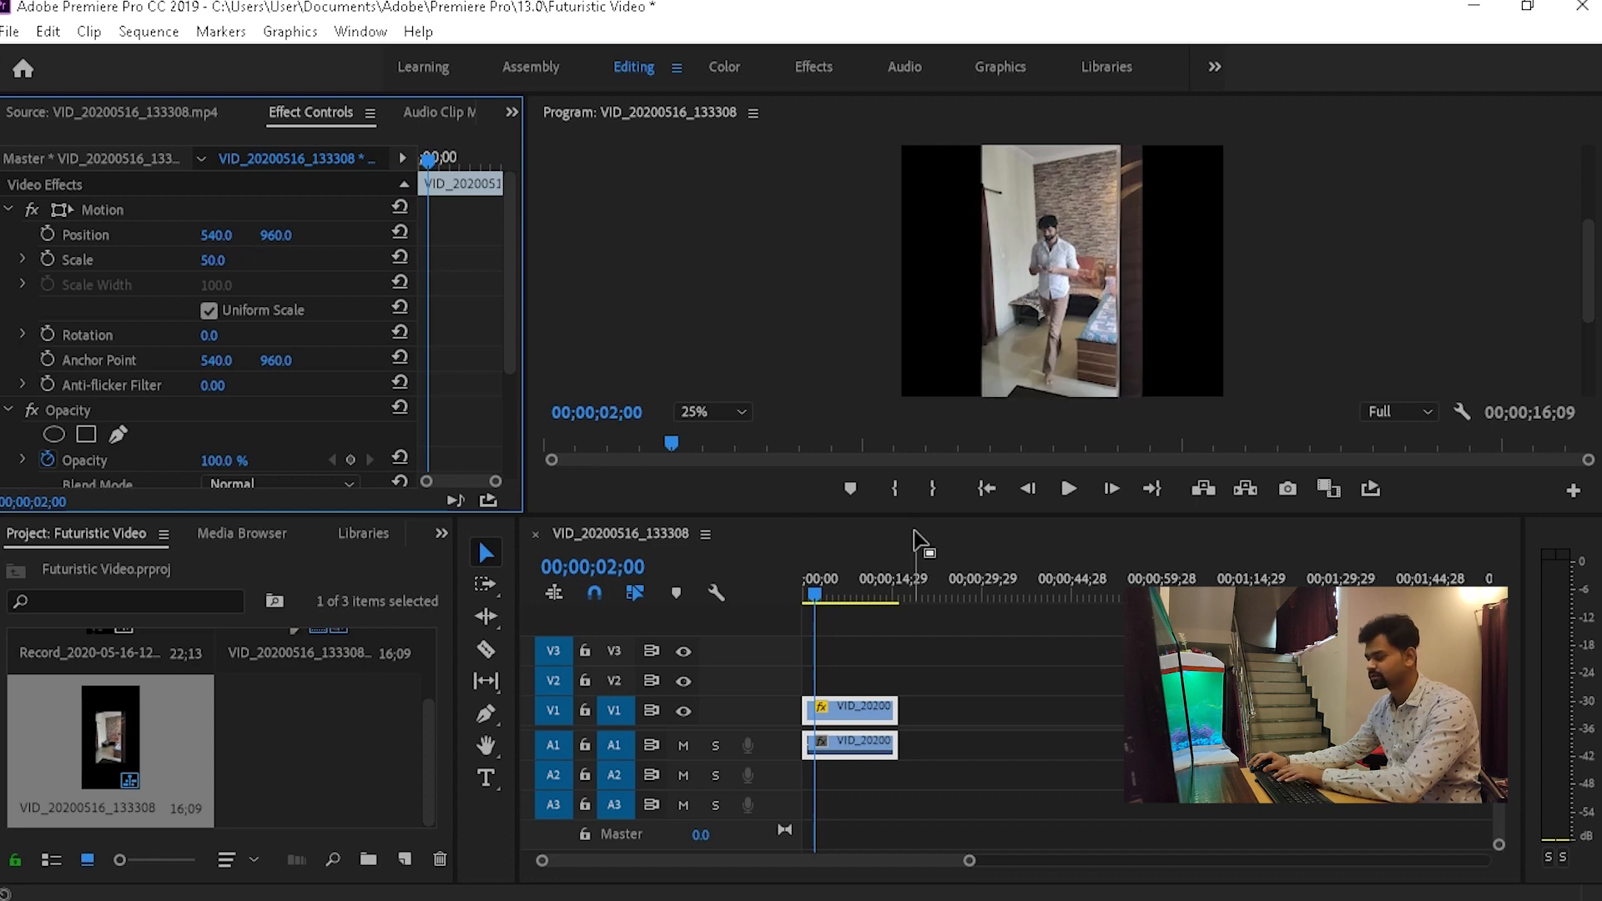
left_click(849, 579)
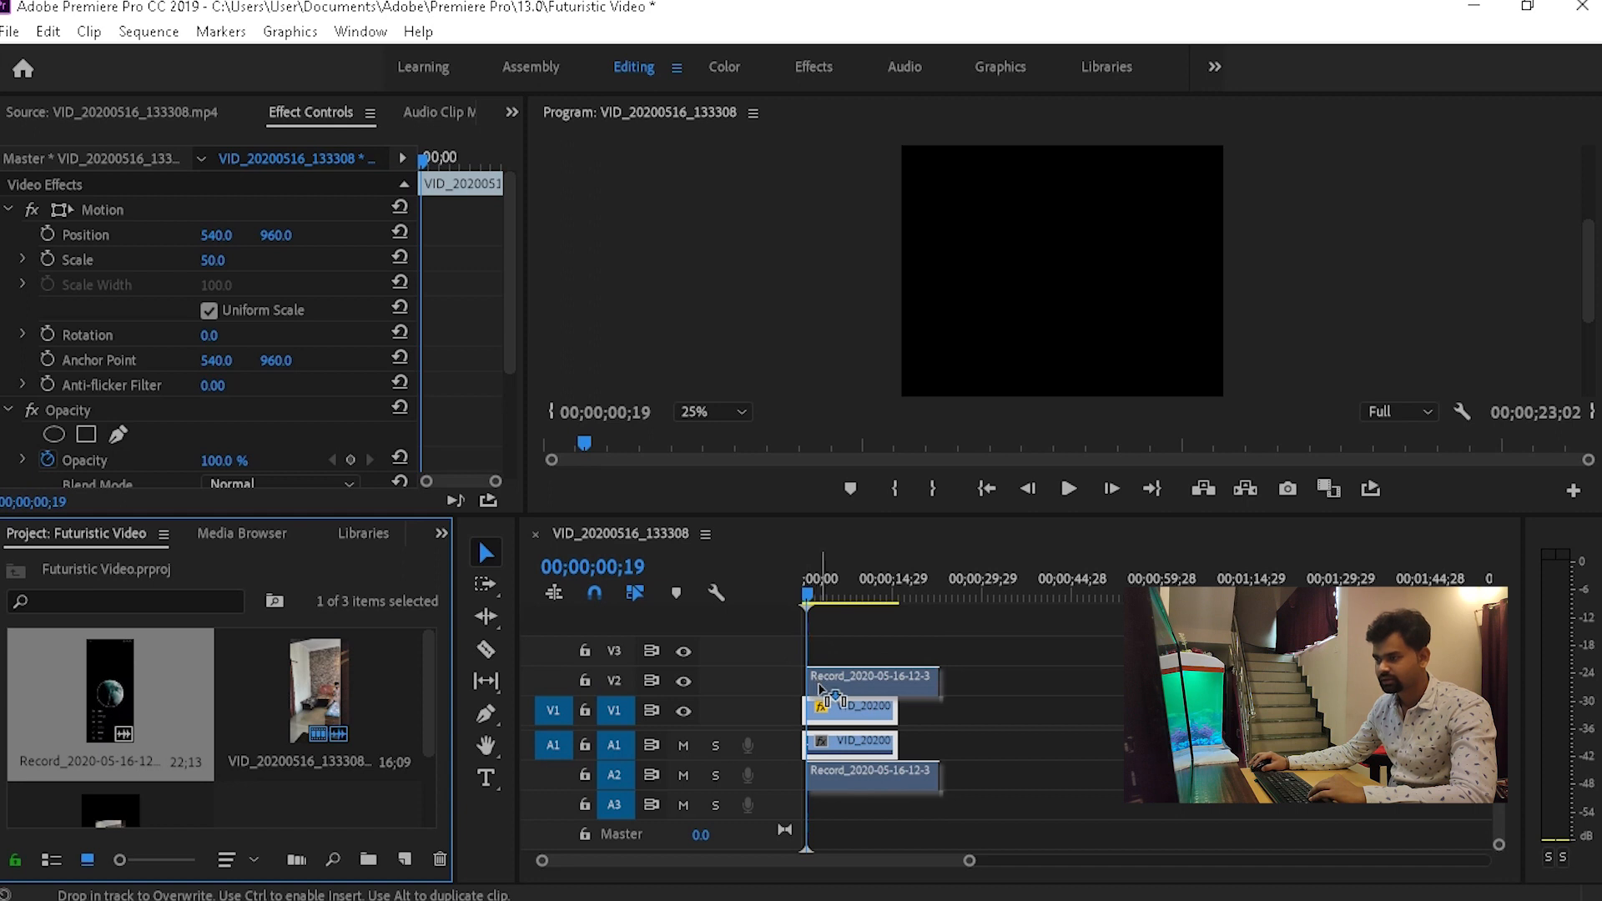
Step: Scale the Record clip on the track above the gesture footage down to 28%
left_click(877, 579)
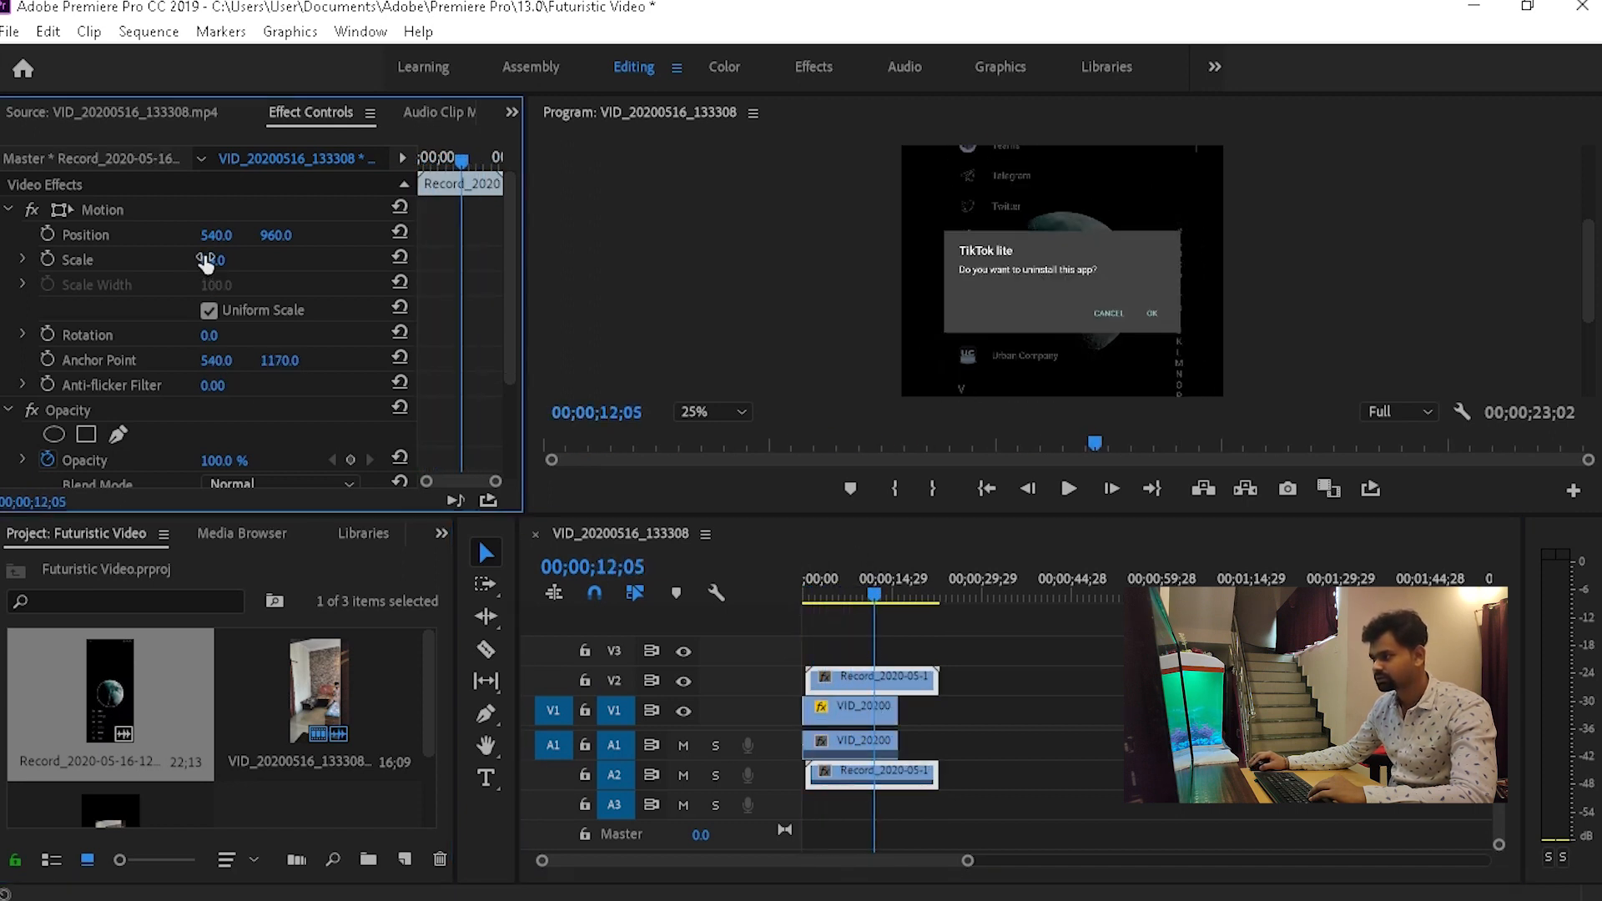
left_click_drag(215, 260, 122, 261)
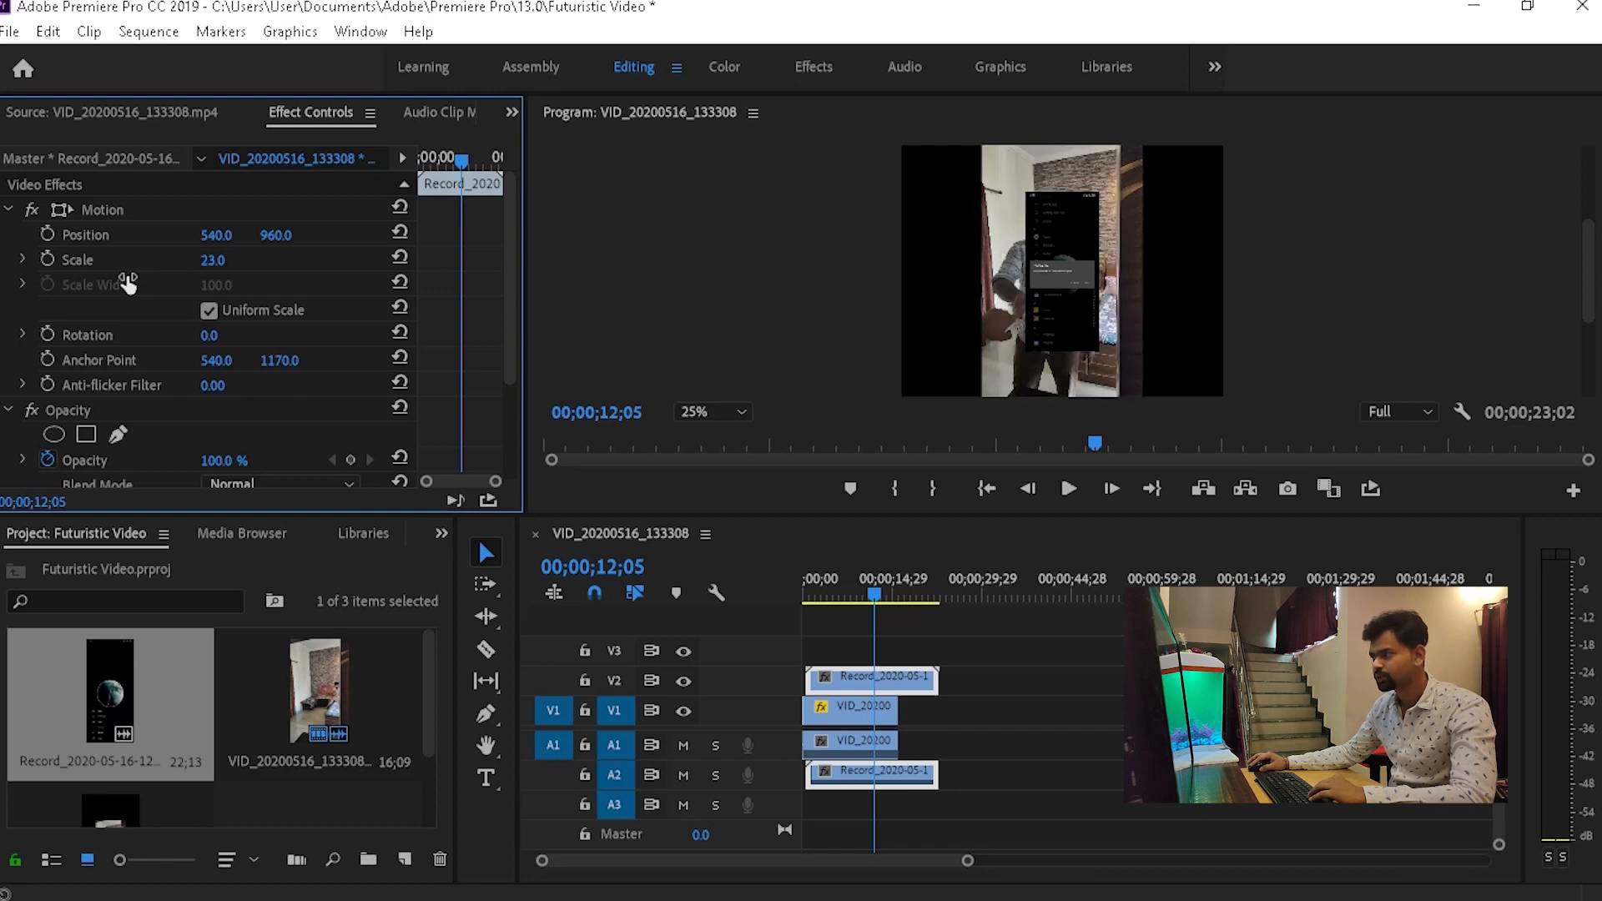
left_click(838, 598)
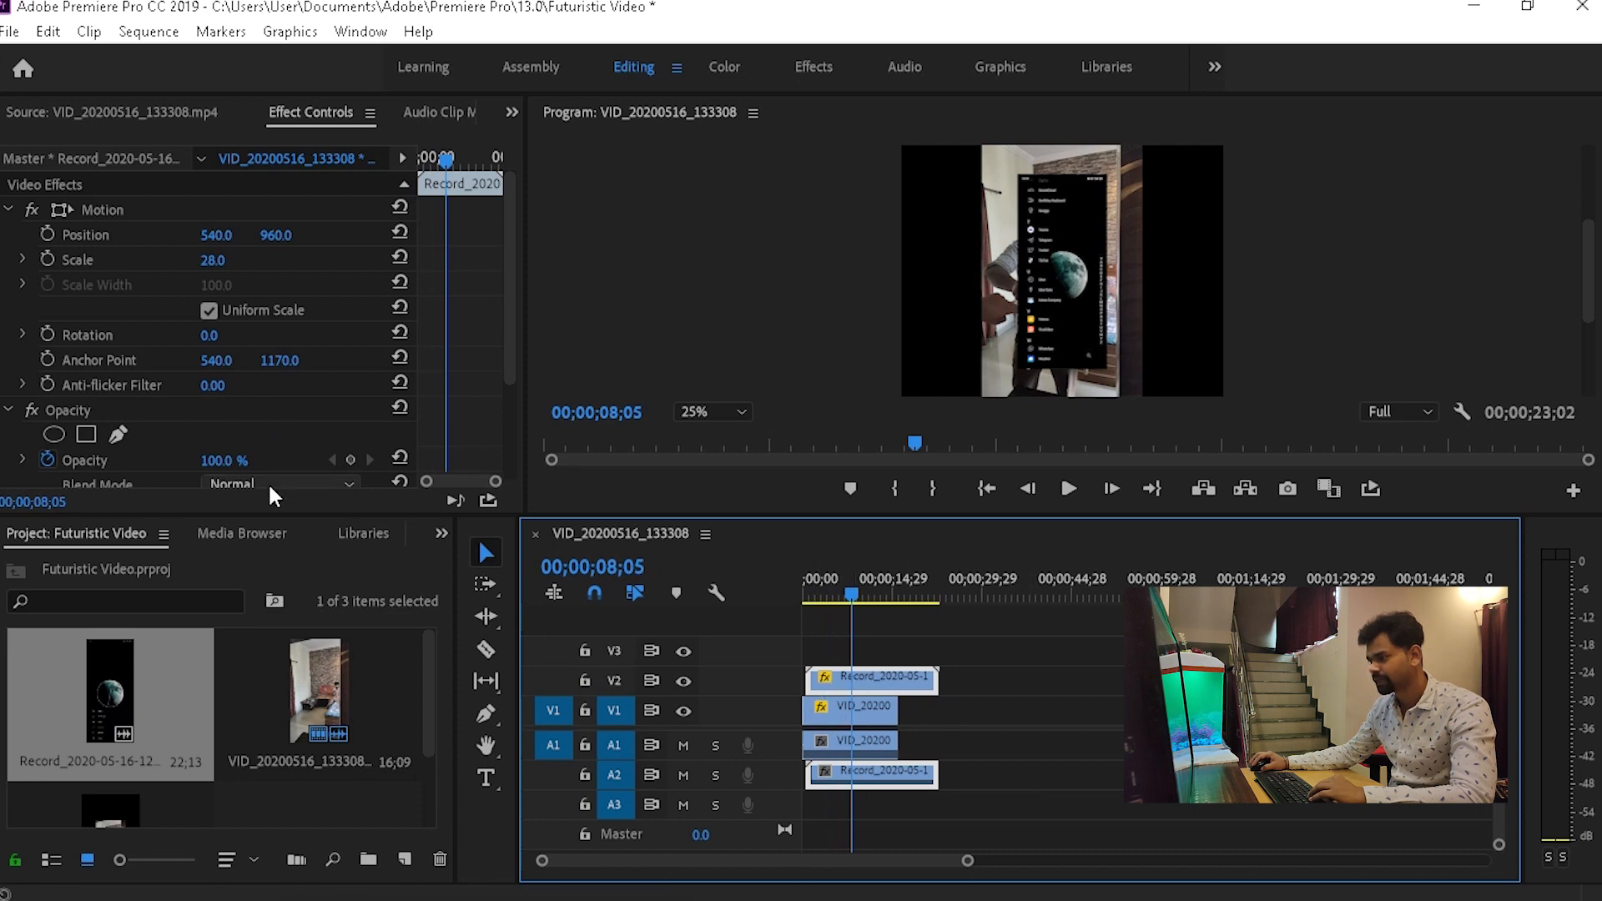
Step: Set the screen recording's Blend Mode to Lighten and scrub the sequence to check the overlay
left_click(280, 484)
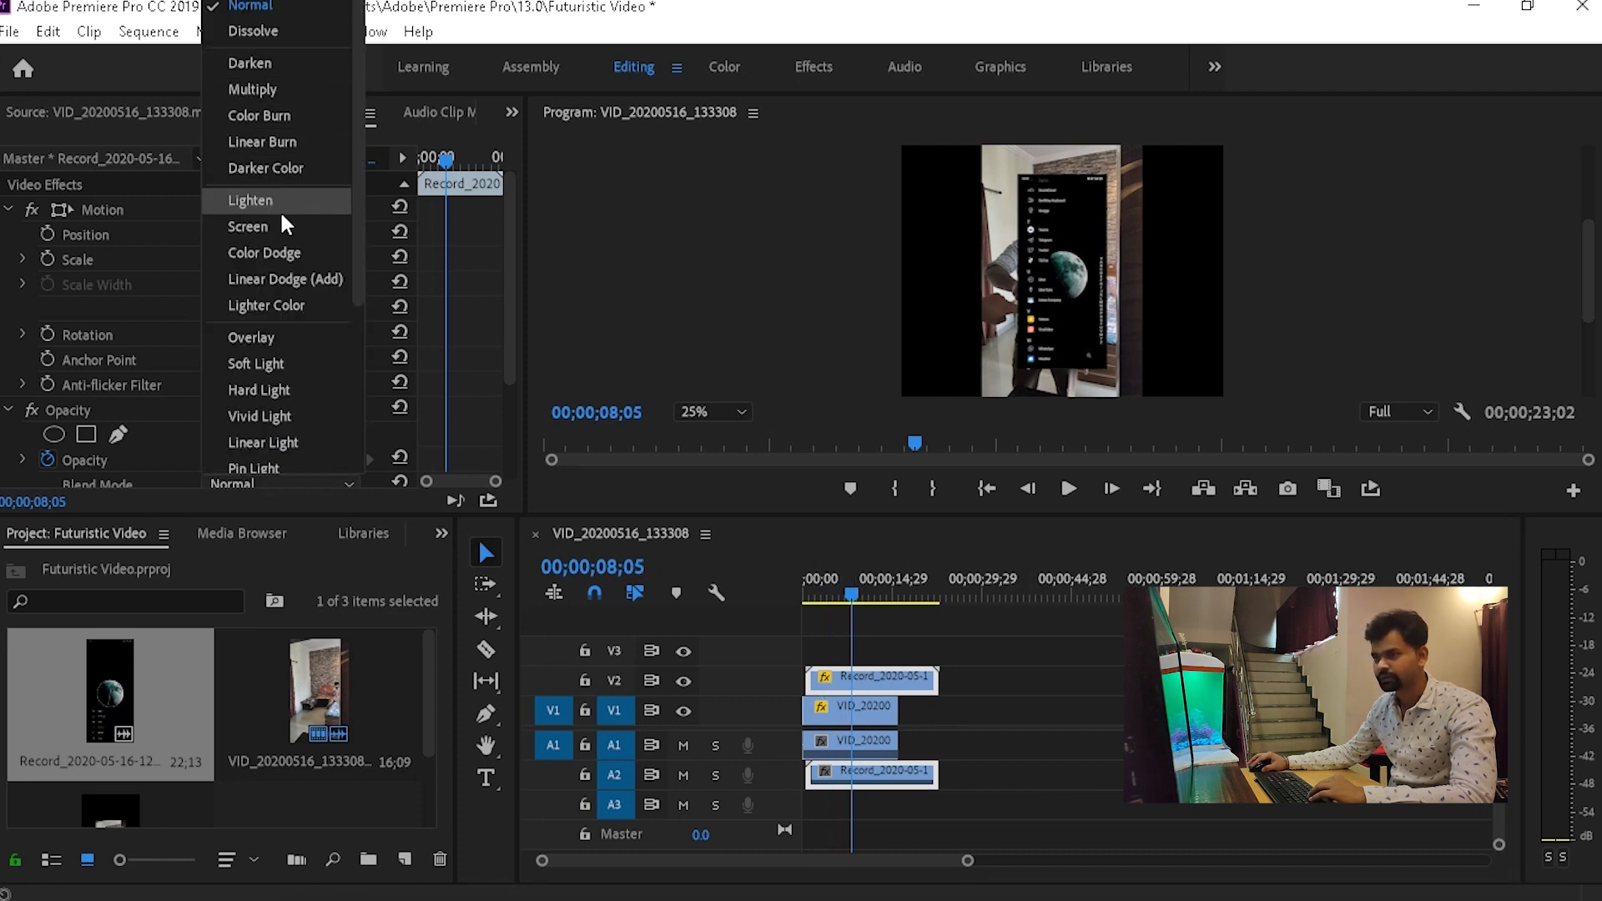
left_click(250, 200)
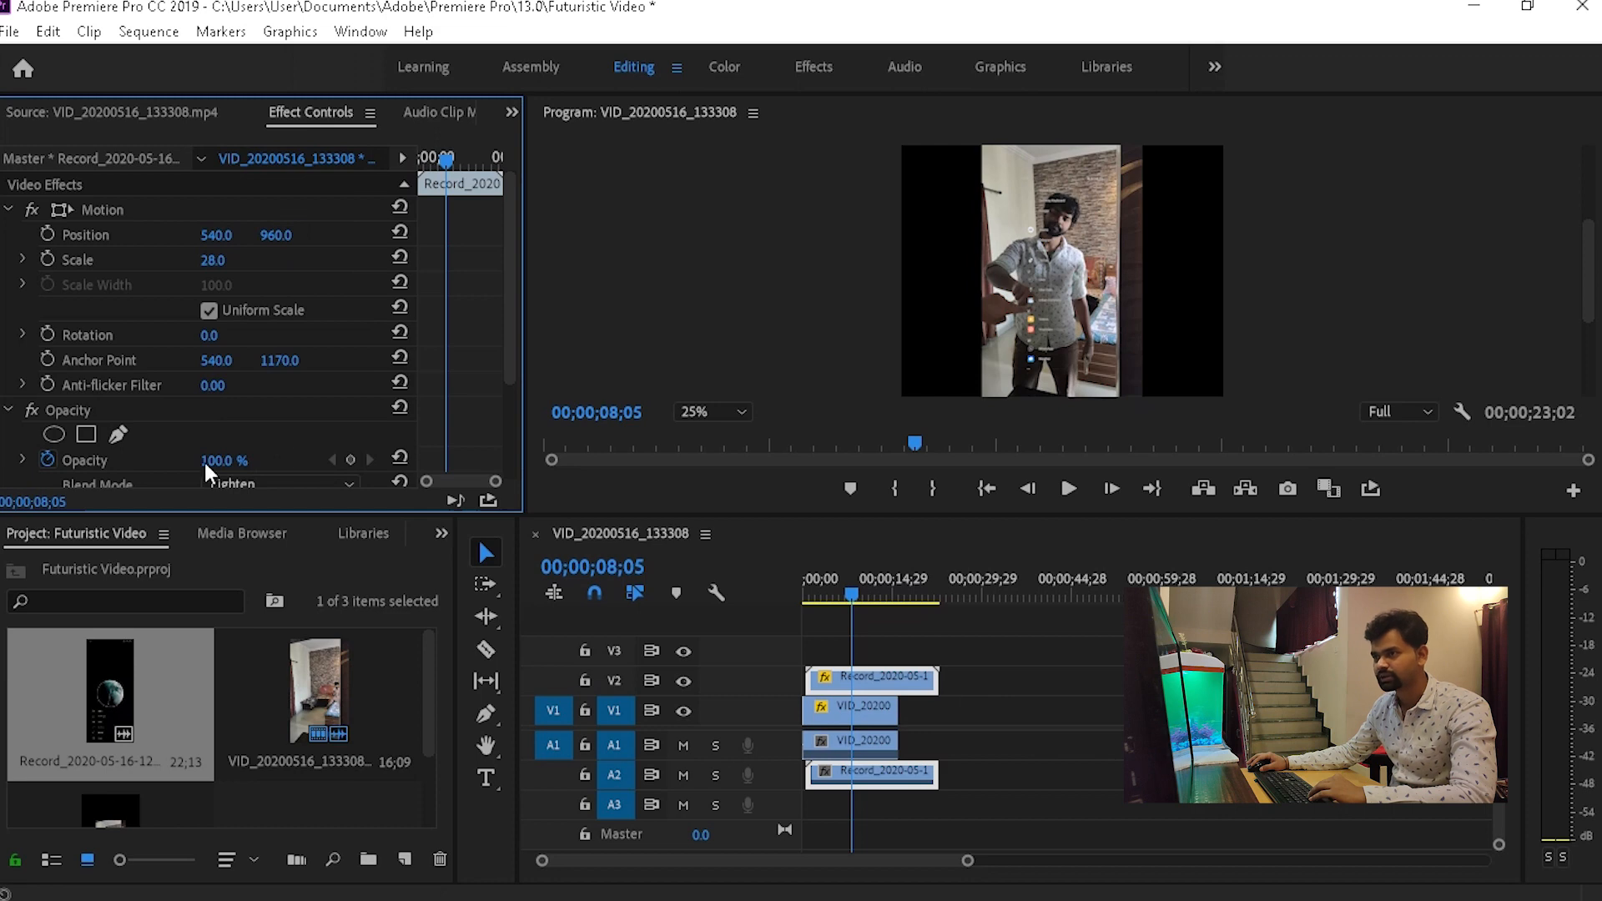
scroll("down", 3)
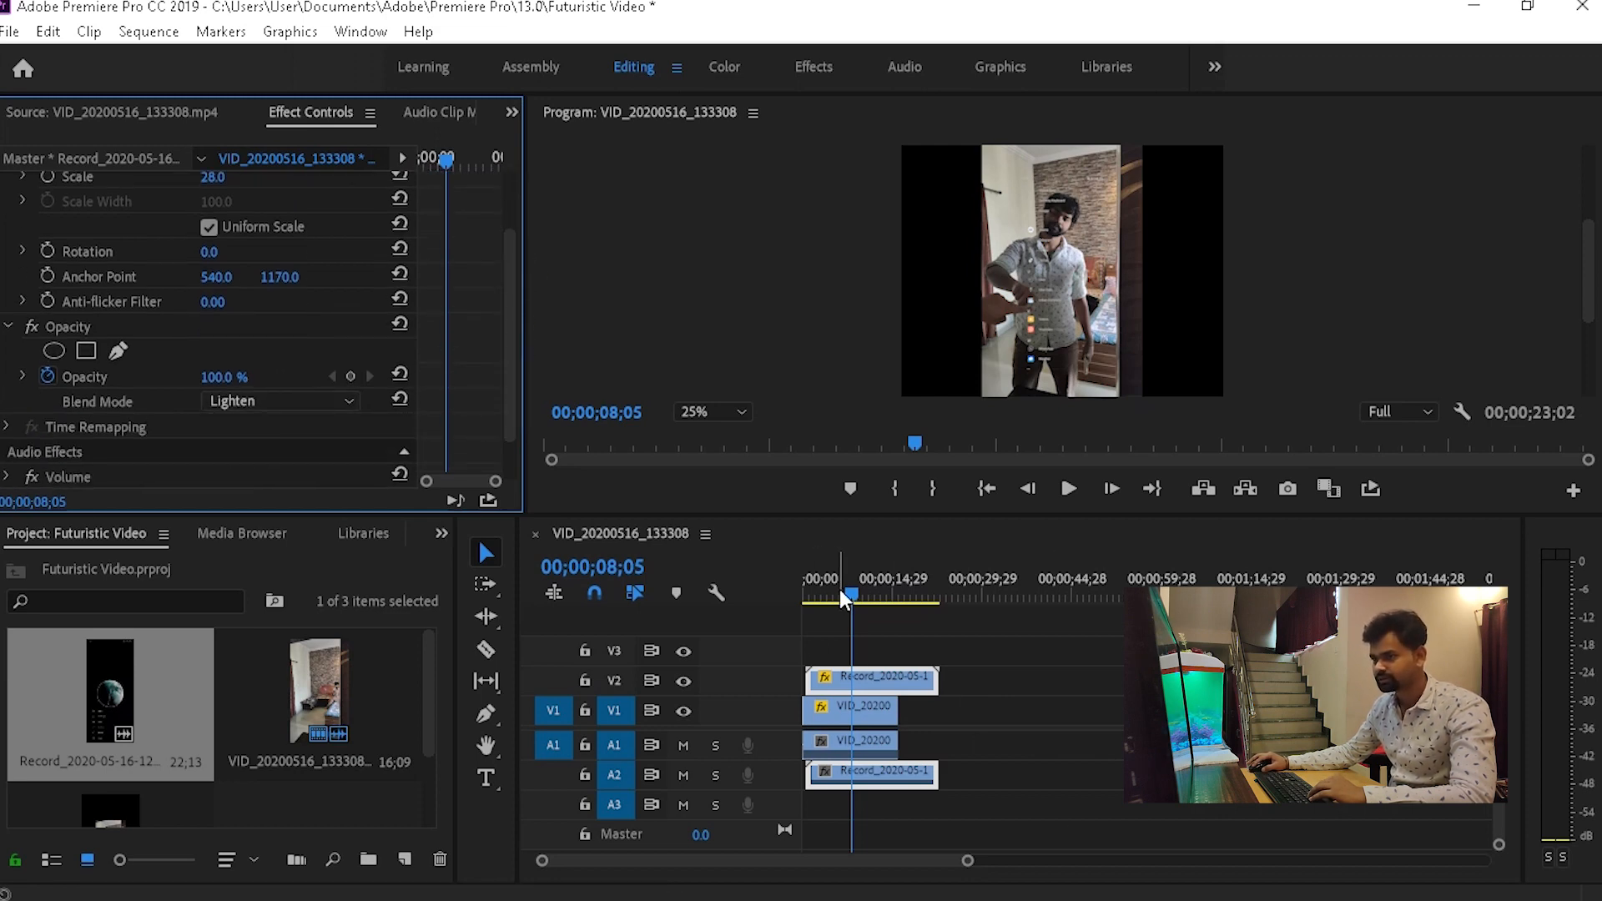
left_click(823, 594)
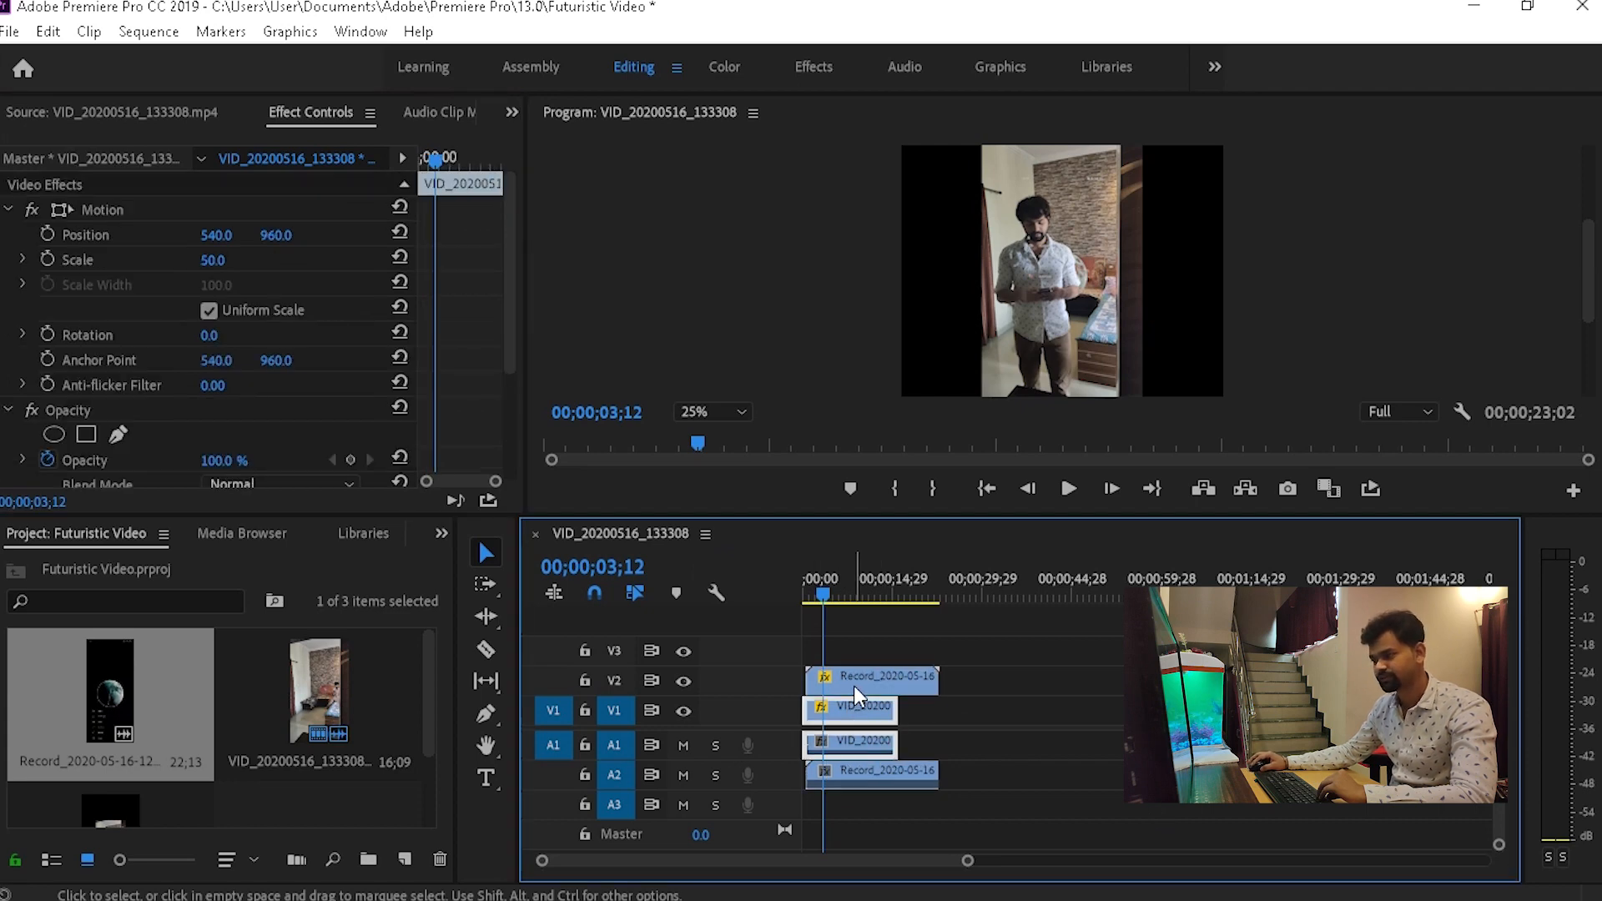
left_click(855, 593)
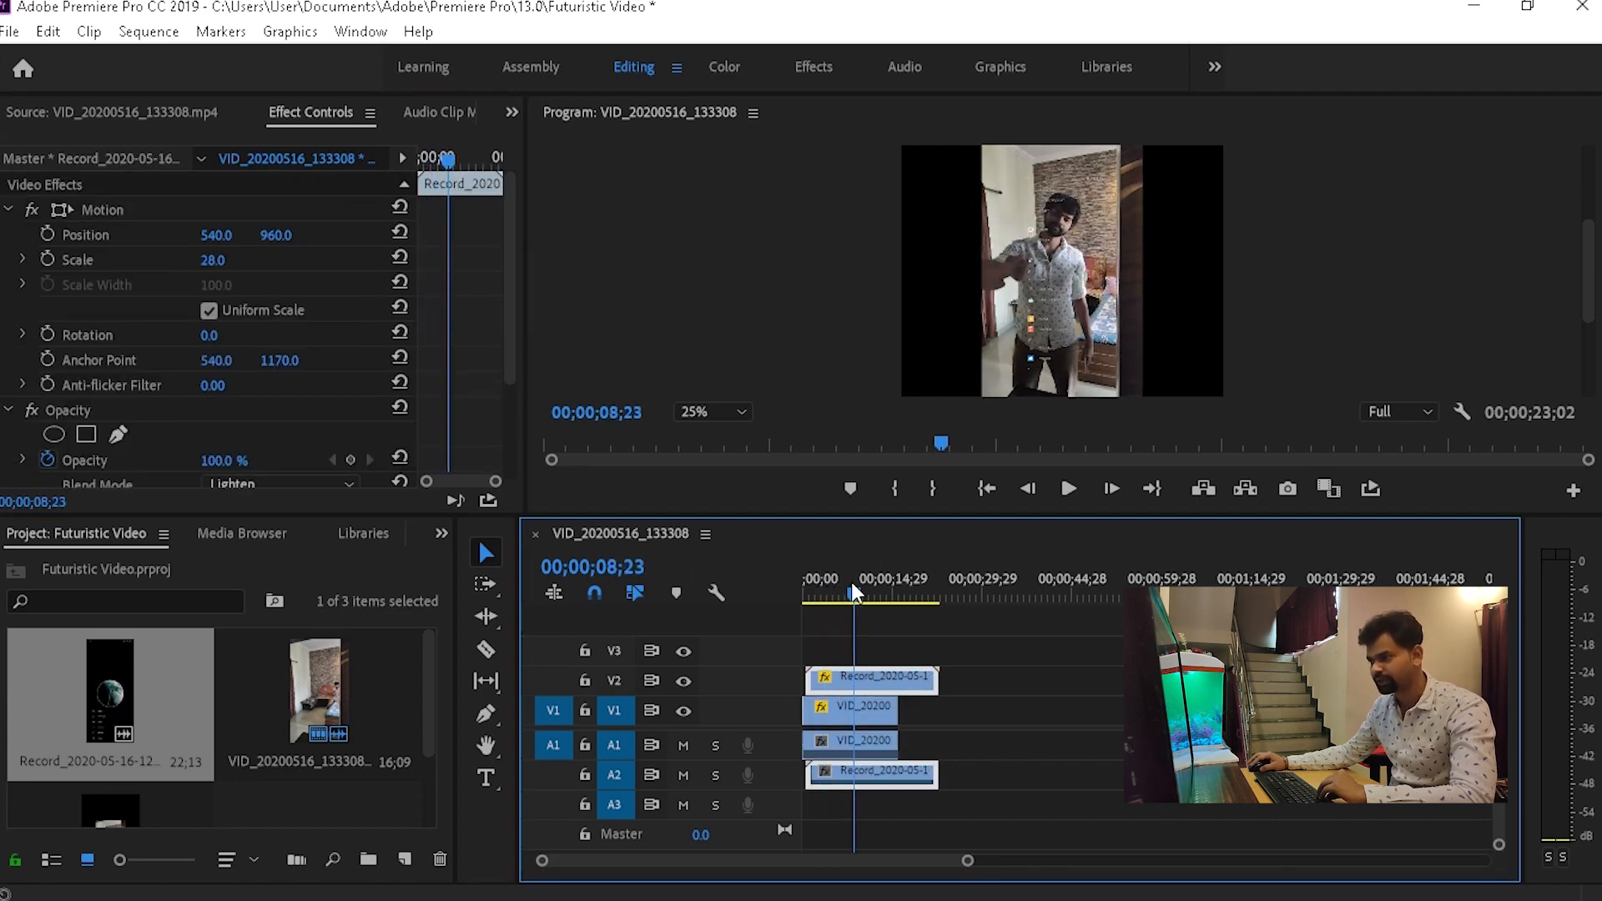
left_click(894, 580)
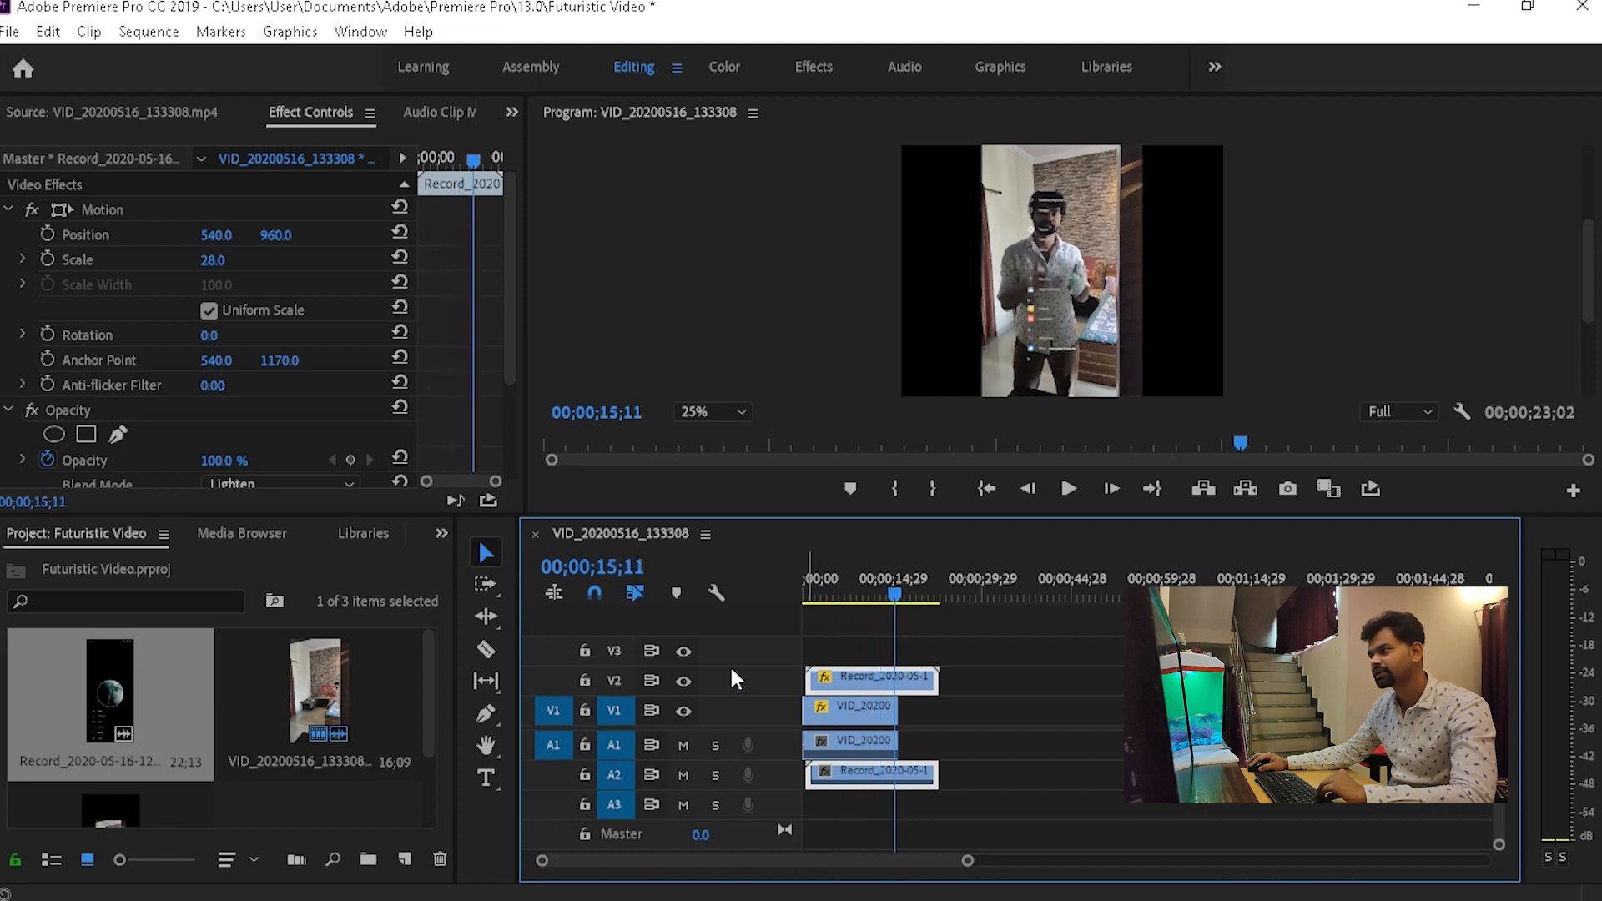
Step: Move the playhead to about four seconds in, where the phone recording should begin
left_click(833, 598)
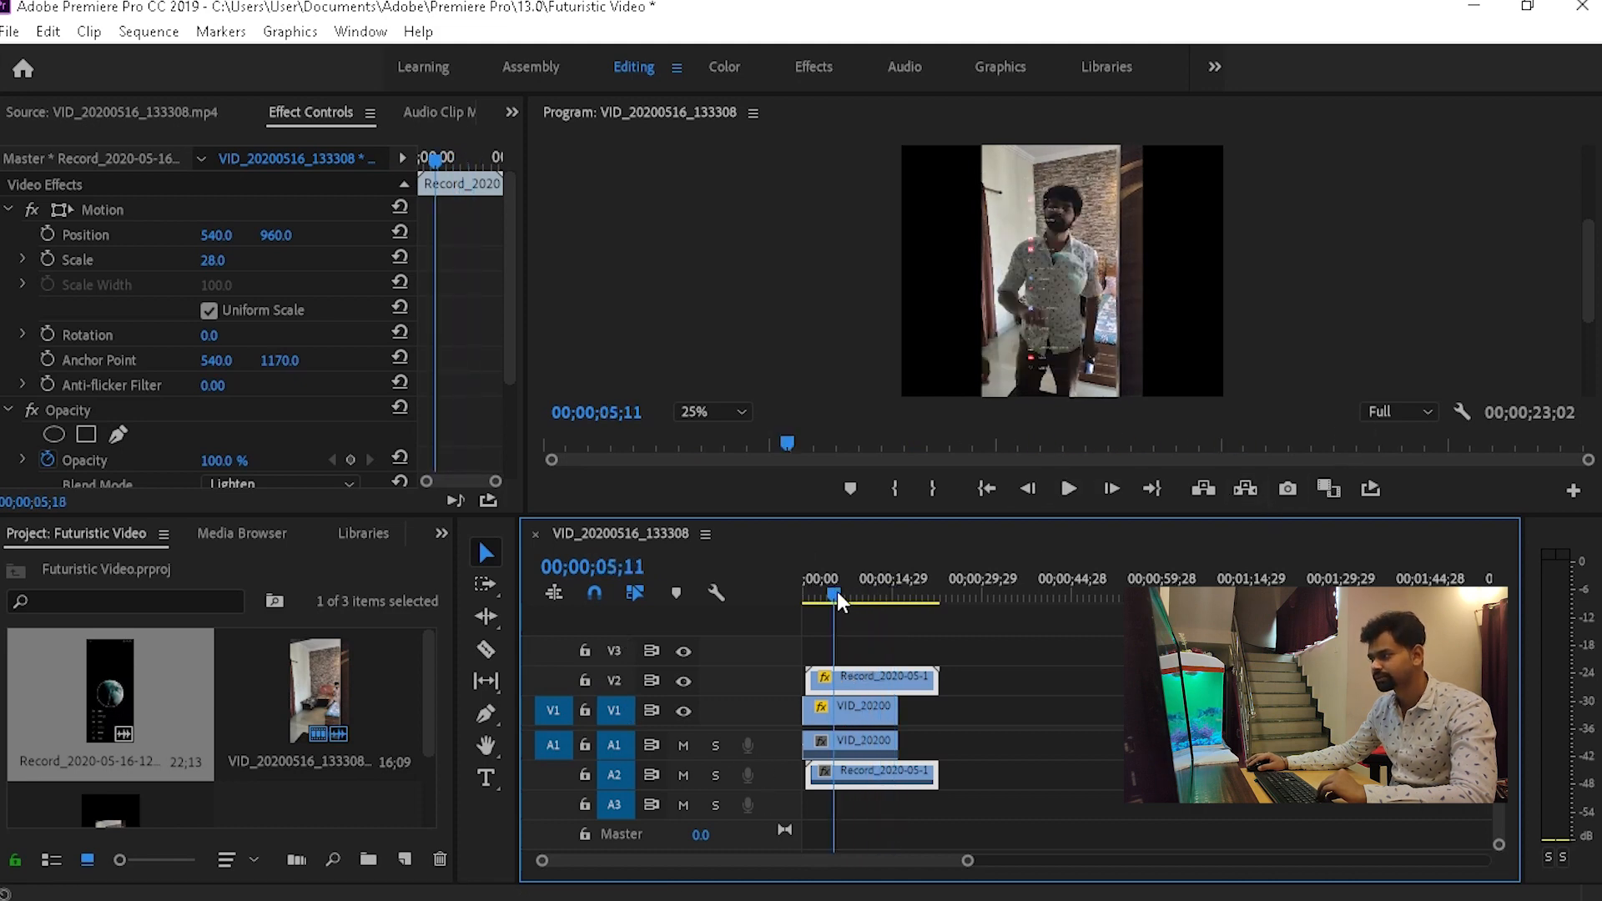
left_click(813, 596)
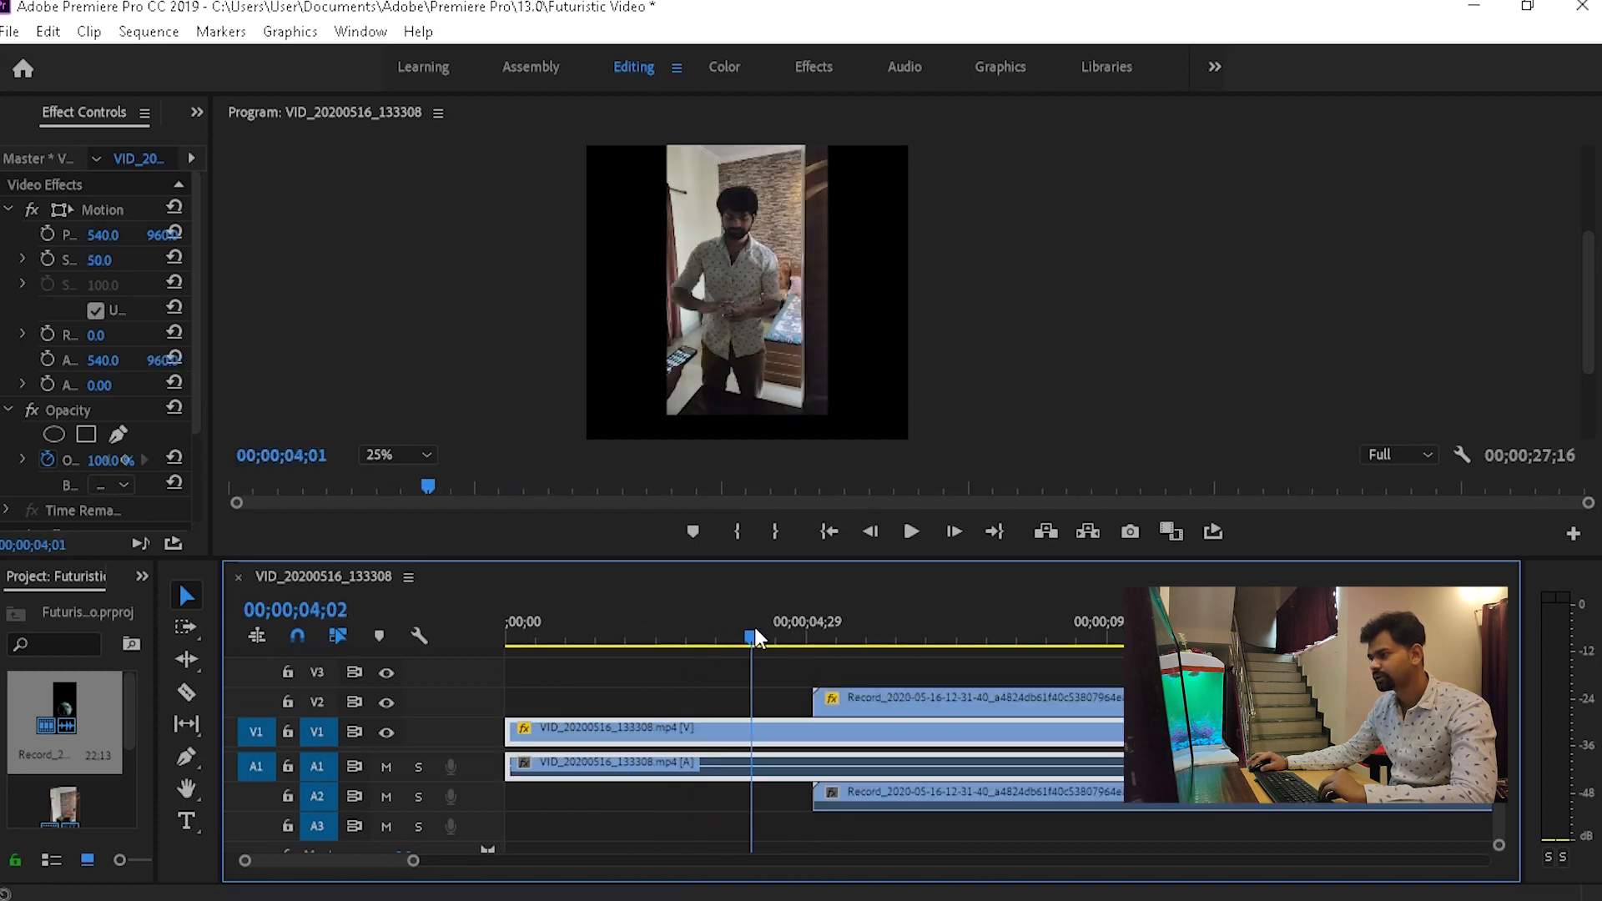
left_click(773, 636)
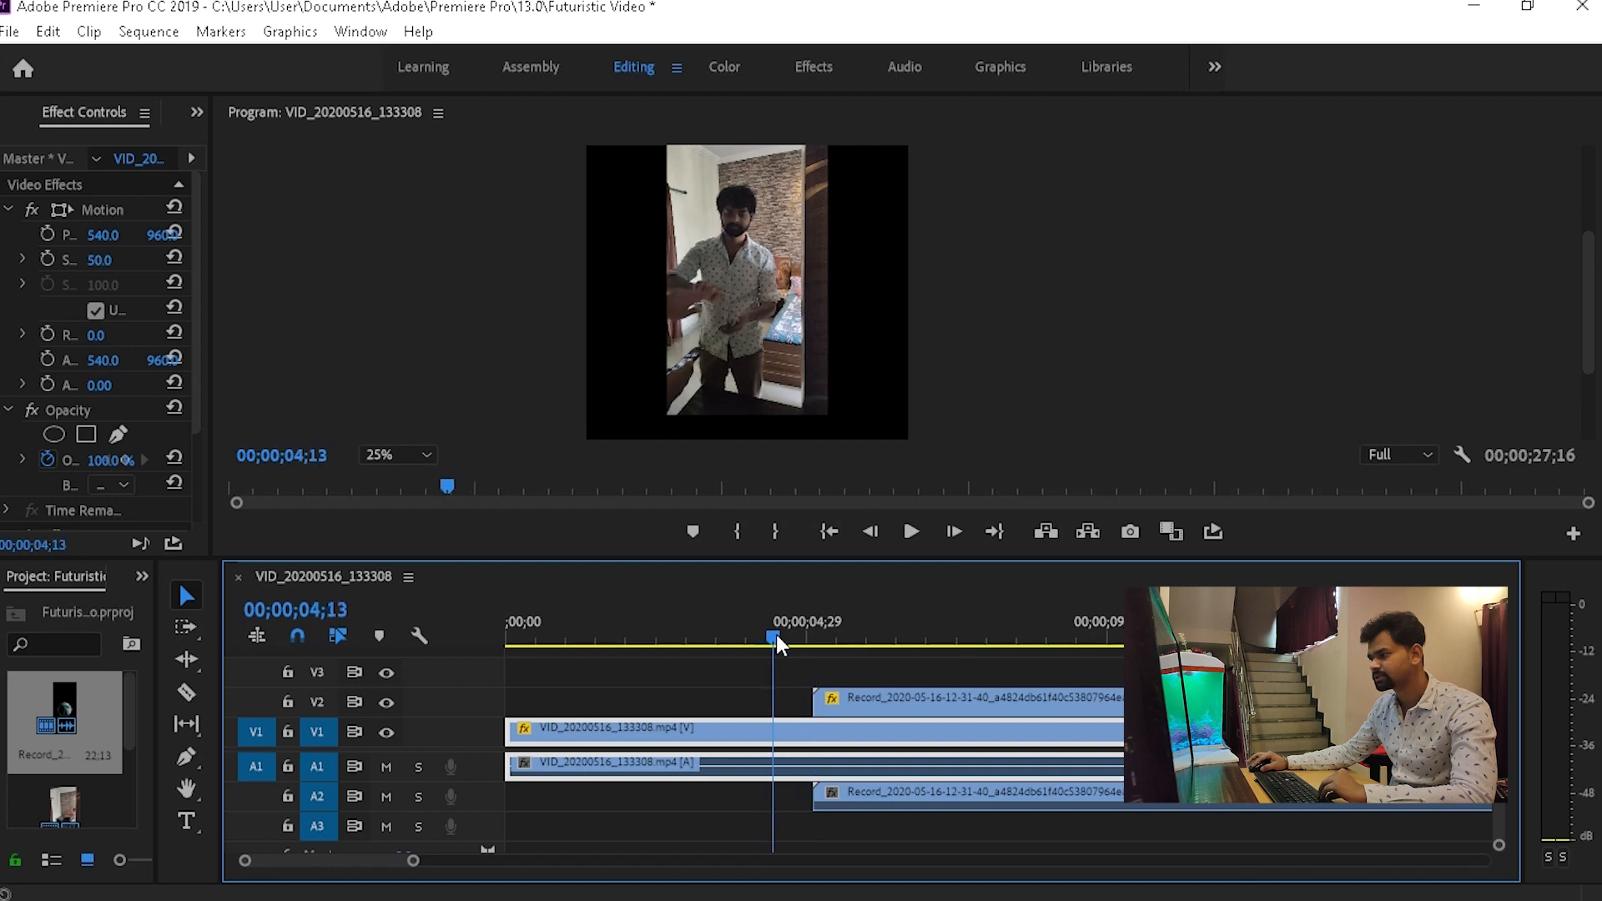
left_click(808, 700)
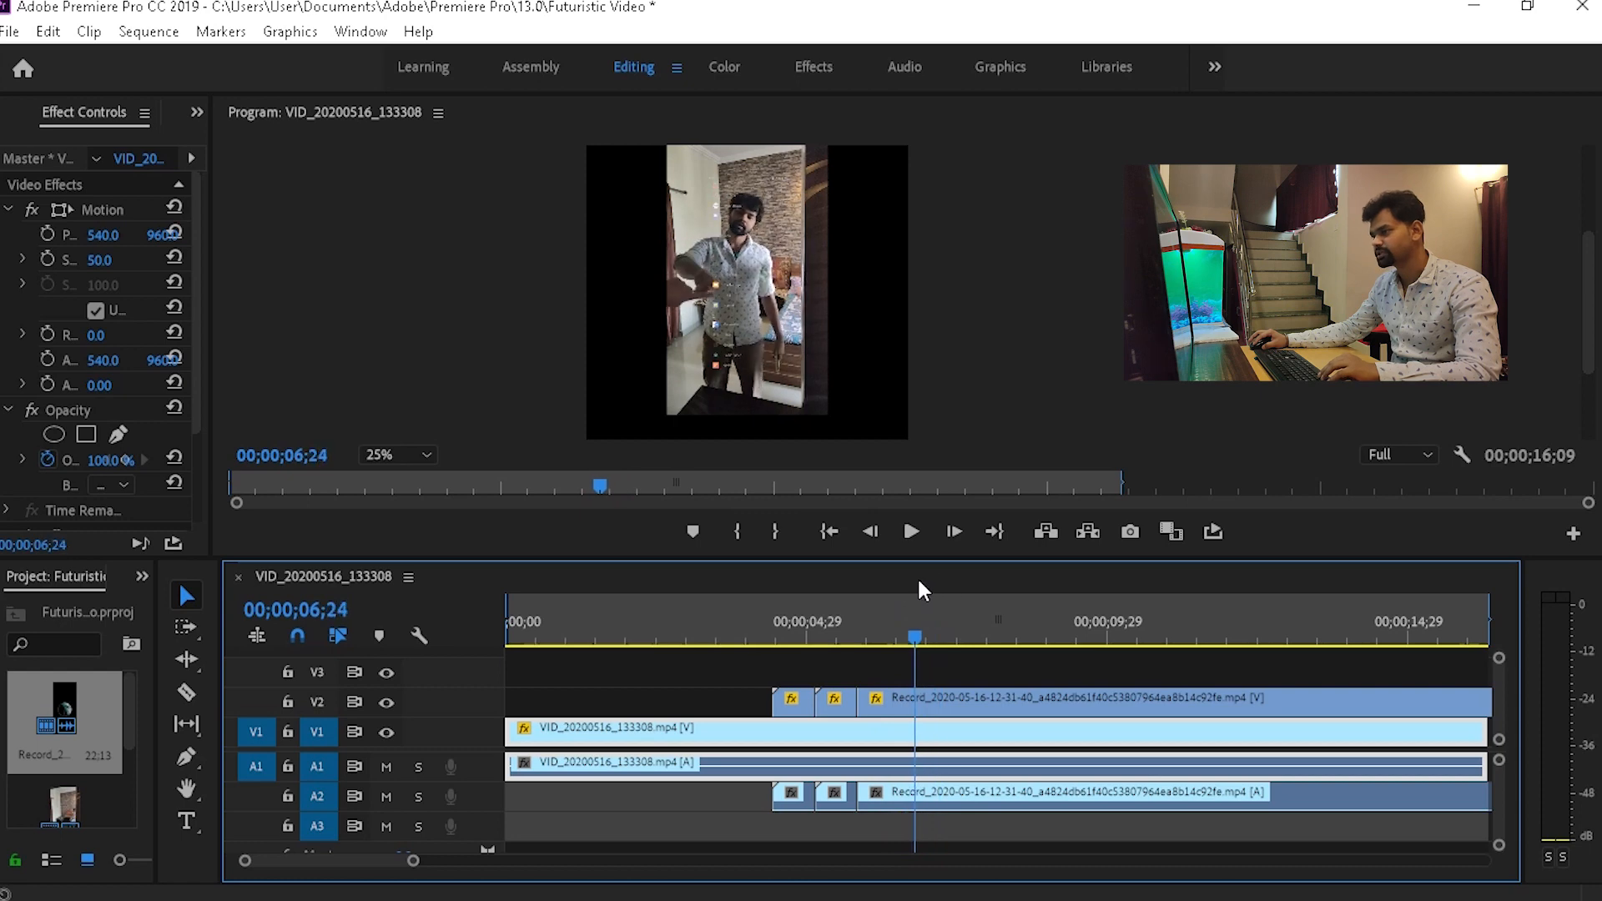
Step: Razor-cut the V2 phone recording and select the short piece after the cut for removal
left_click(830, 531)
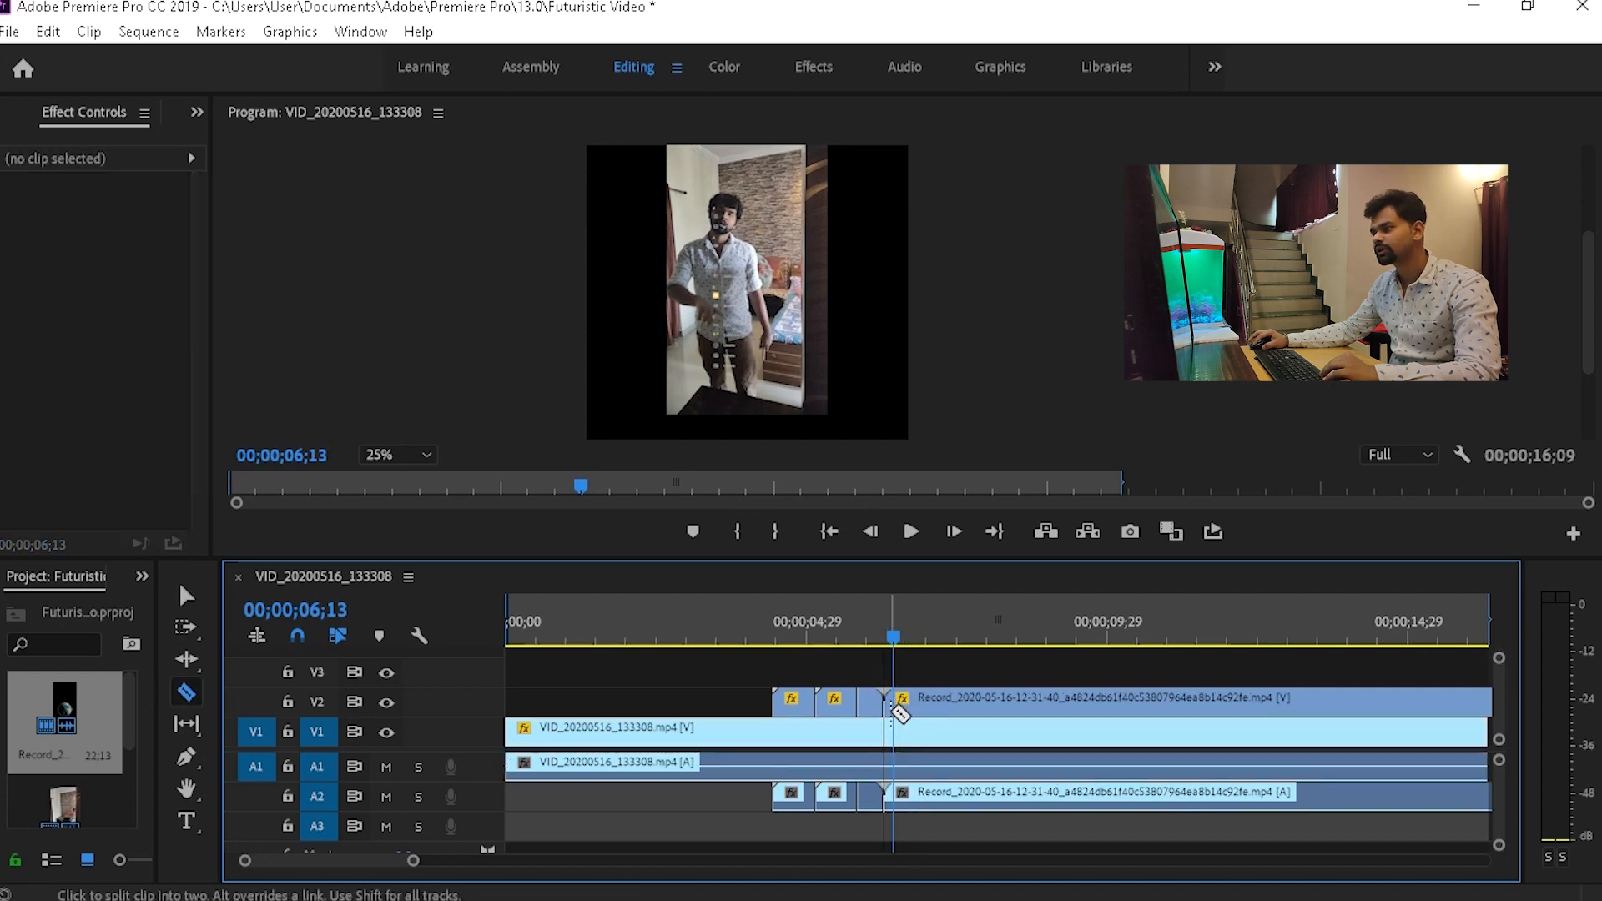
left_click(185, 594)
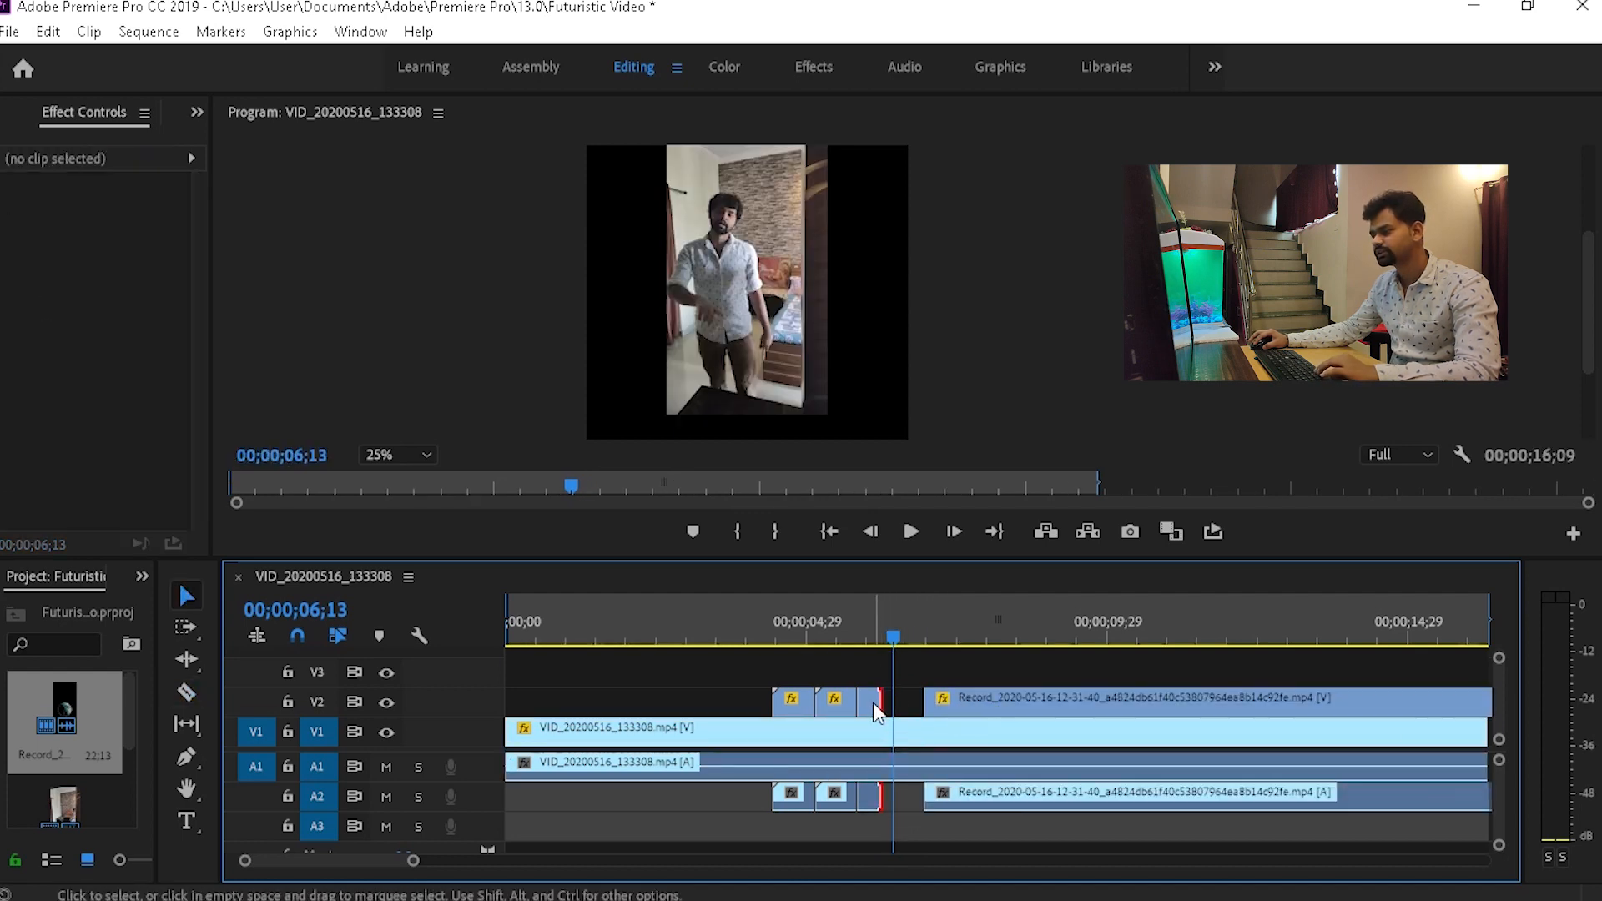
left_click(869, 702)
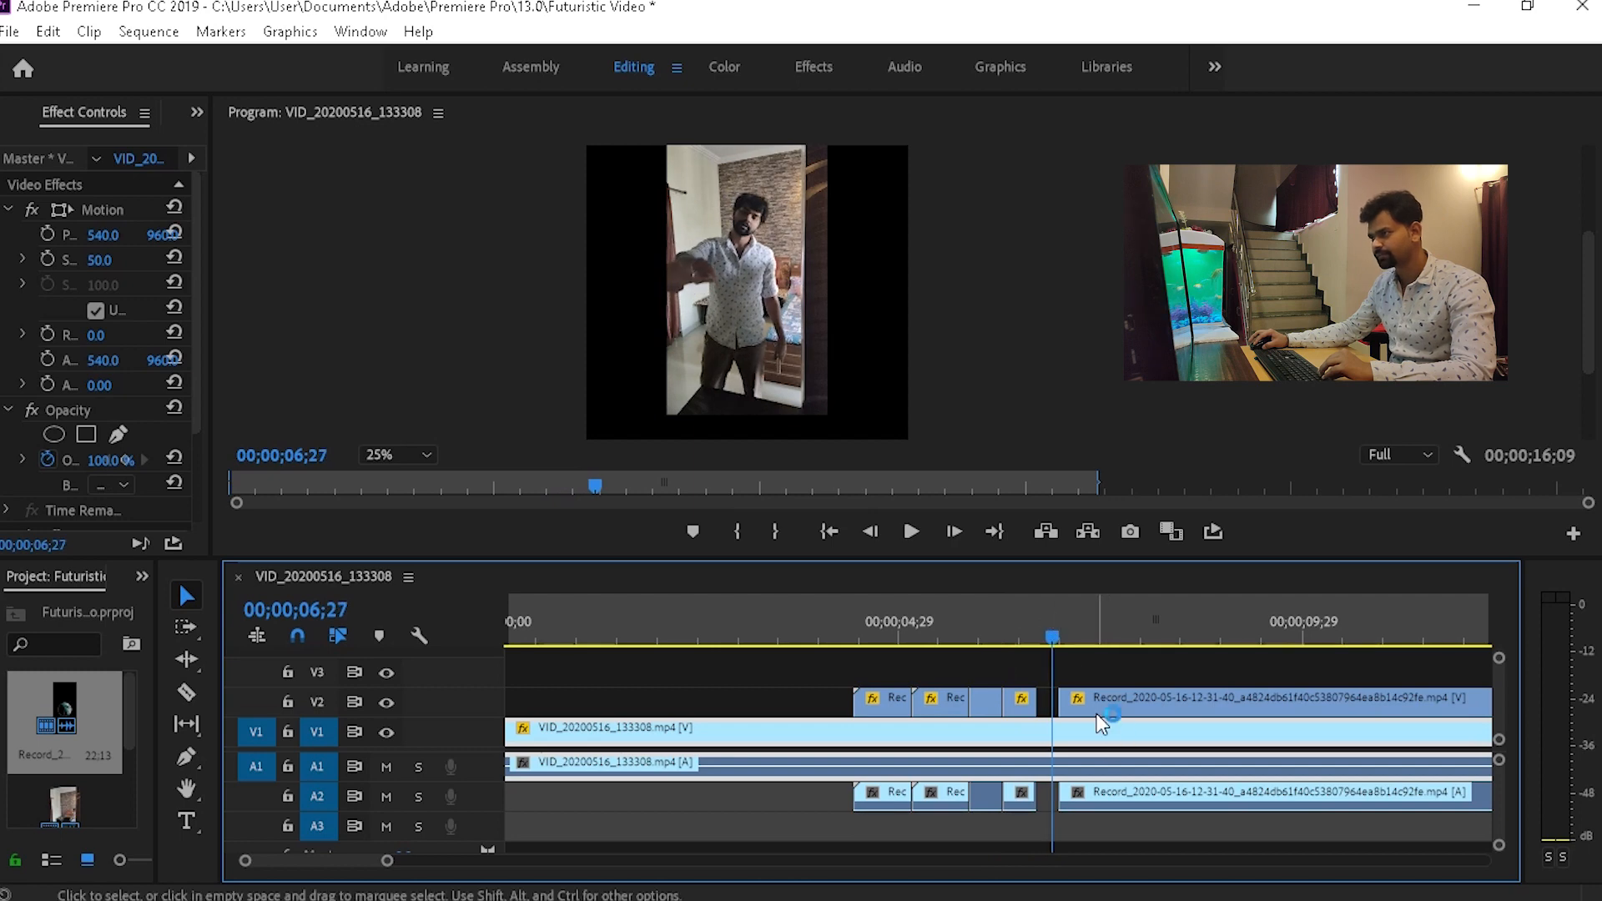
Step: Pull the remaining Record clip earlier to close the gap, previewing the join along the sequence
left_click(1073, 639)
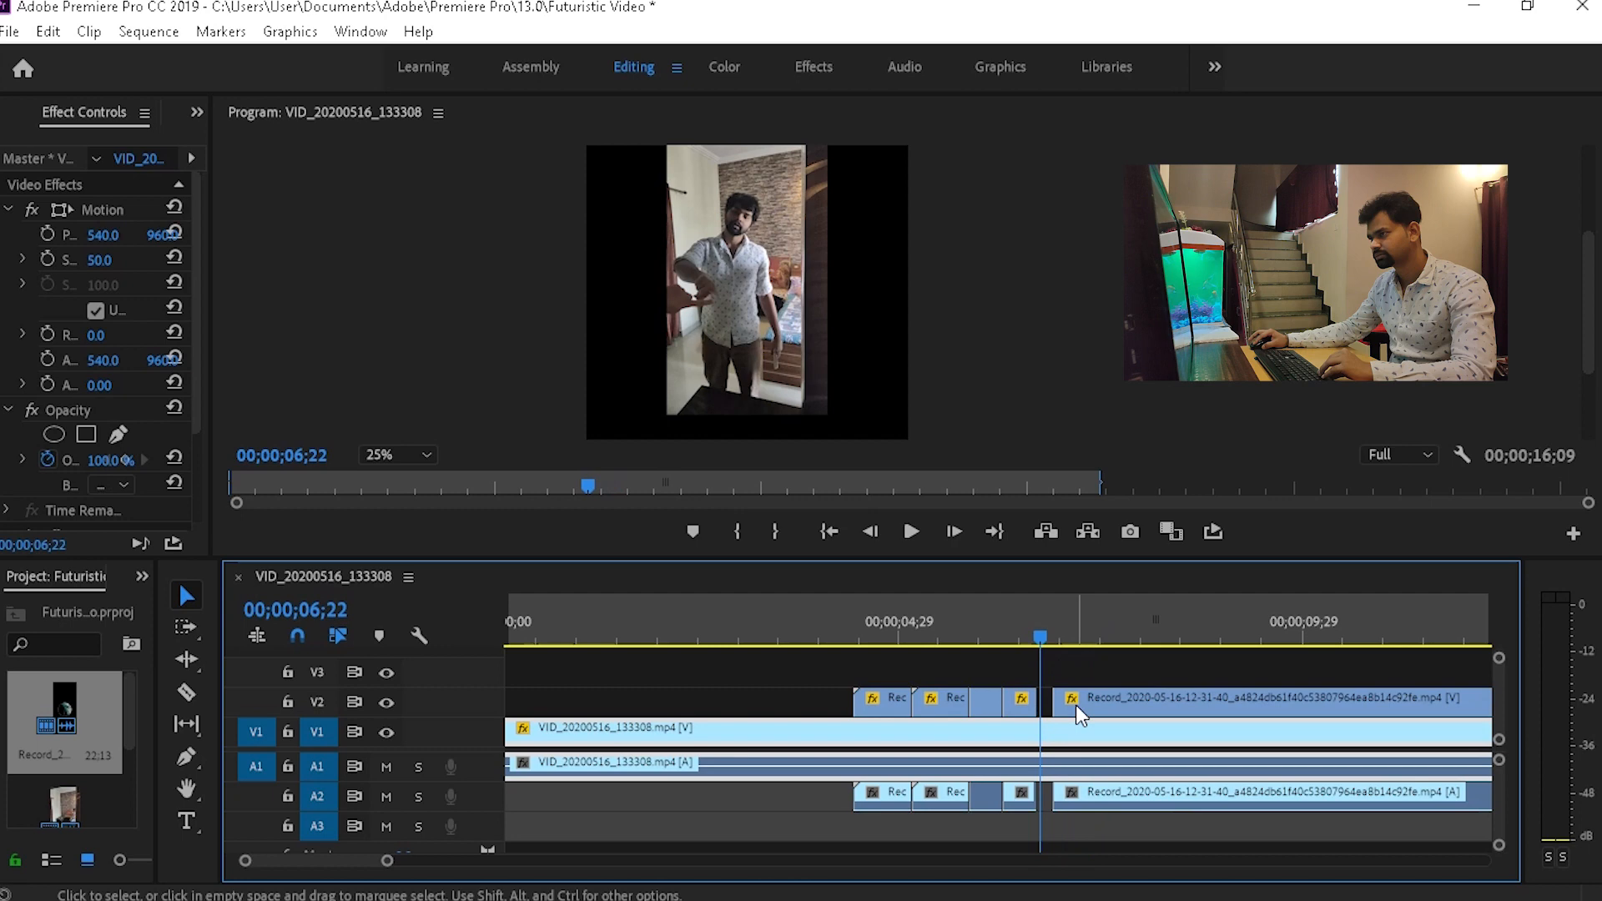
left_click(1079, 641)
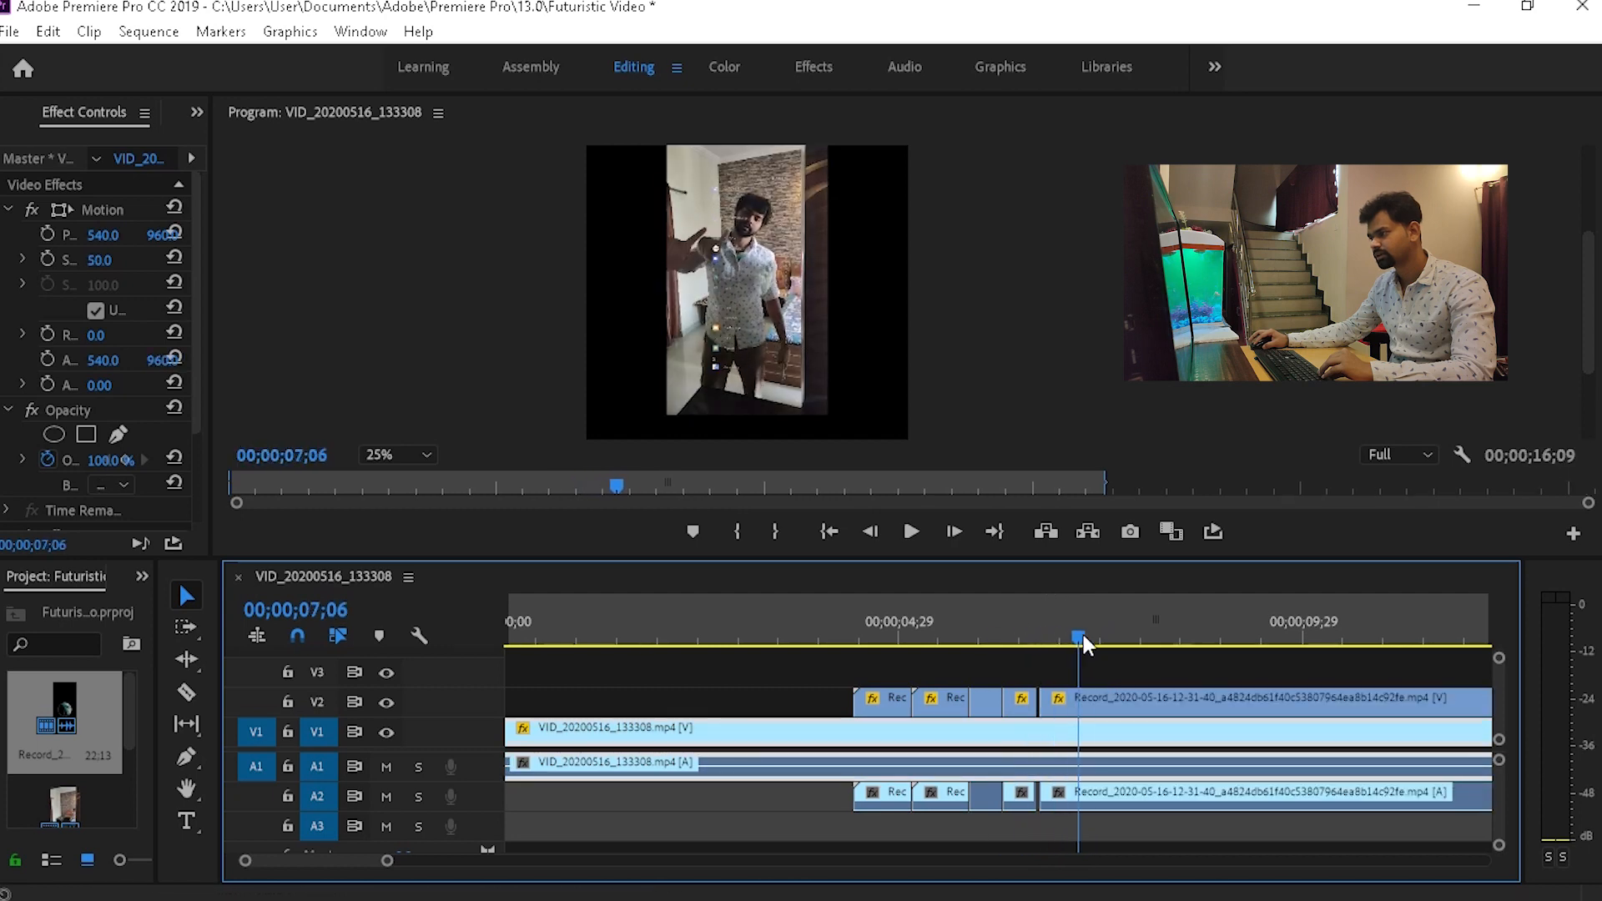
left_click(1322, 639)
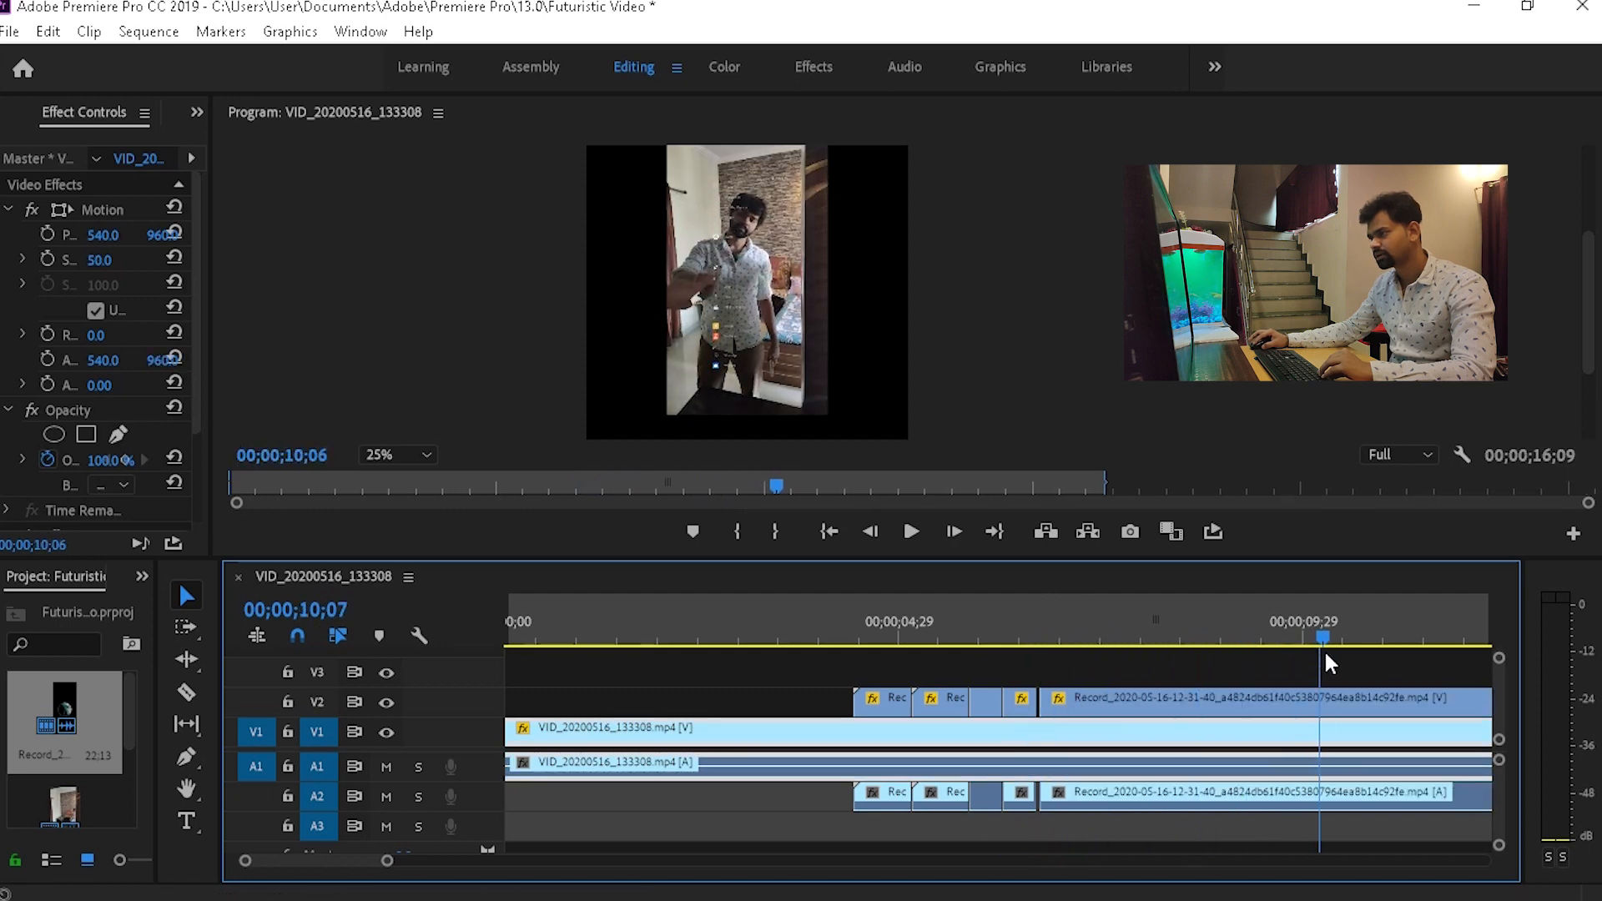
left_click(742, 621)
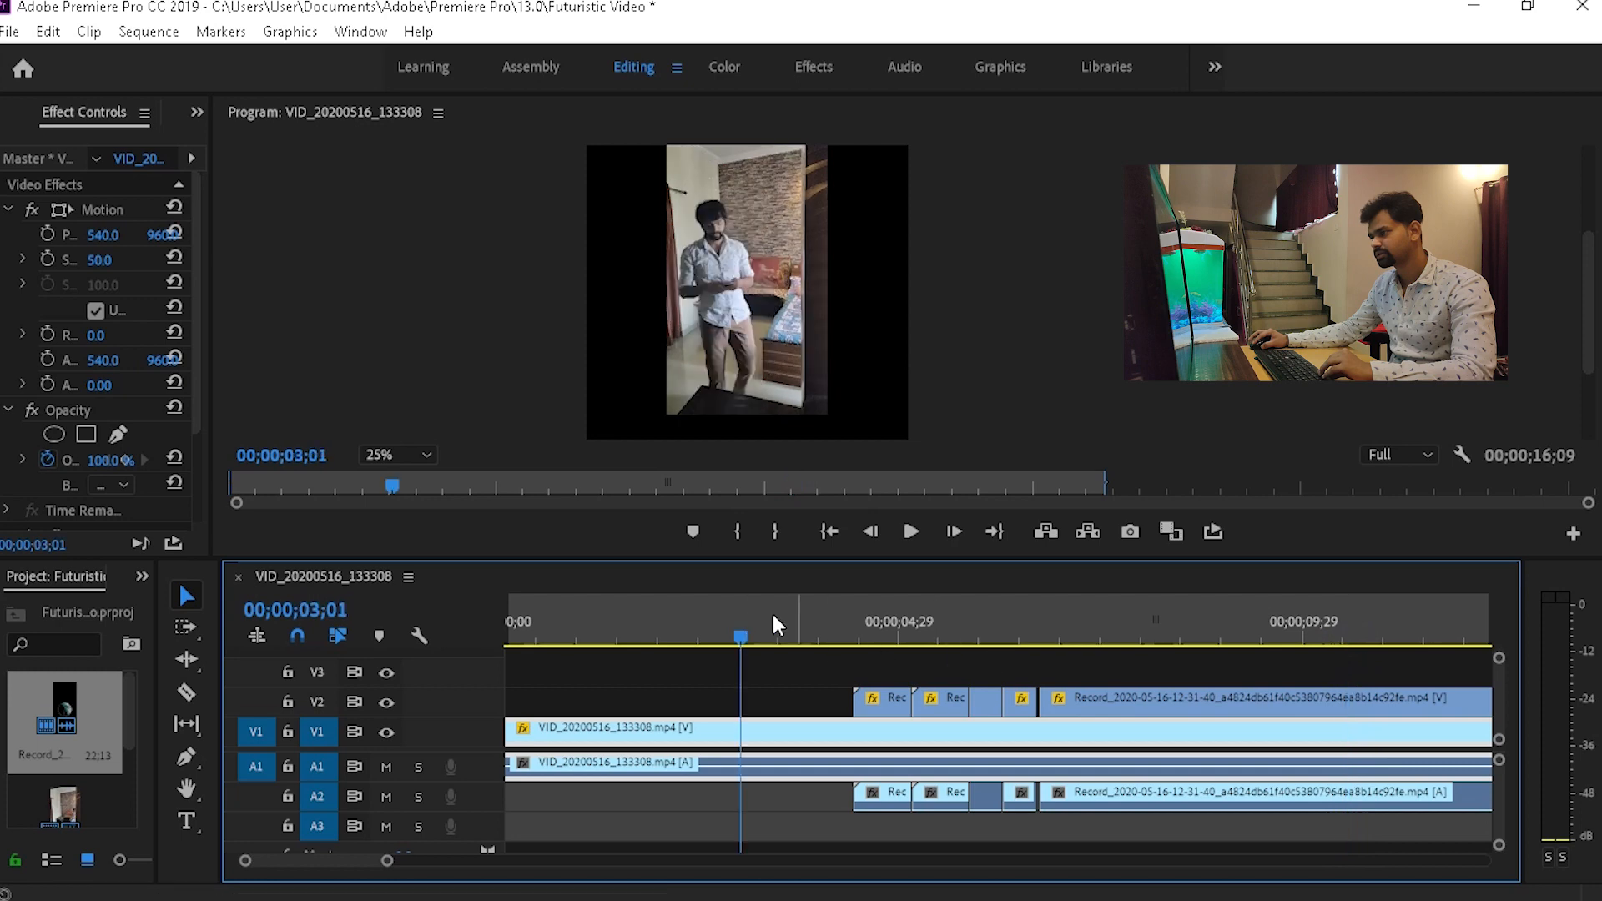
left_click(910, 531)
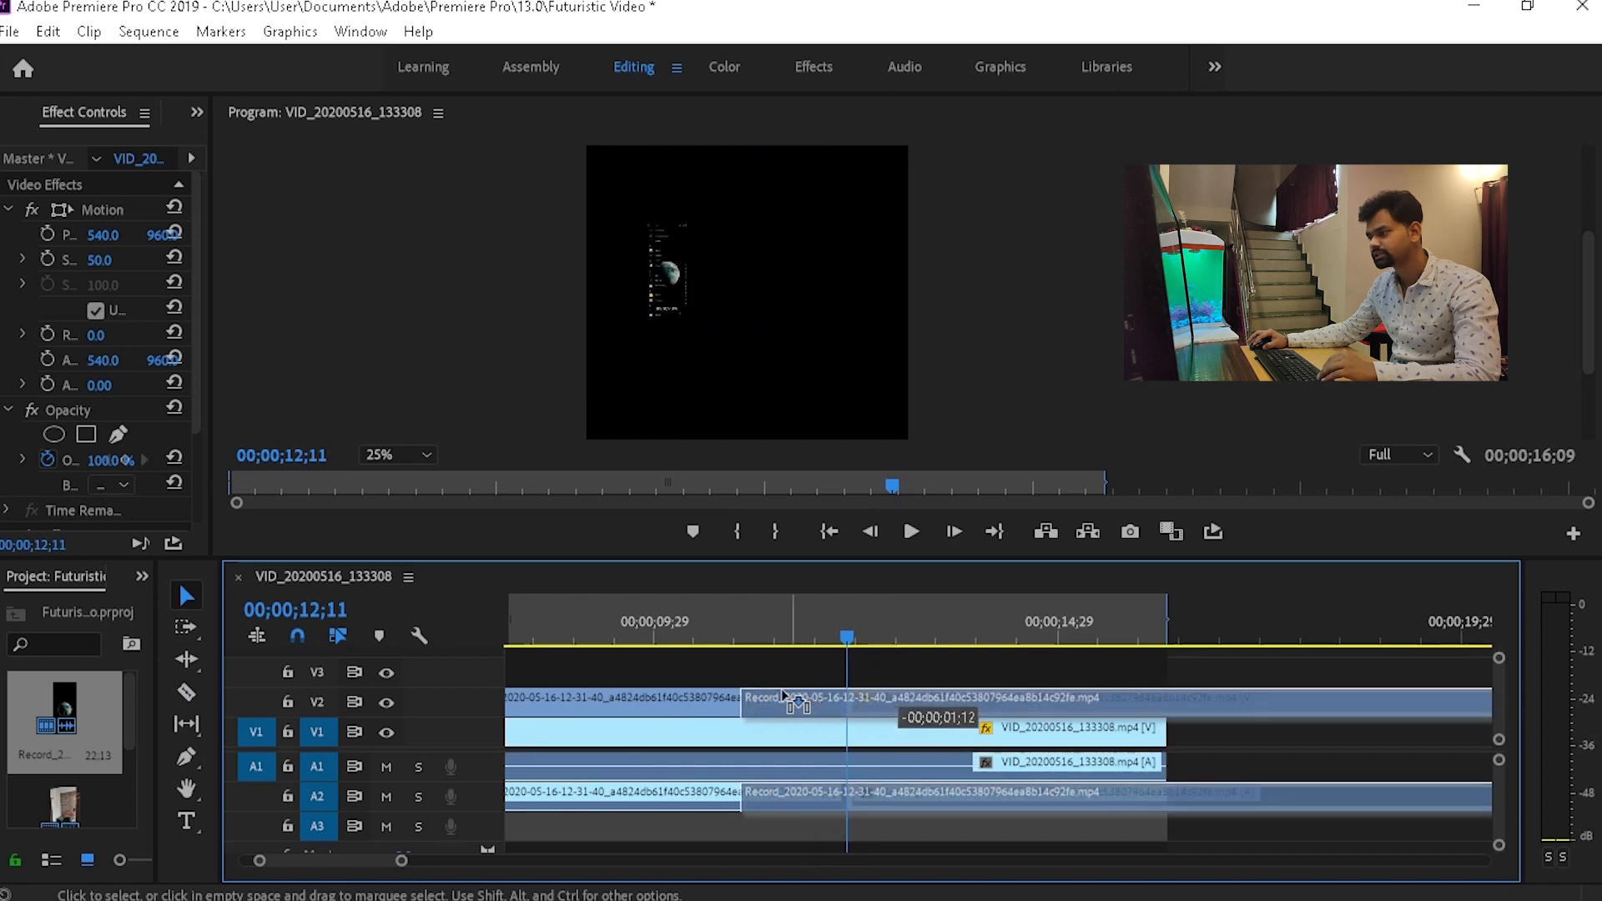
Step: Open the tictok project and view its Sequence 07 timeline
left_click(707, 621)
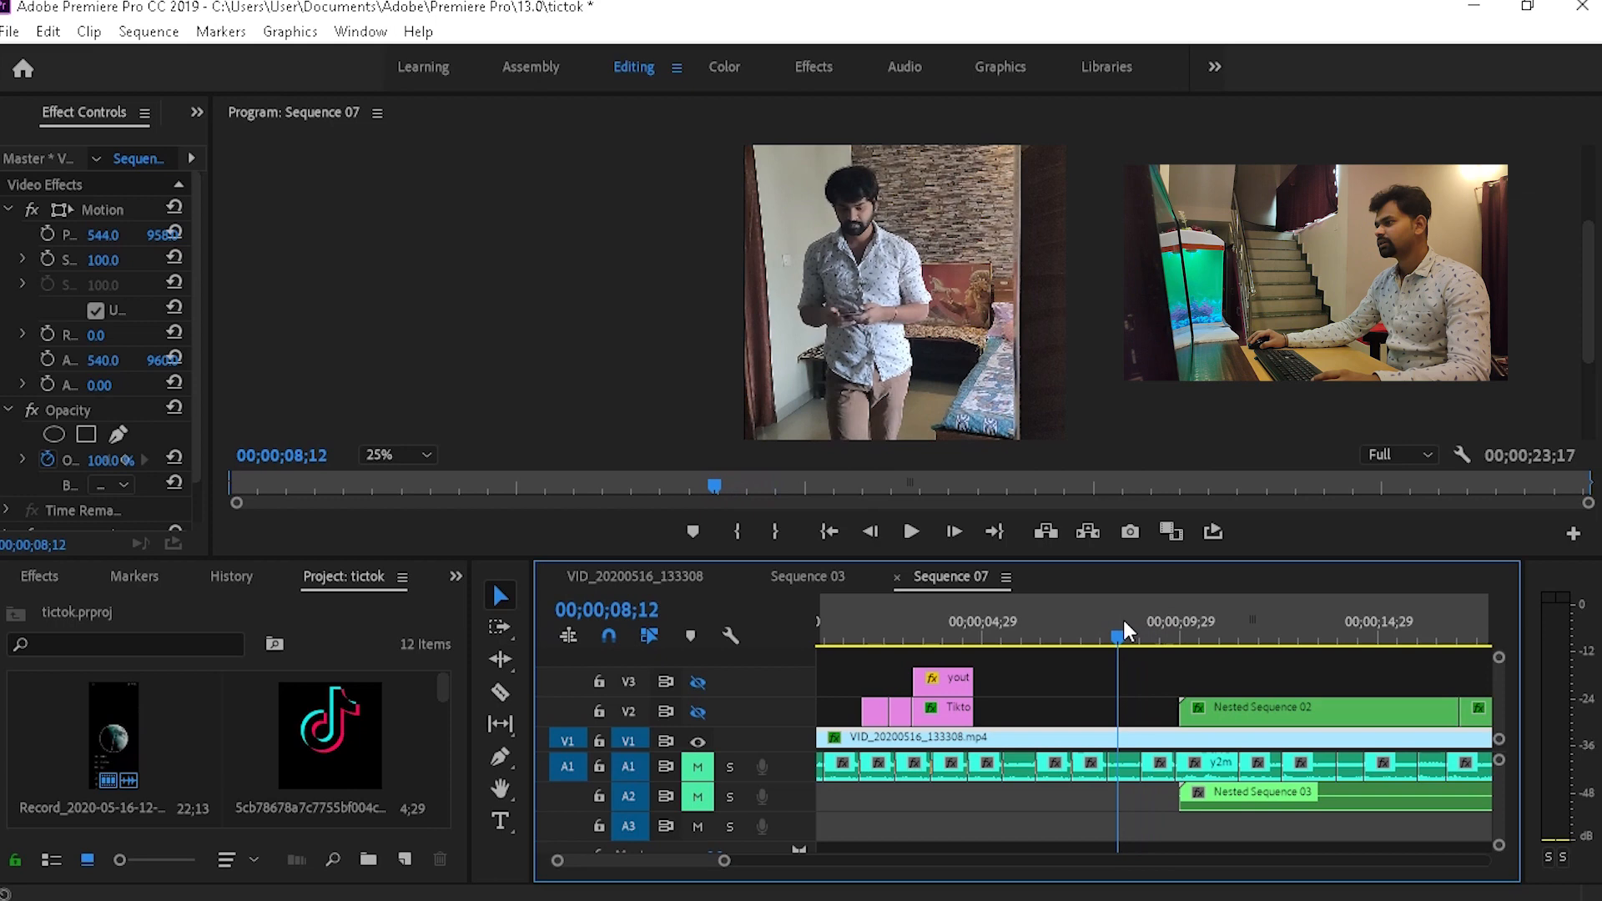
Step: Scrub through the phone overlay in Sequence 07, then open Nested Sequence 02 in its own tab
left_click(1208, 621)
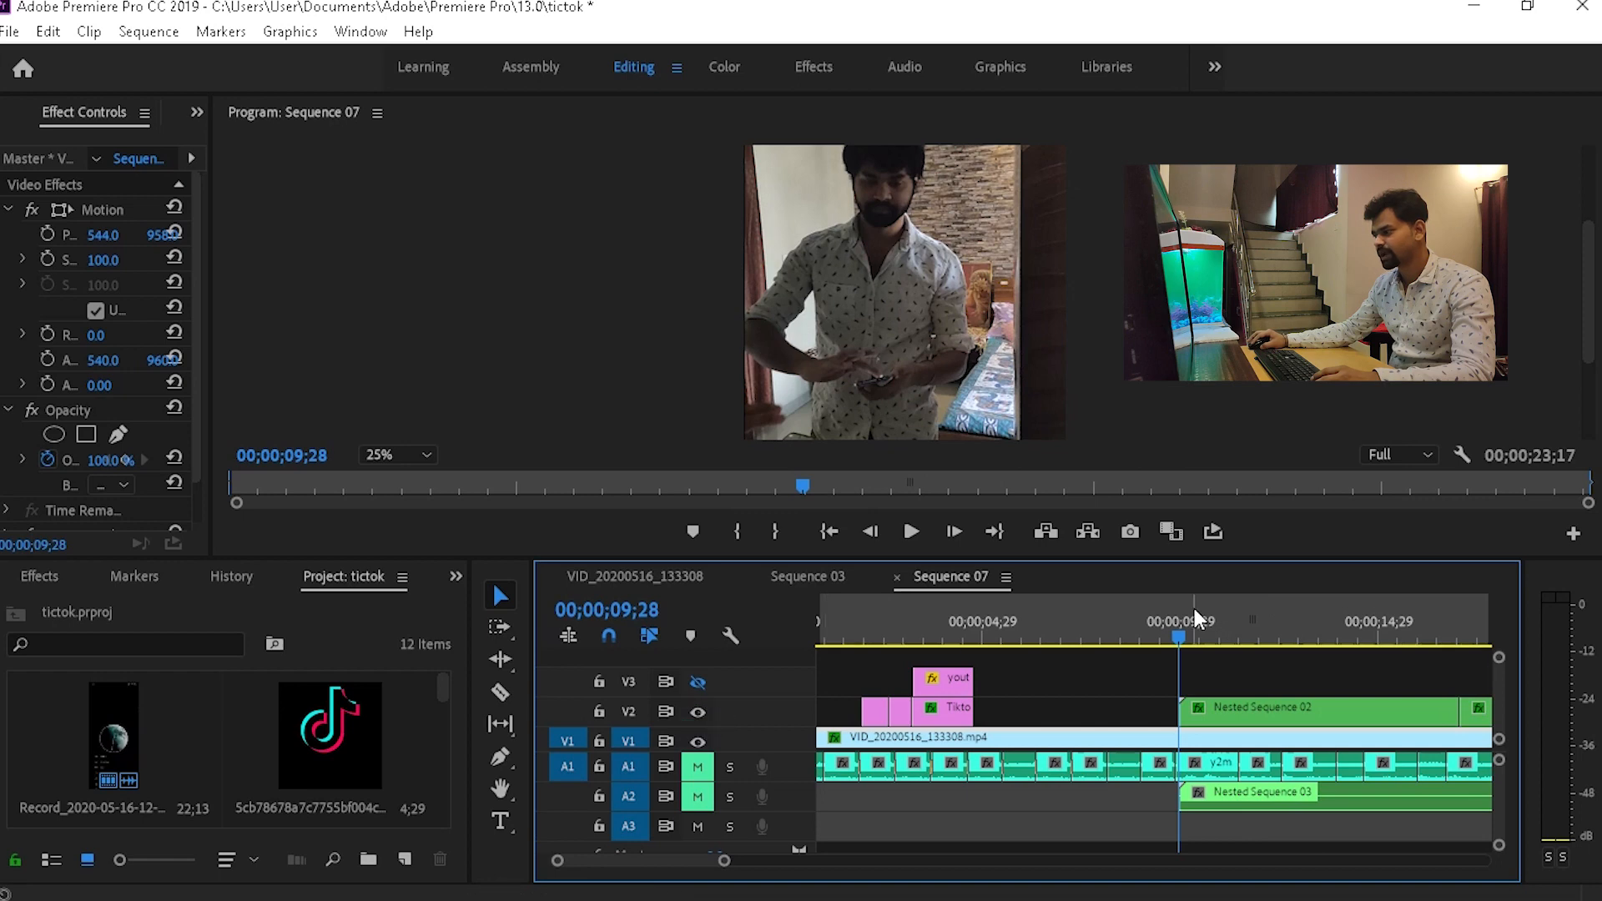
left_click(1149, 636)
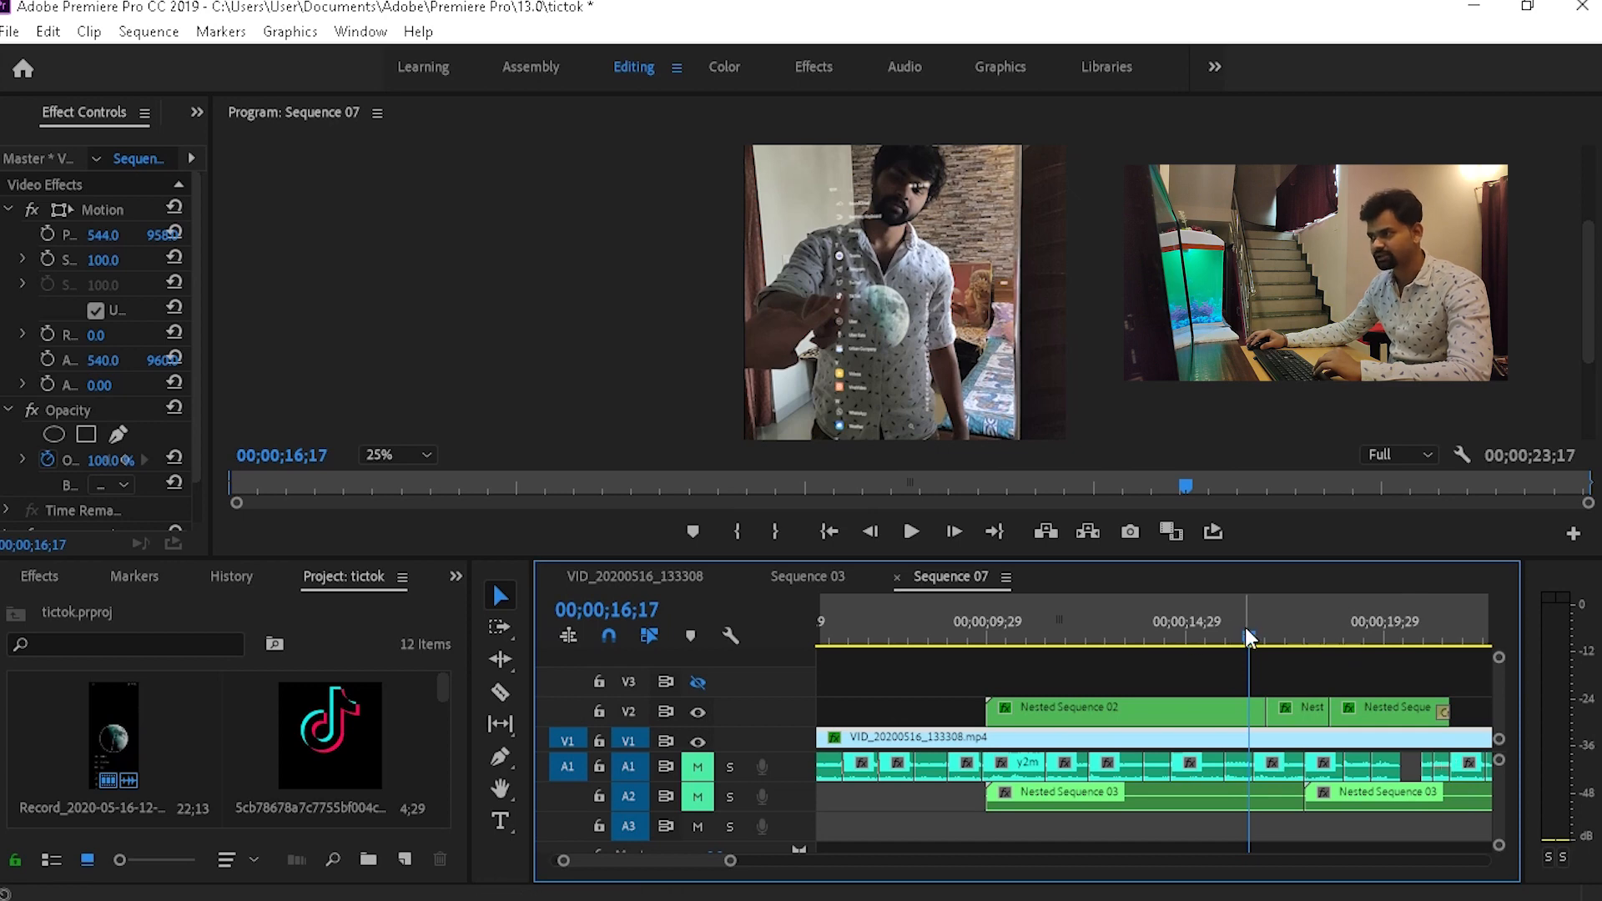
left_click(1301, 639)
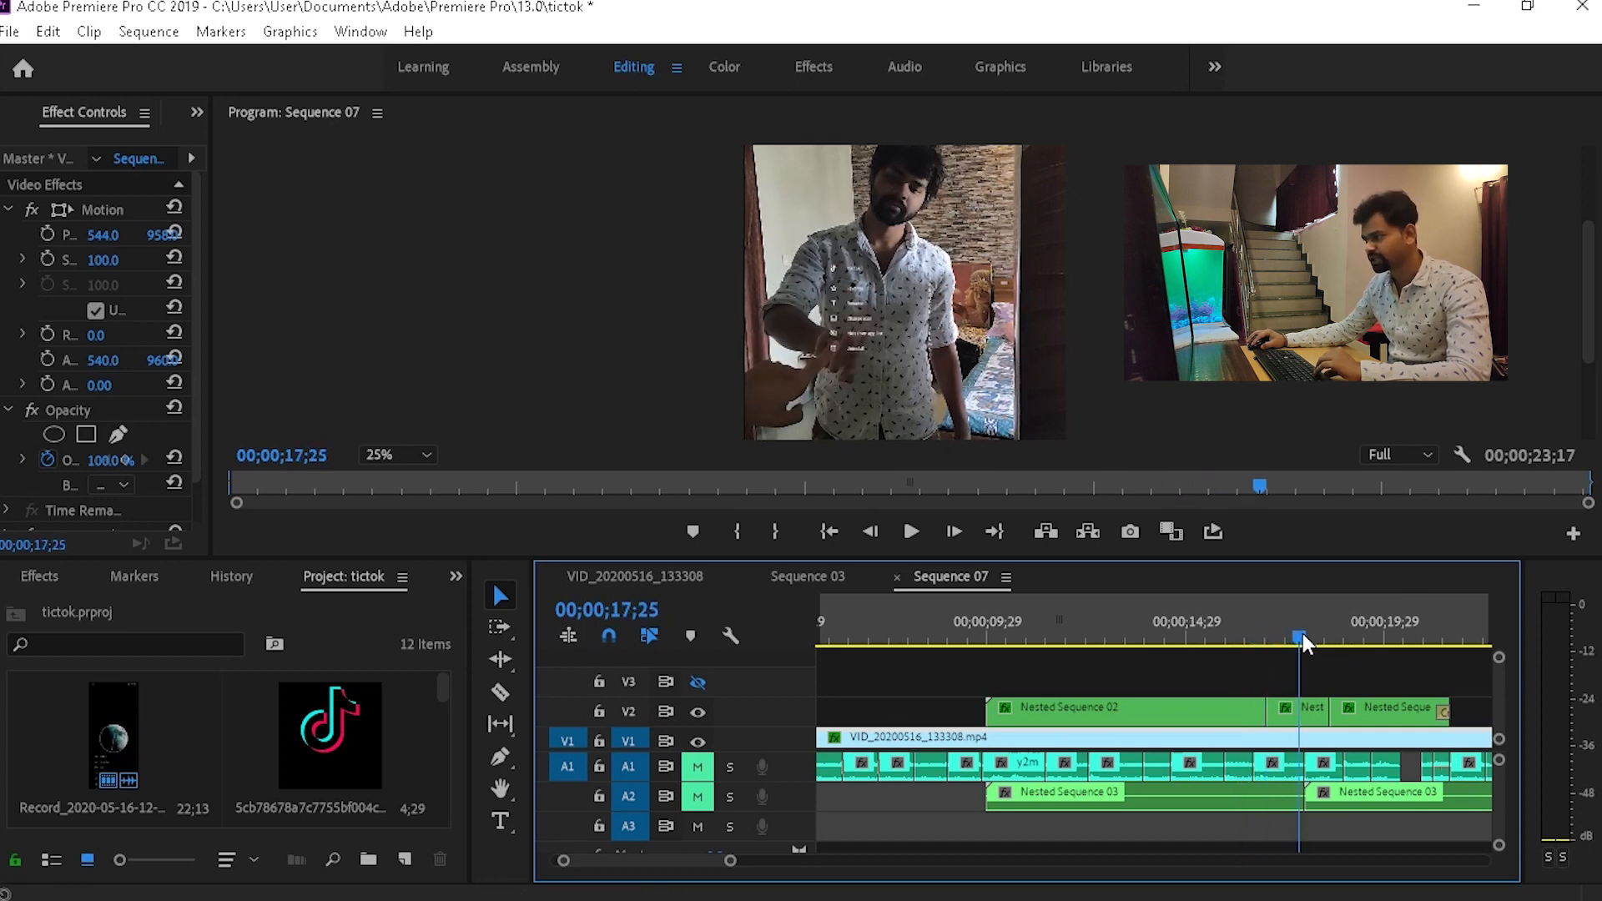
left_click(1377, 644)
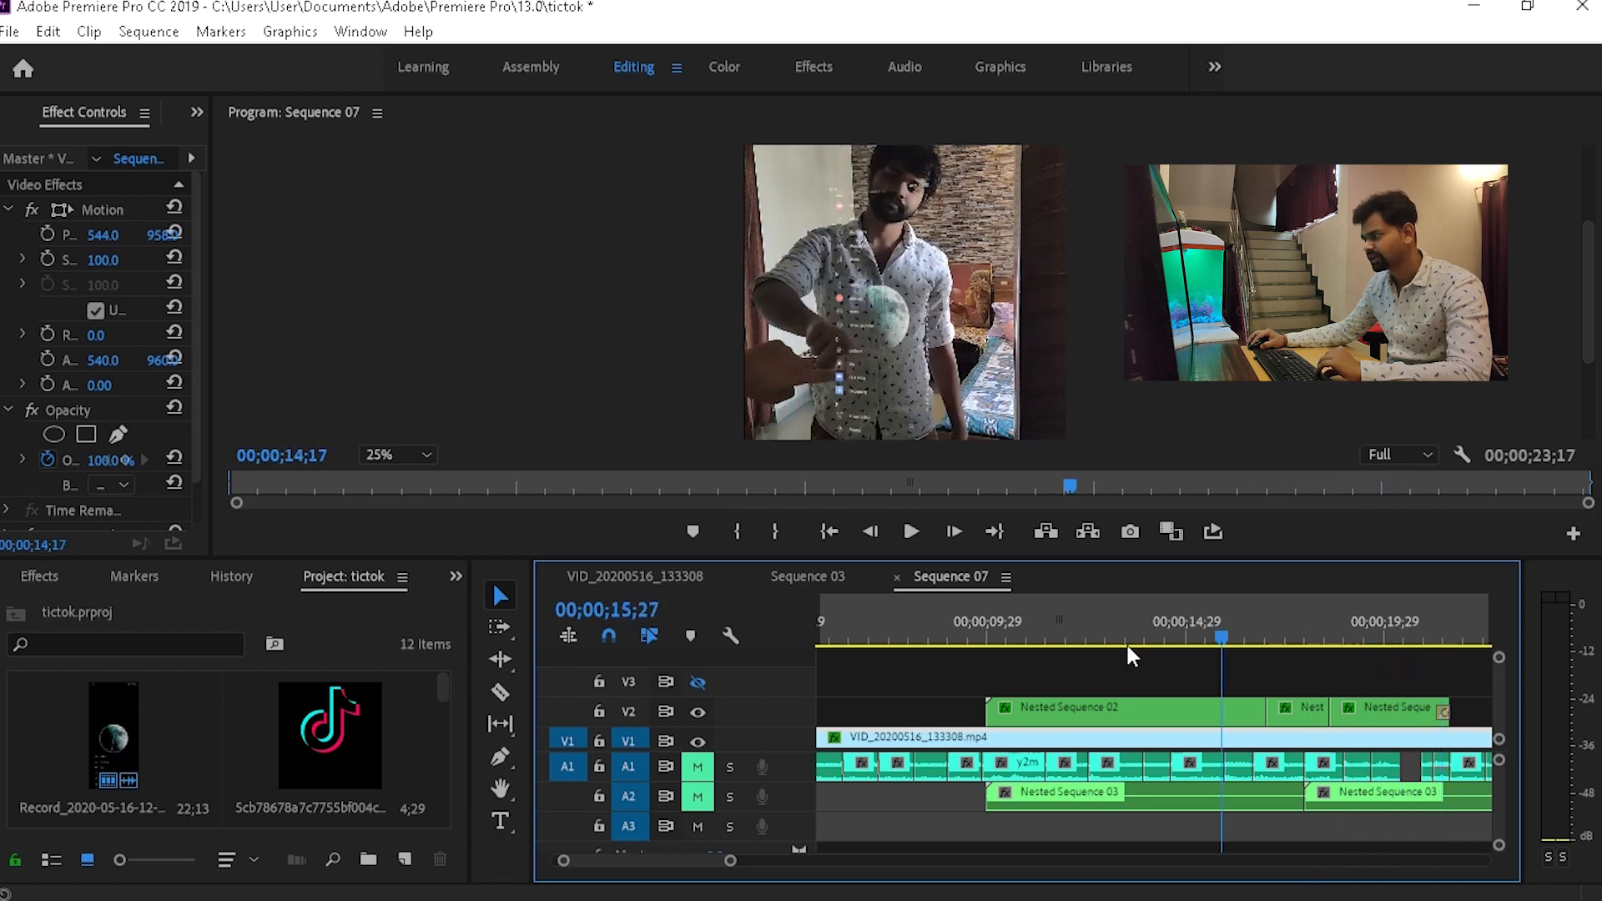
left_click(1012, 638)
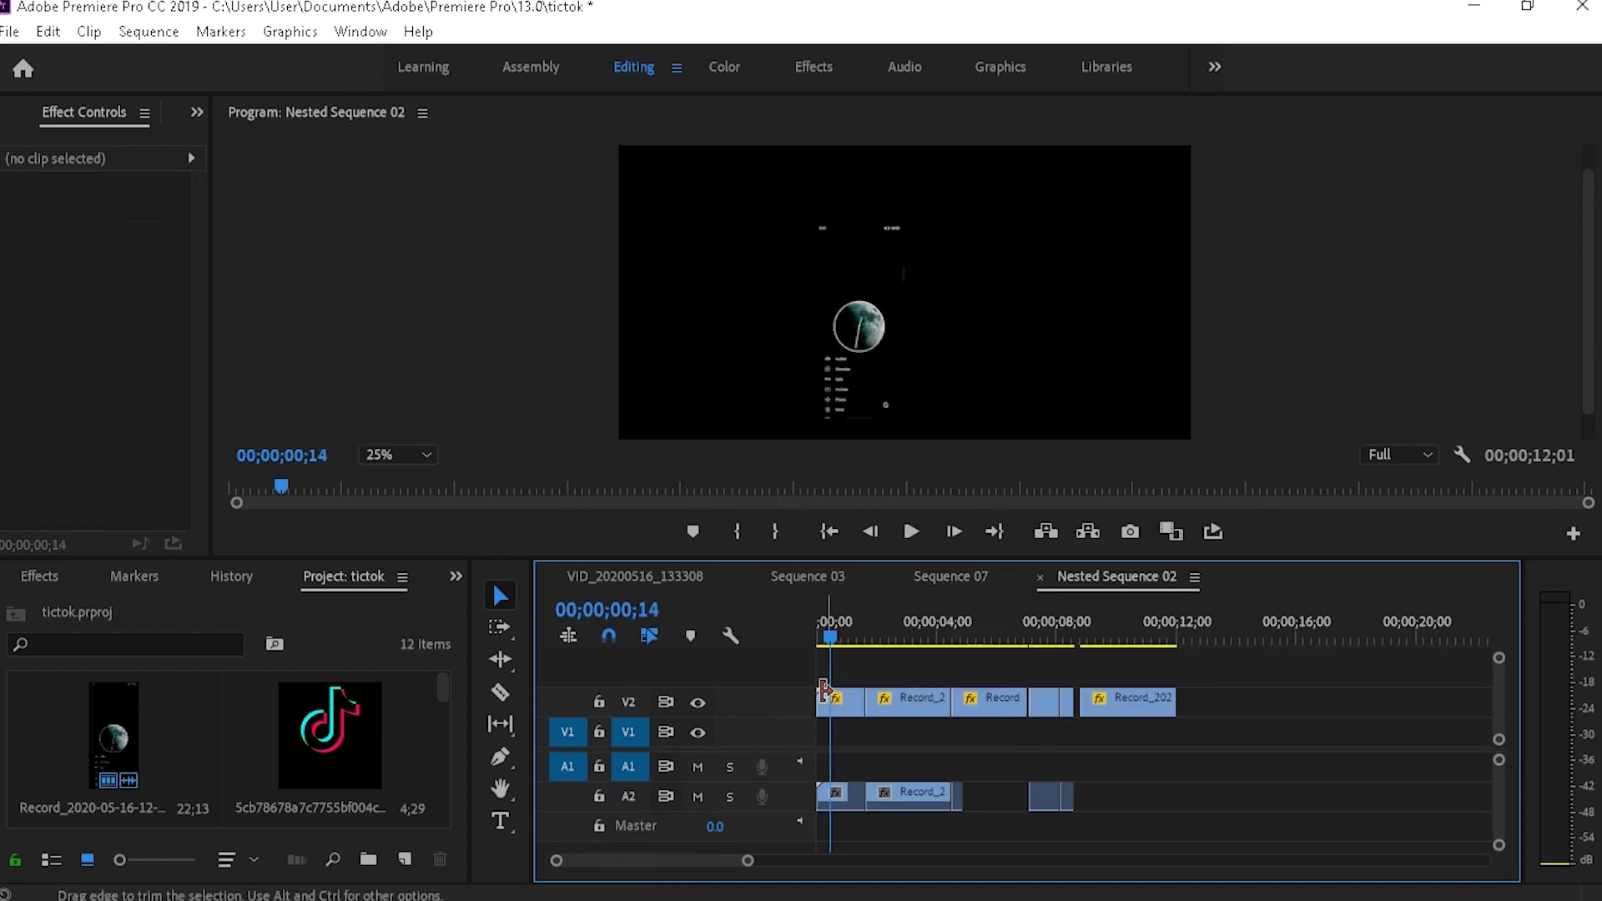
Step: Scrub the first Record clip's scale and position keyframes, then return to Sequence 07
left_click(838, 701)
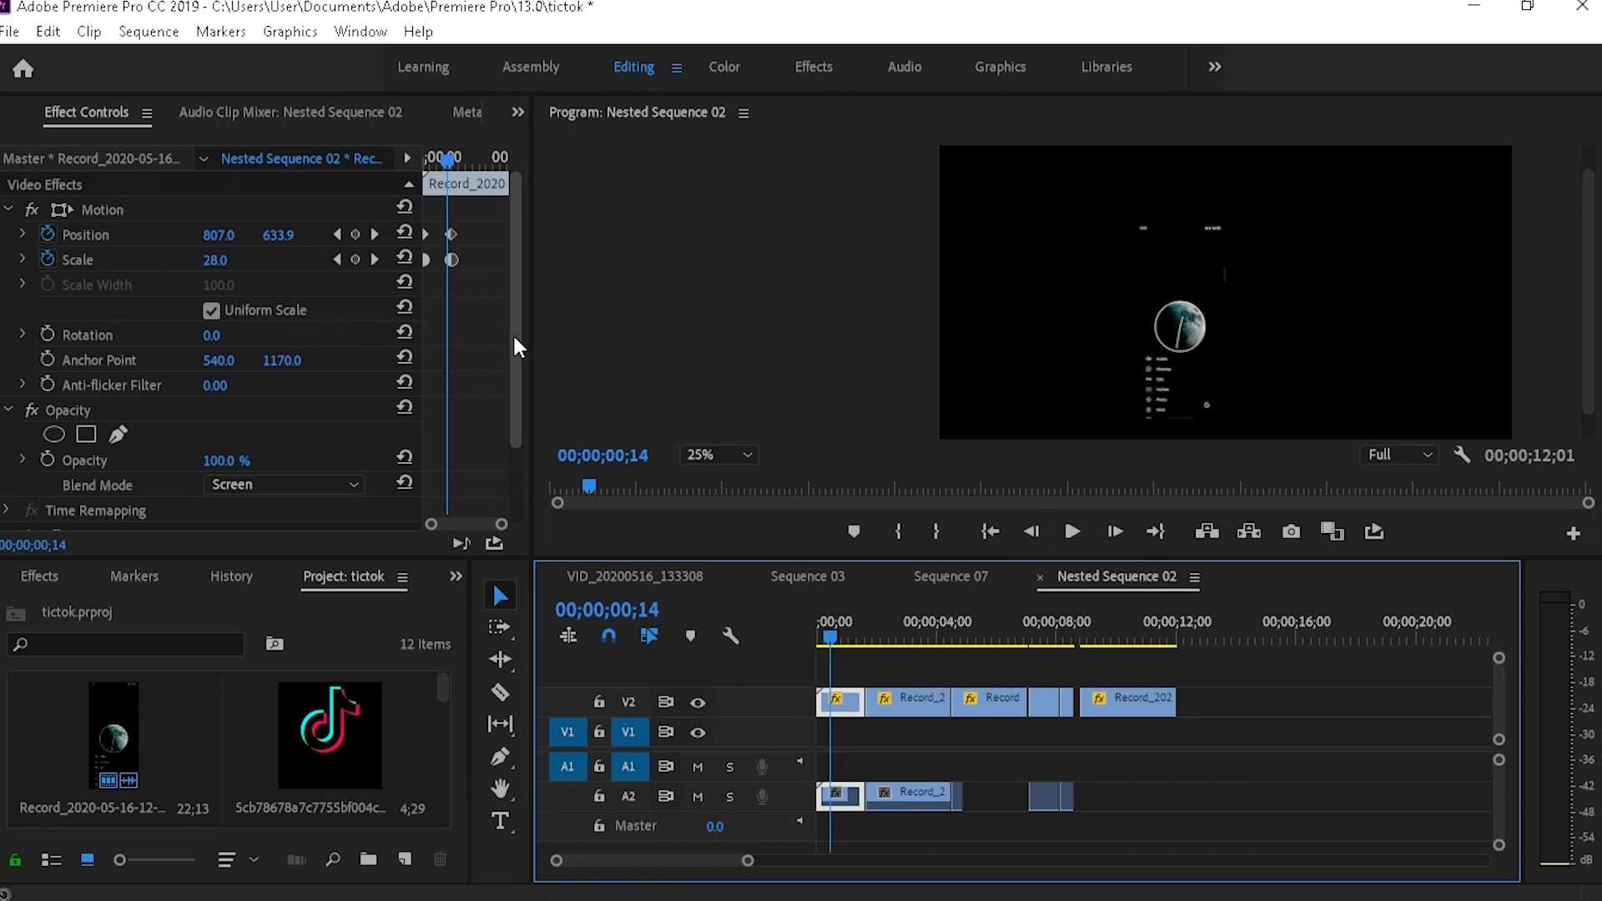
mouse_move(454, 536)
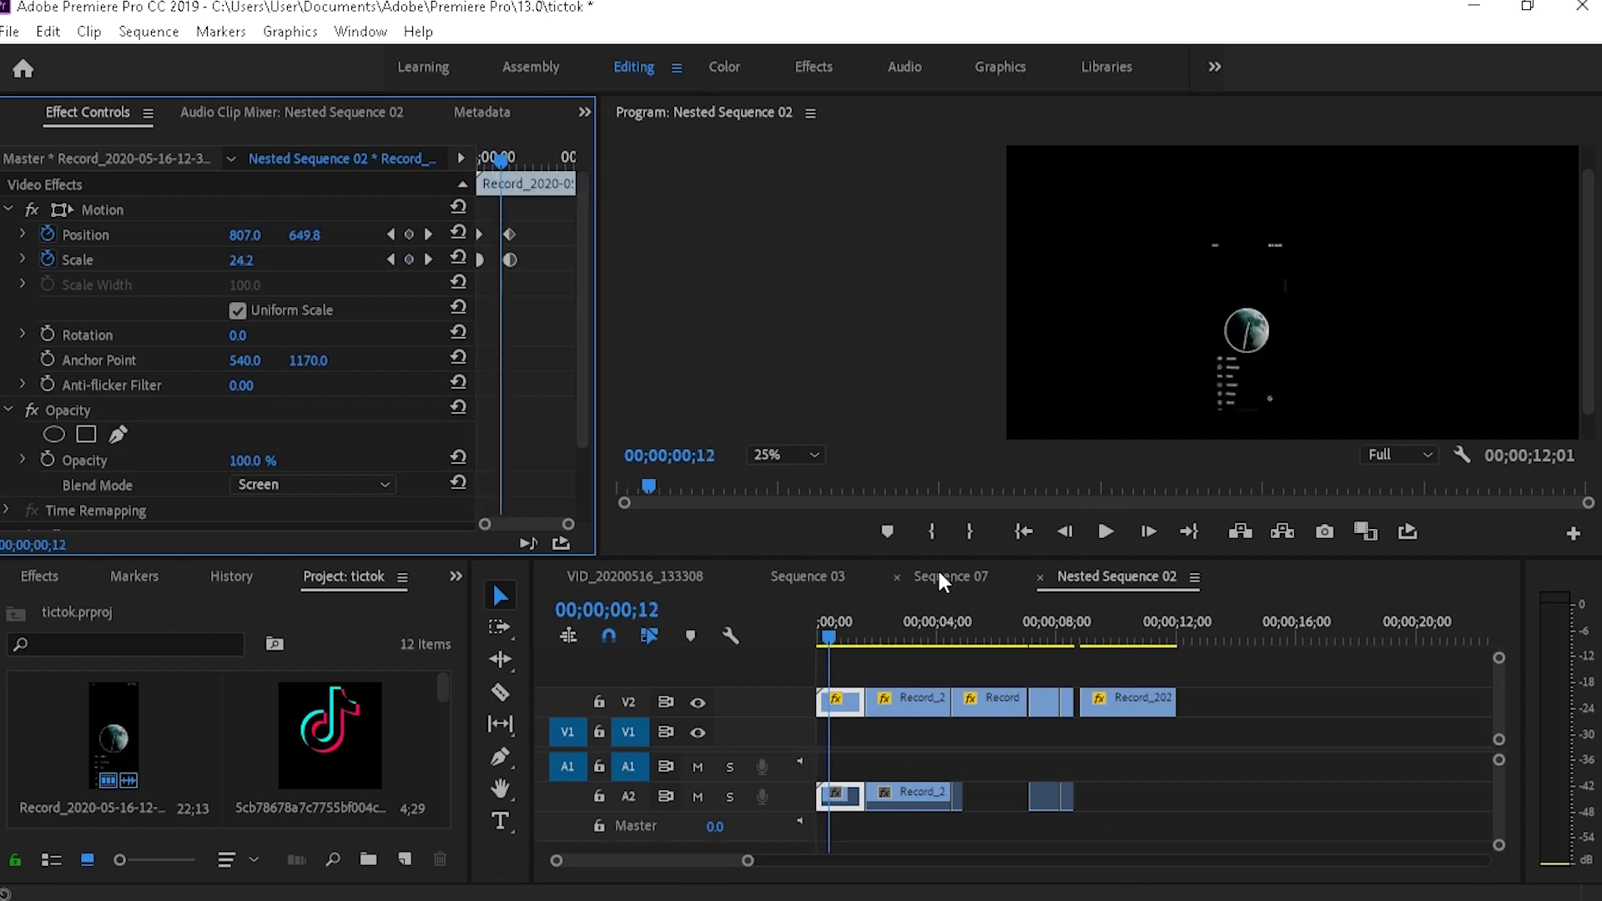
left_click(949, 576)
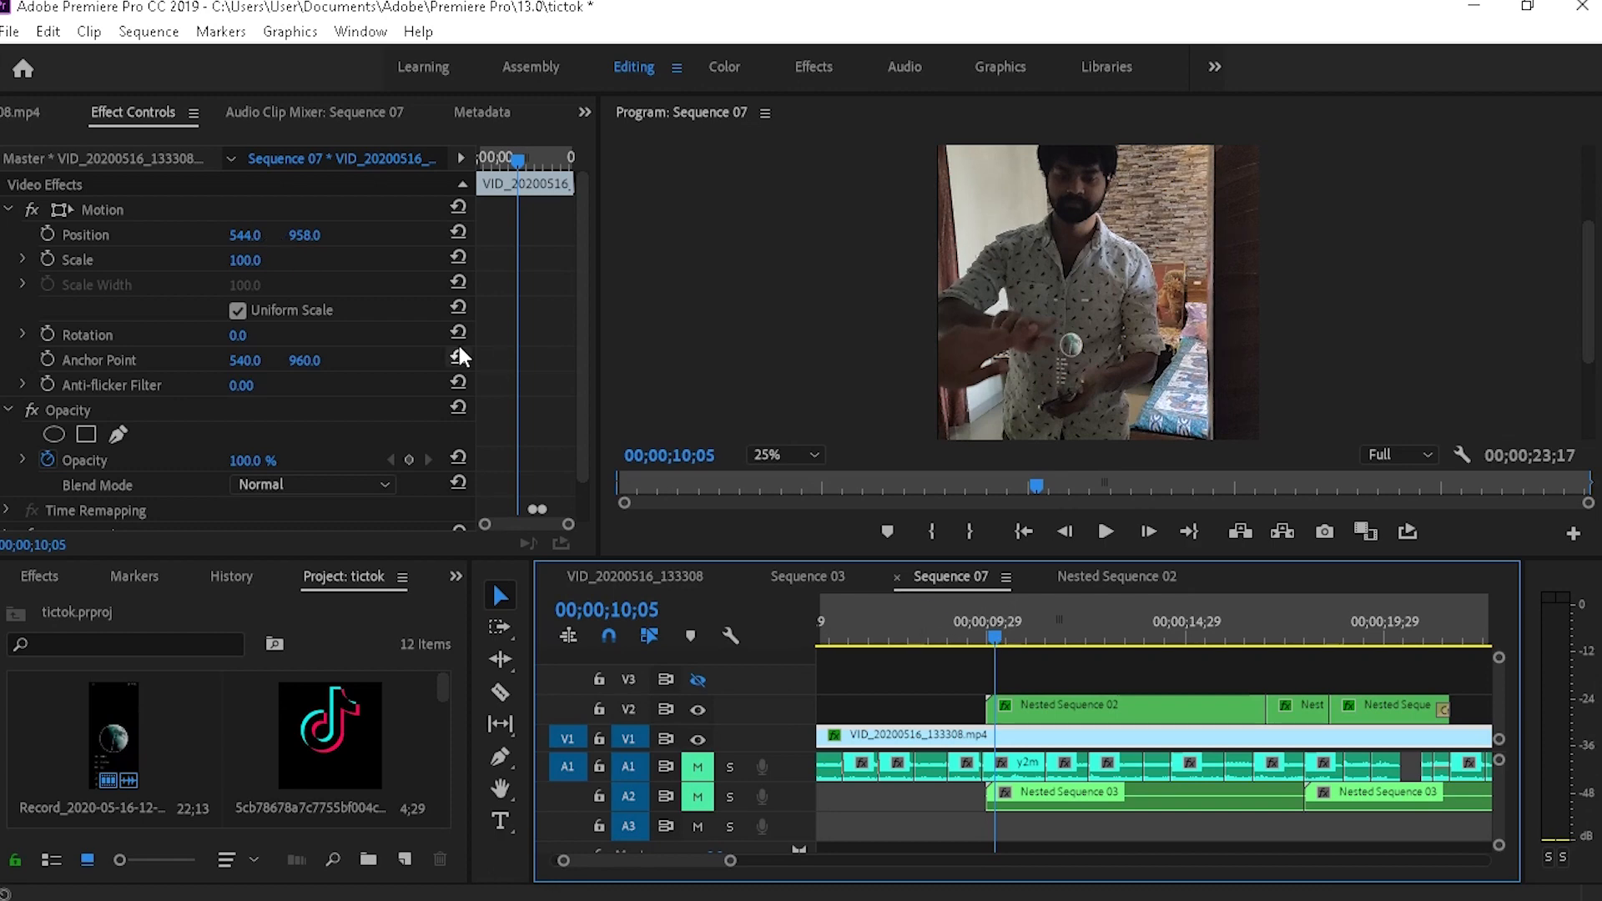
left_click(1117, 576)
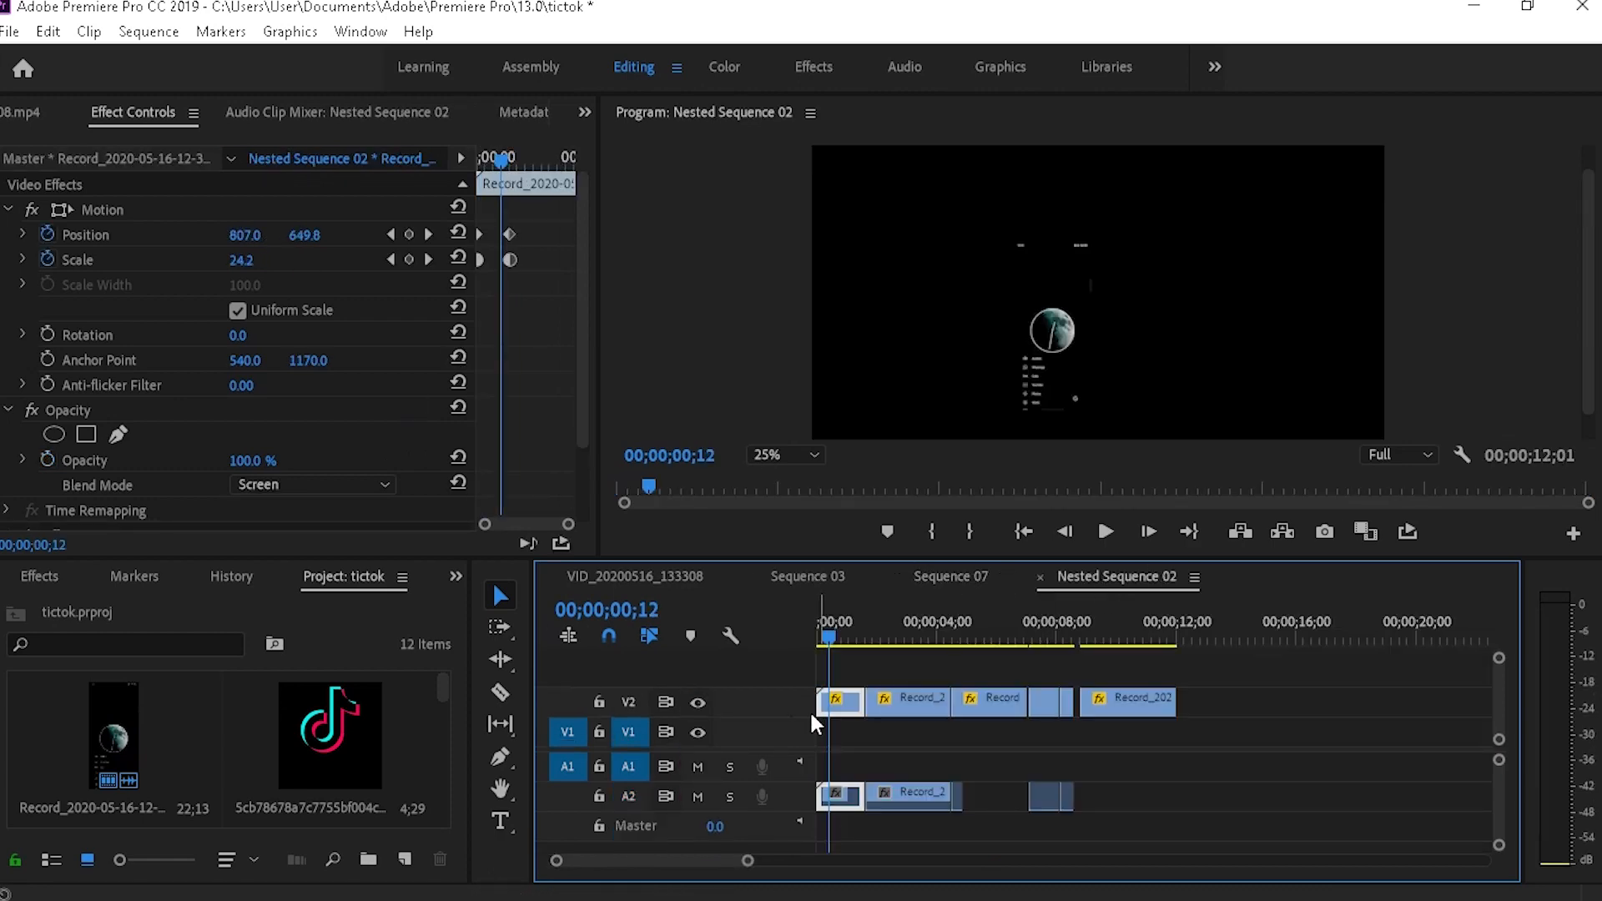
left_click(836, 640)
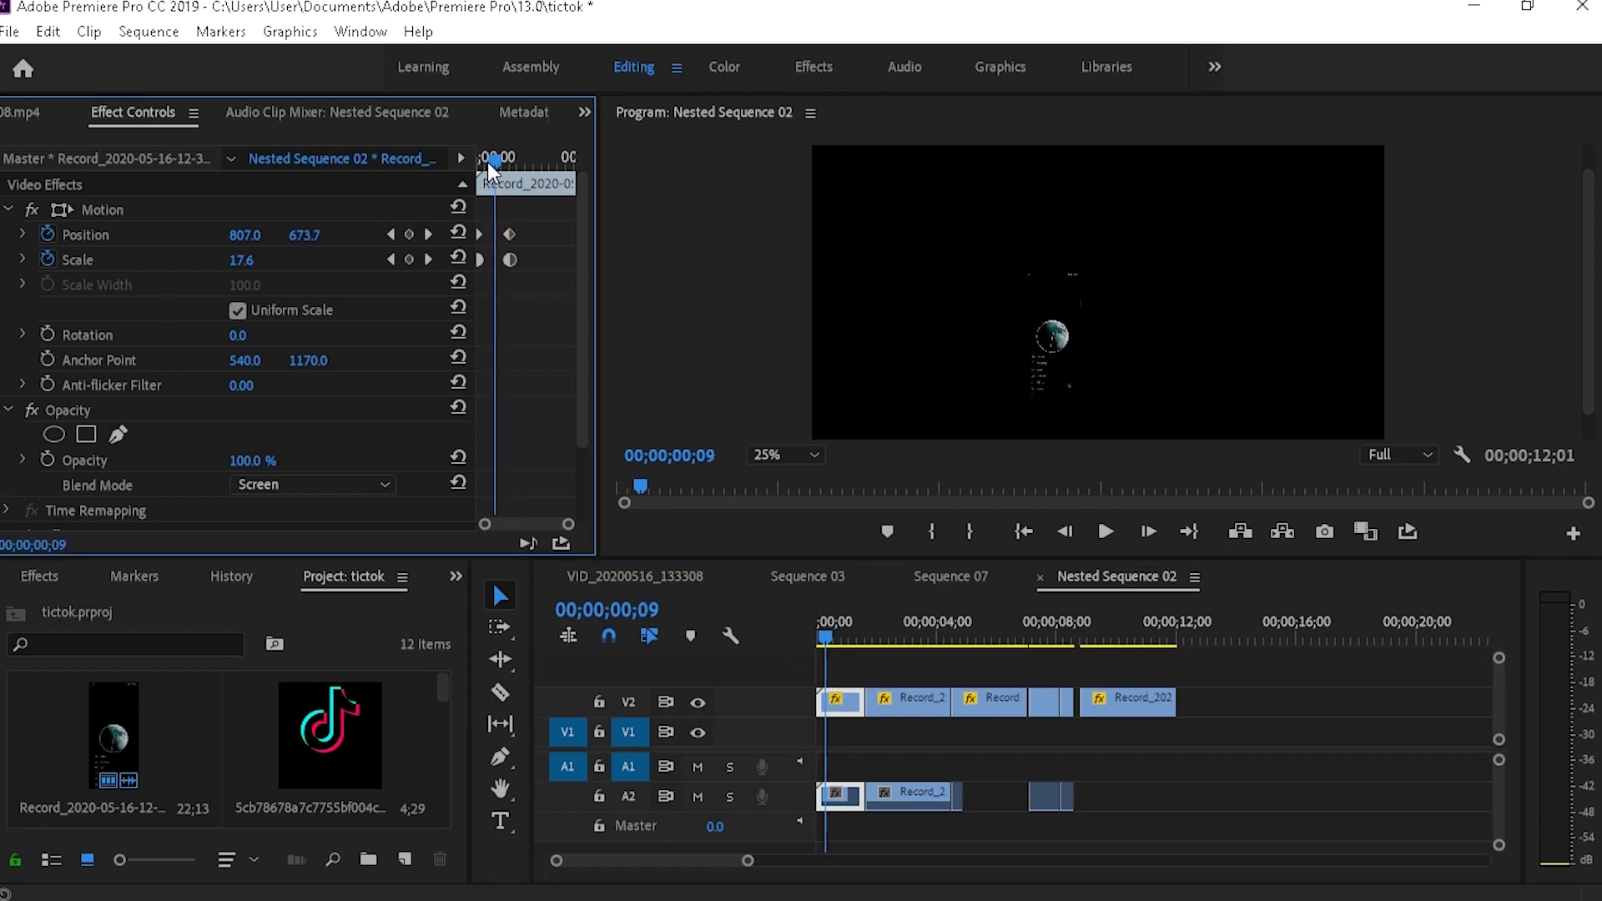
left_click_drag(497, 163, 487, 163)
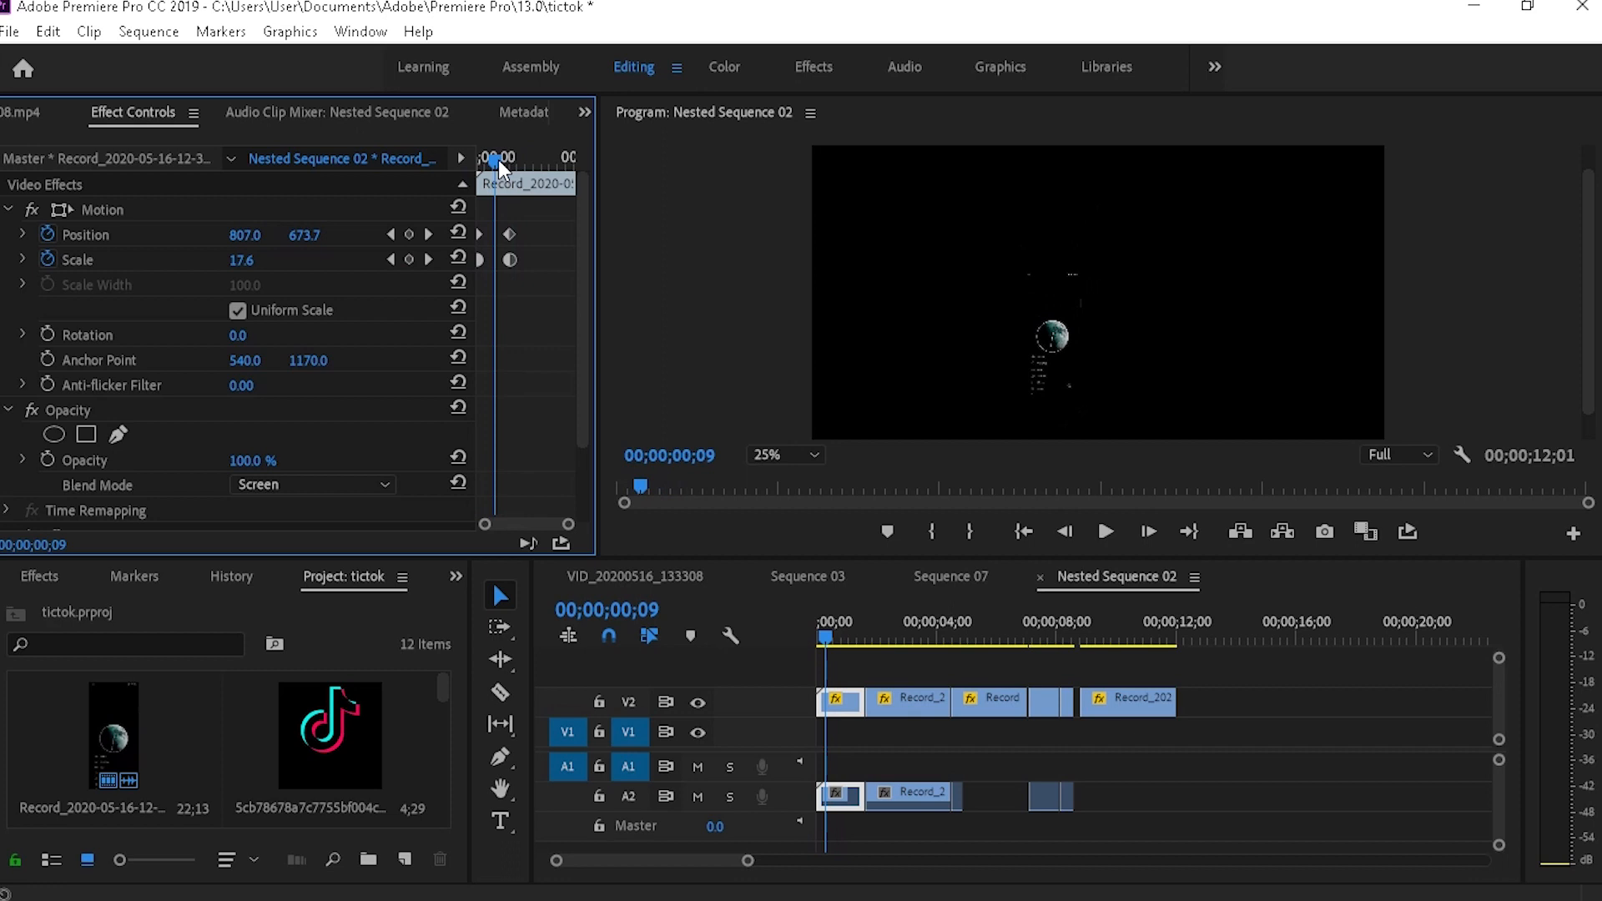
left_click(950, 576)
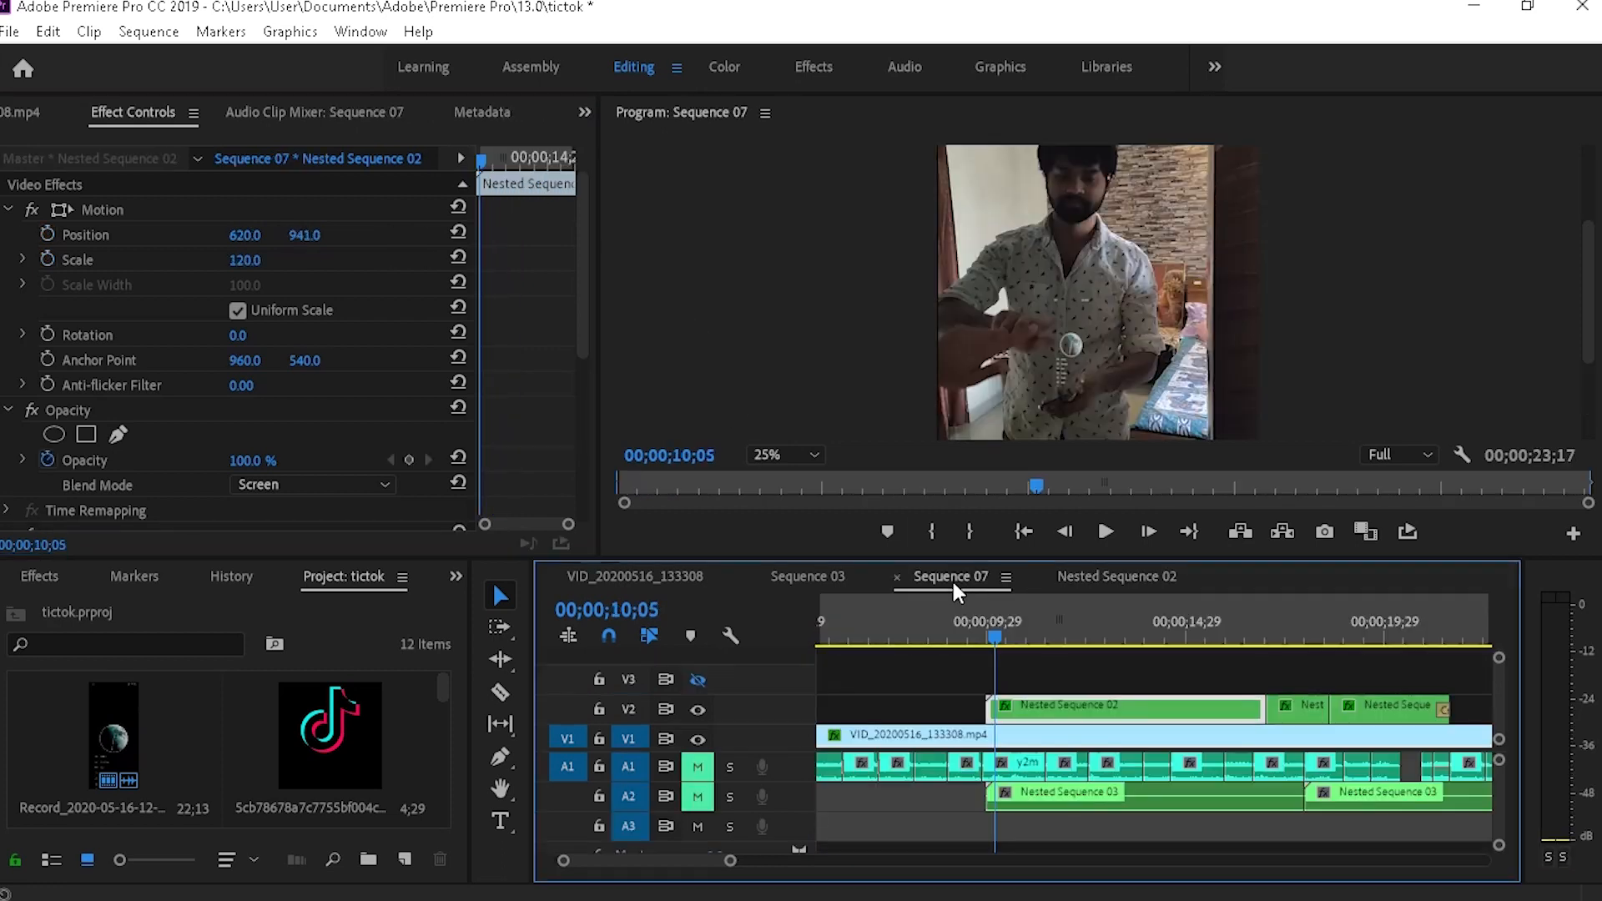
left_click(1006, 645)
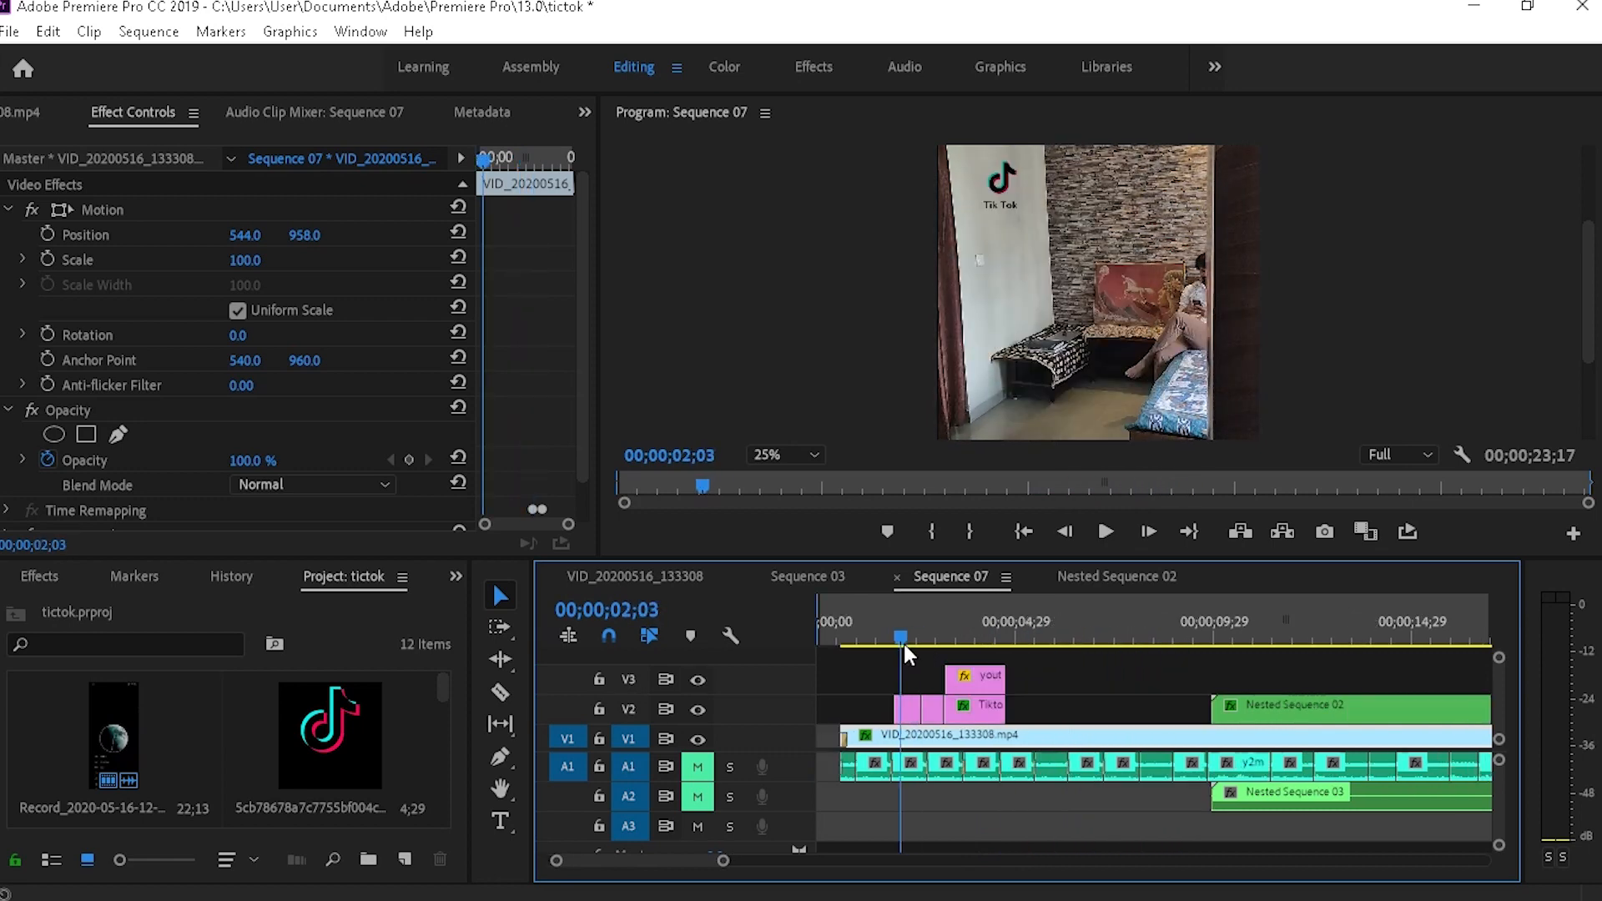
left_click(1006, 635)
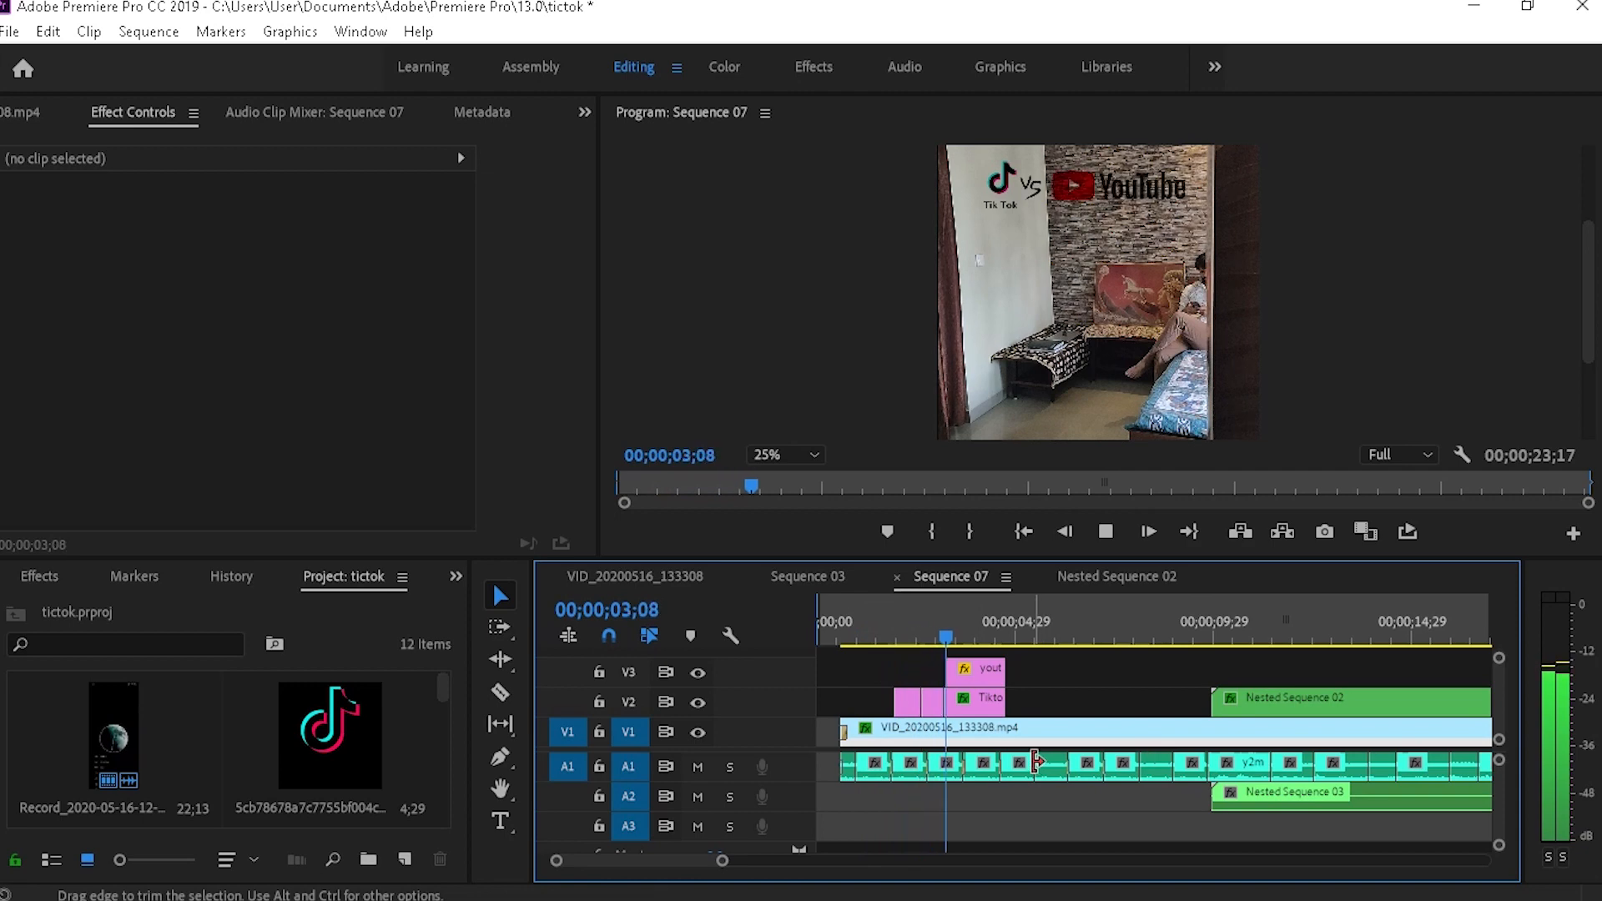
left_click(1025, 621)
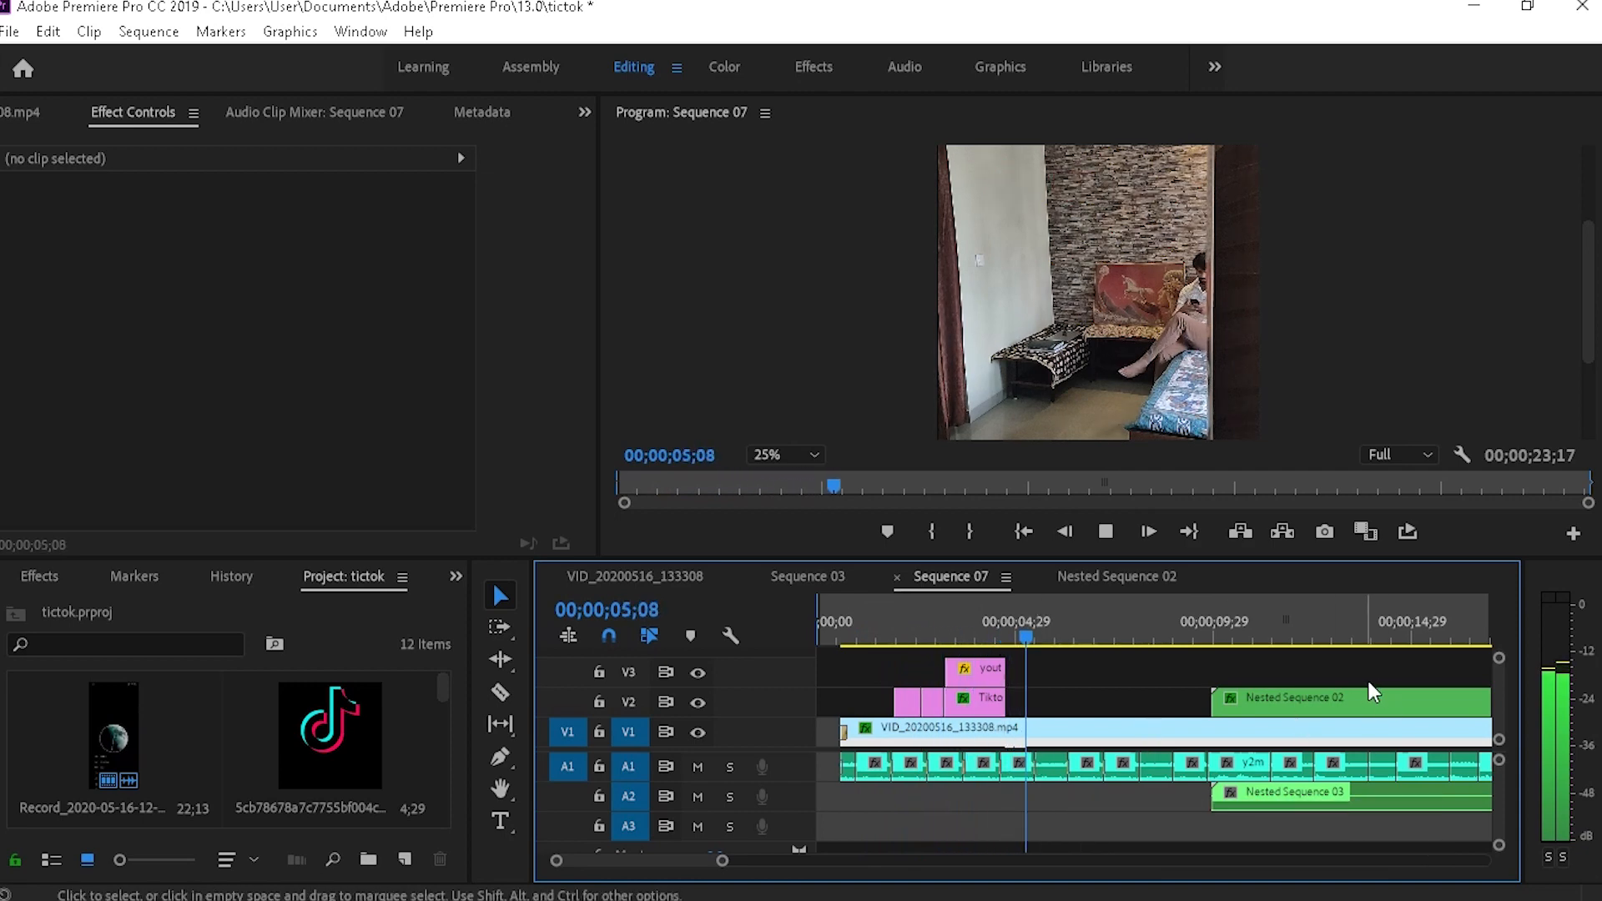